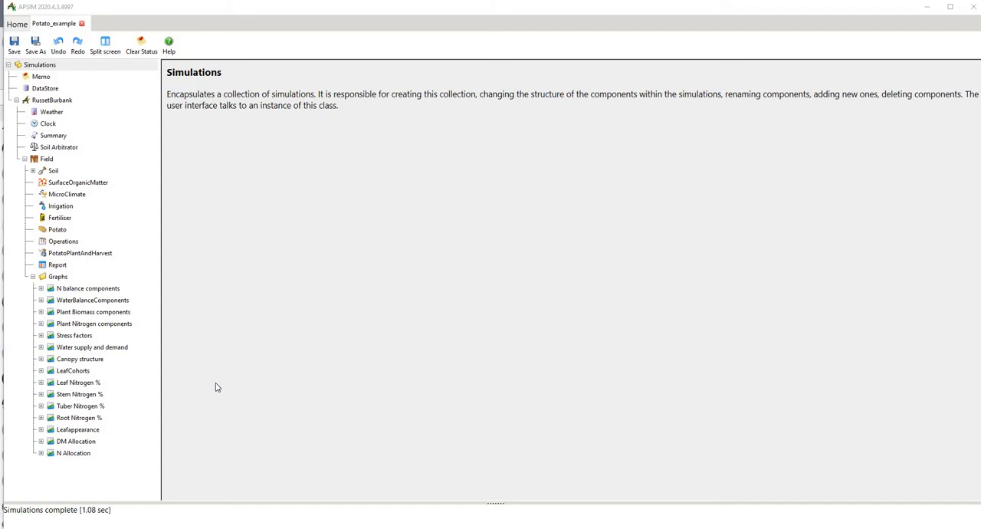
{"action": "mouse_move", "coordinate": [78, 101]}
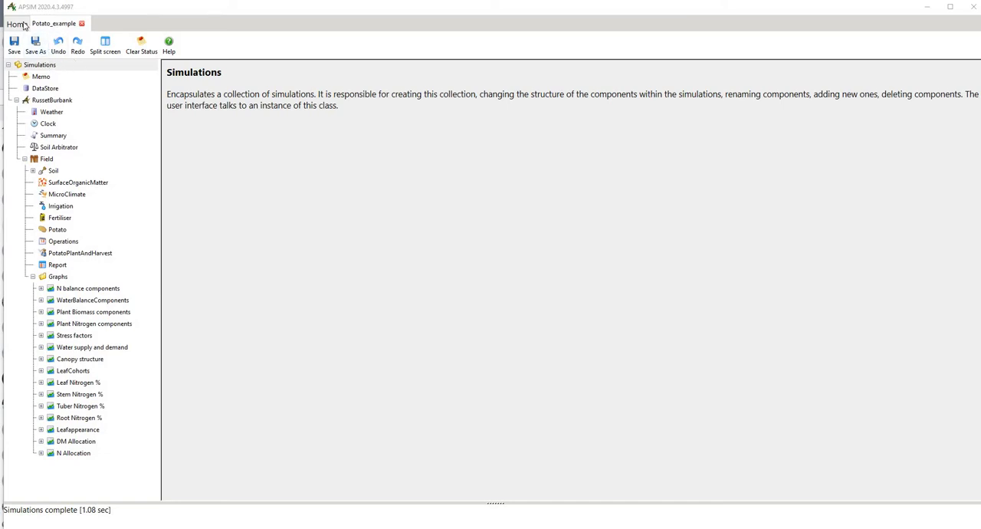
Step: Browse the bundled Examples folder from the start page, then cancel without opening a file
{"action": "left_click", "coordinate": [17, 23]}
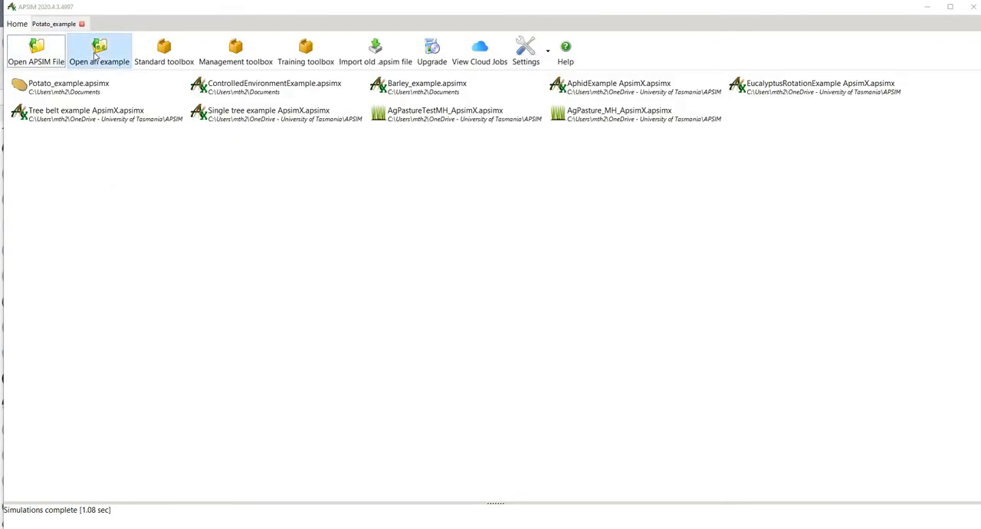
{"action": "left_click", "coordinate": [98, 50]}
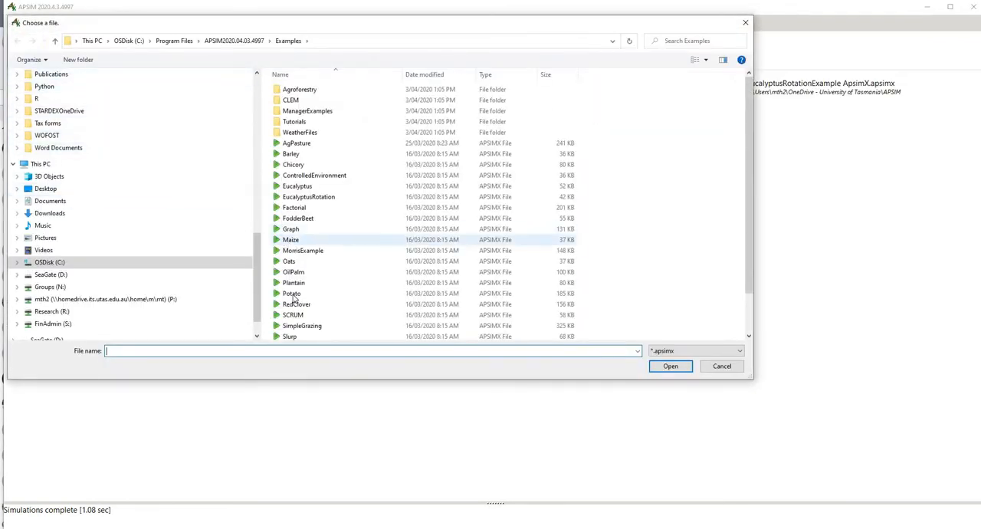
{"action": "left_click", "coordinate": [291, 293]}
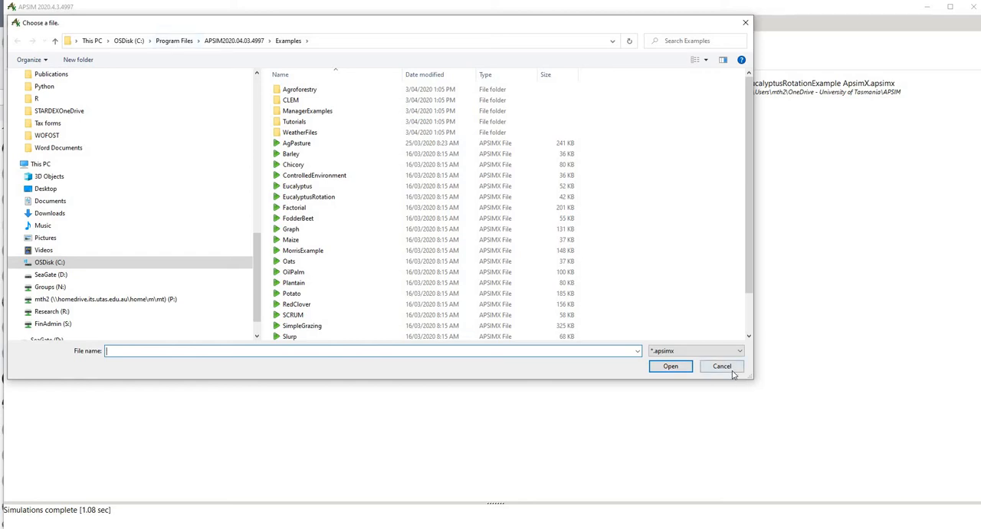
{"action": "left_click", "coordinate": [721, 366]}
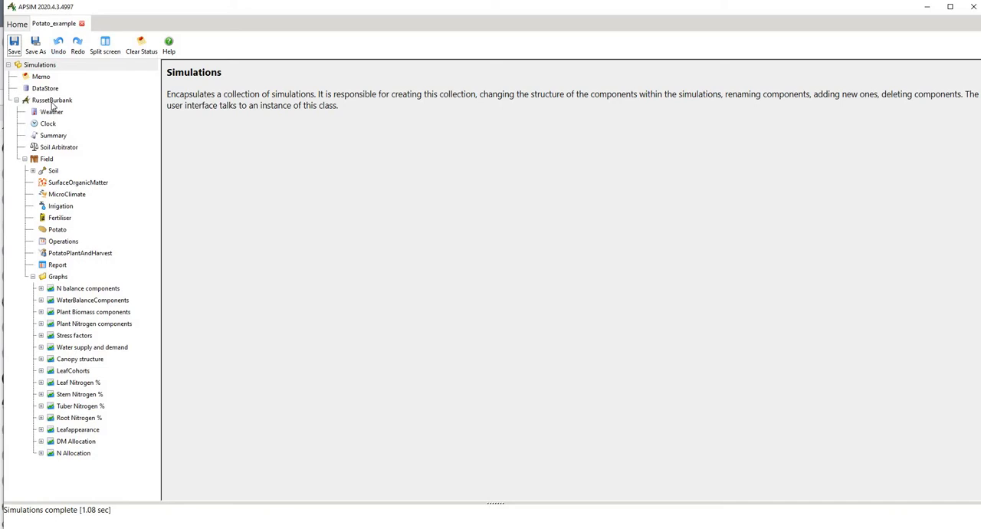
{"action": "mouse_move", "coordinate": [52, 100]}
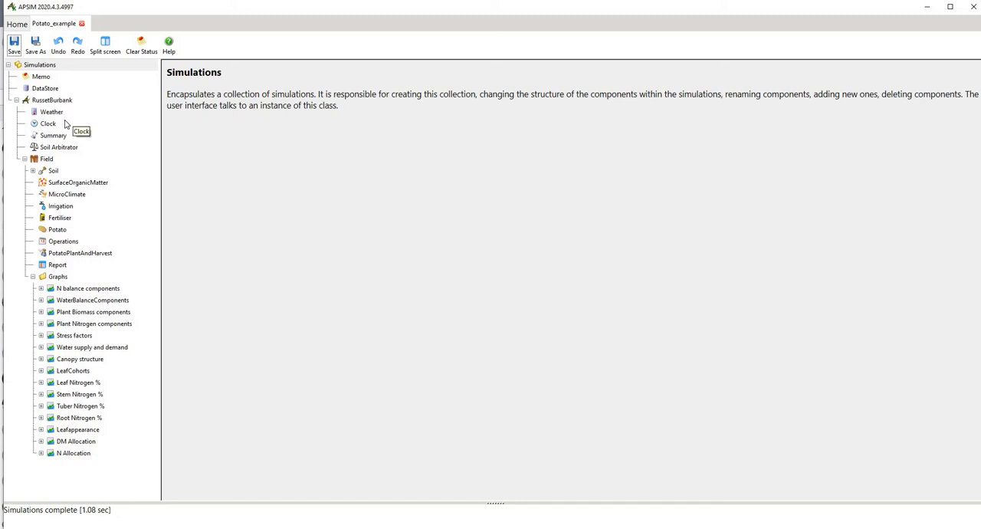
{"action": "mouse_move", "coordinate": [60, 113]}
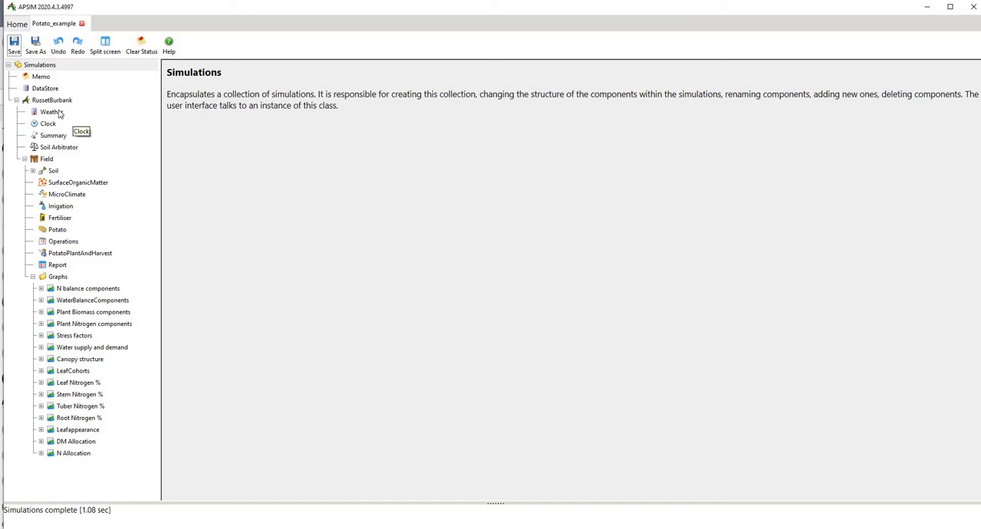
{"action": "mouse_move", "coordinate": [67, 167]}
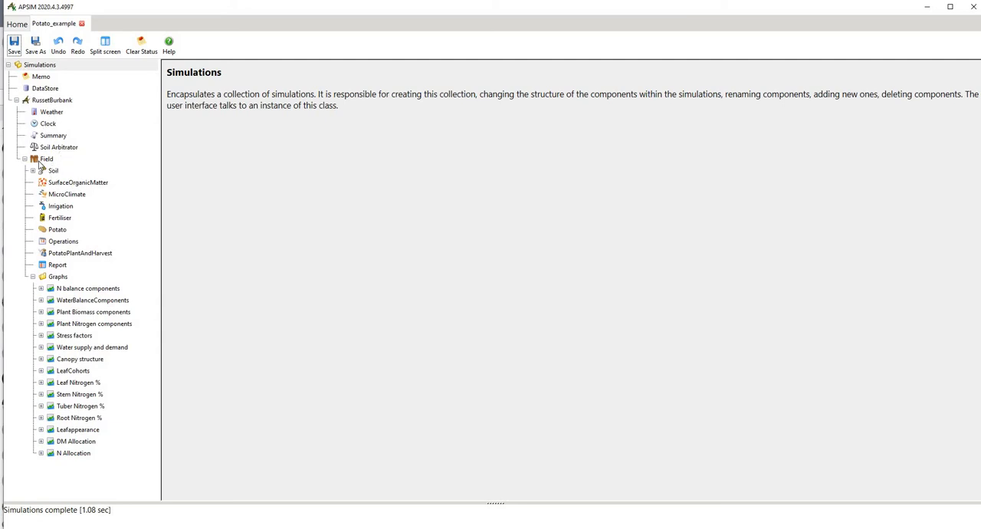
{"action": "mouse_move", "coordinate": [44, 194]}
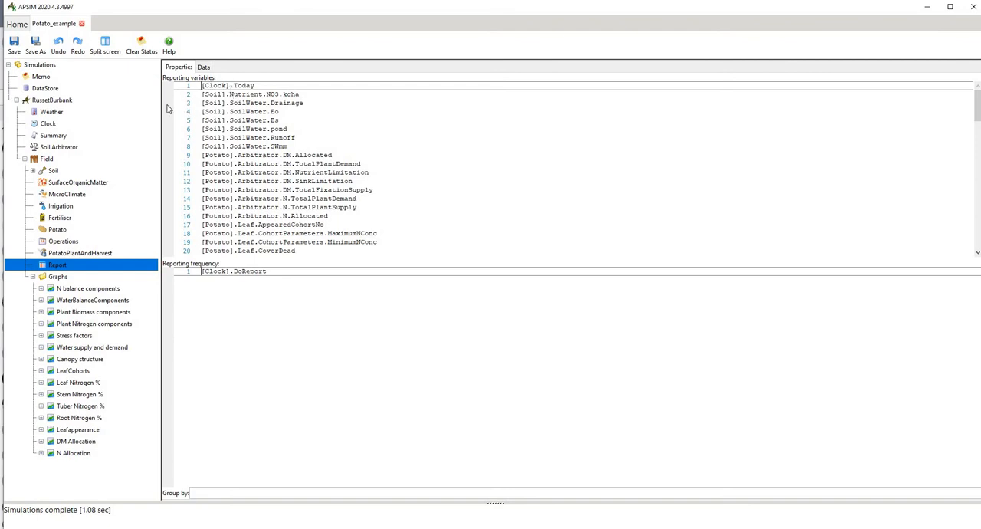
{"action": "mouse_move", "coordinate": [67, 150]}
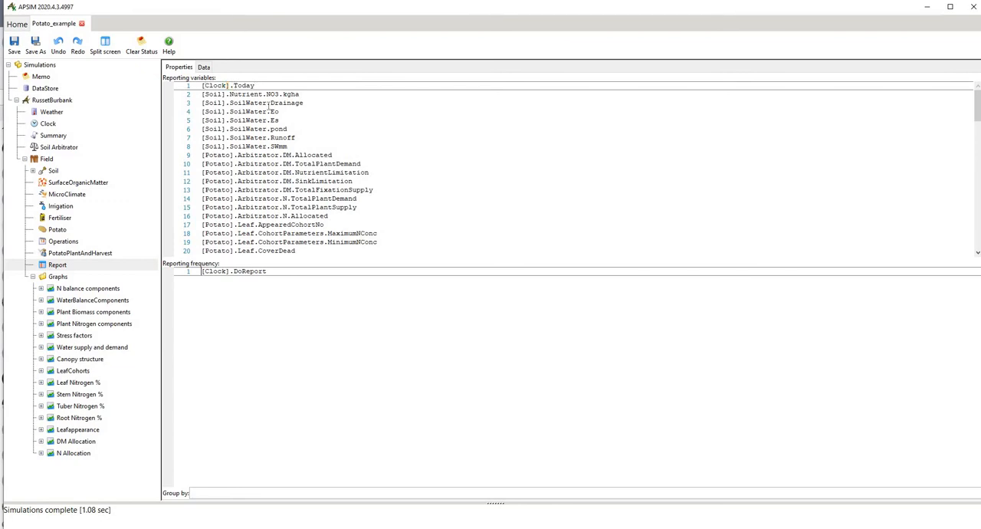
Step: Start editing the Report's first reporting variable, [Clock].Today
{"action": "left_click", "coordinate": [227, 85]}
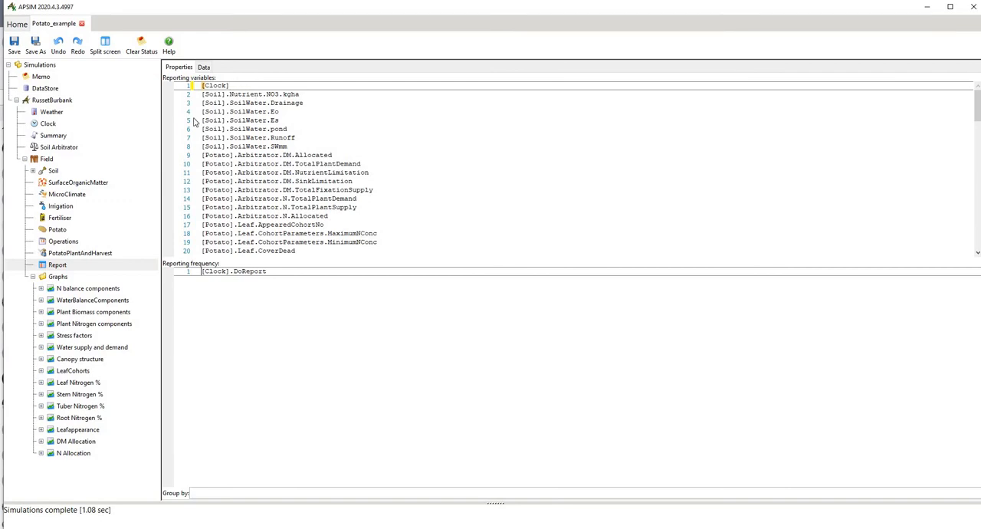
{"action": "type", "text": "."}
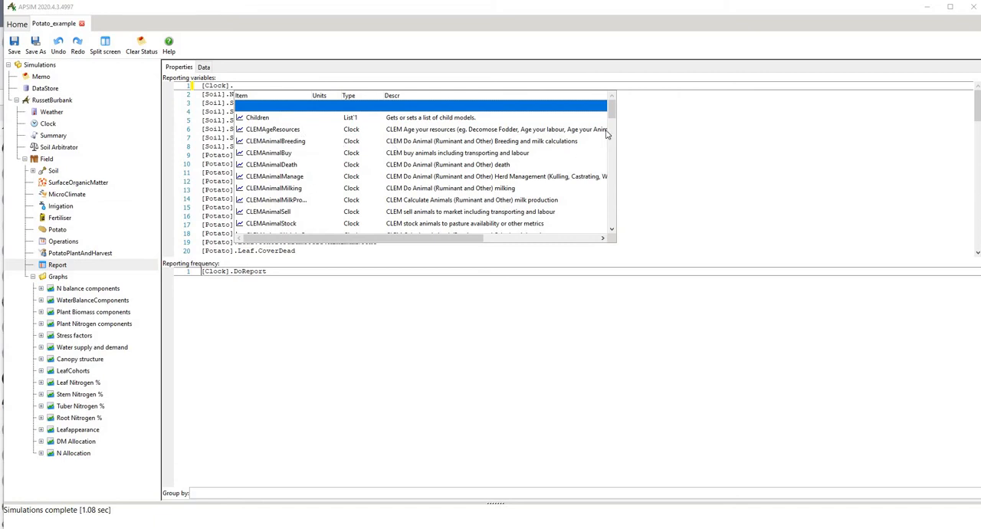
{"action": "scroll", "scroll_direction": "down", "scroll_amount": 3}
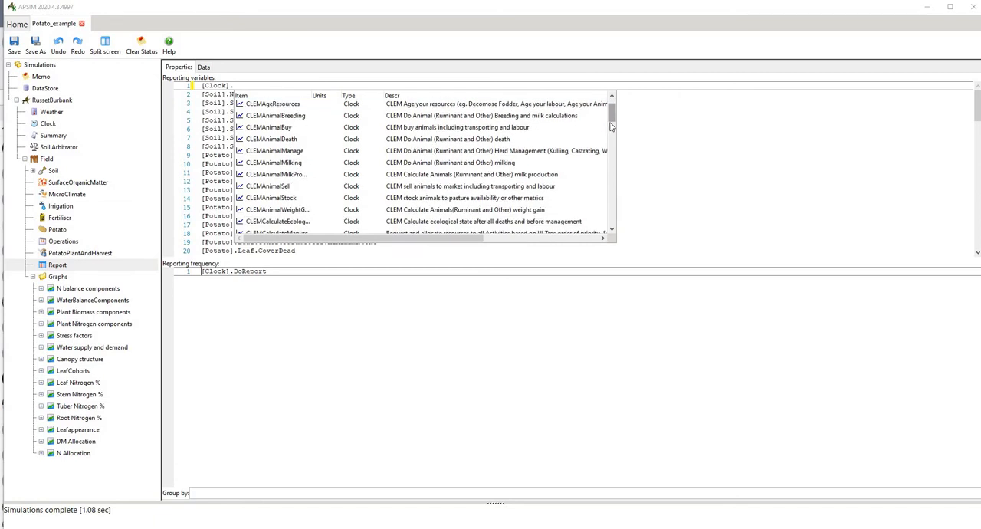
{"action": "scroll", "scroll_direction": "down", "scroll_amount": 3}
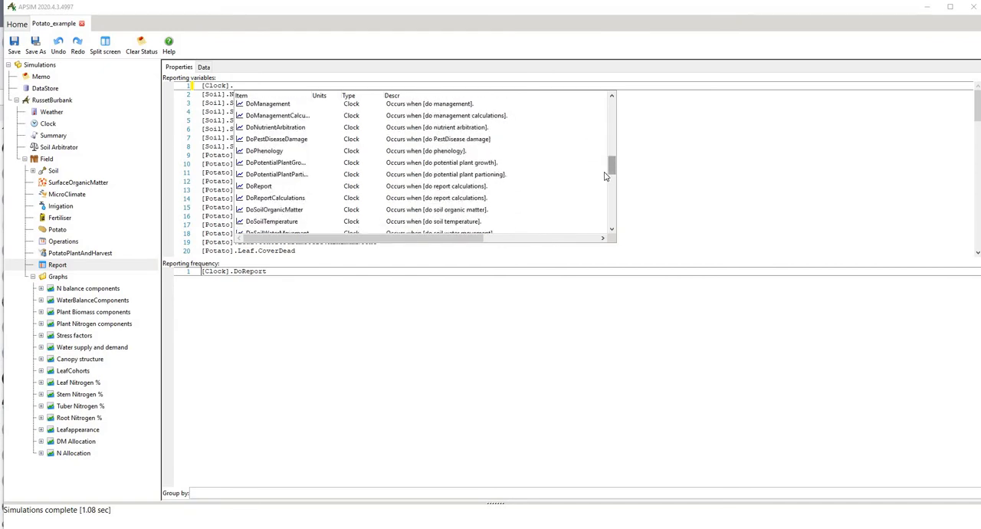
{"action": "scroll", "scroll_direction": "down", "scroll_amount": 3}
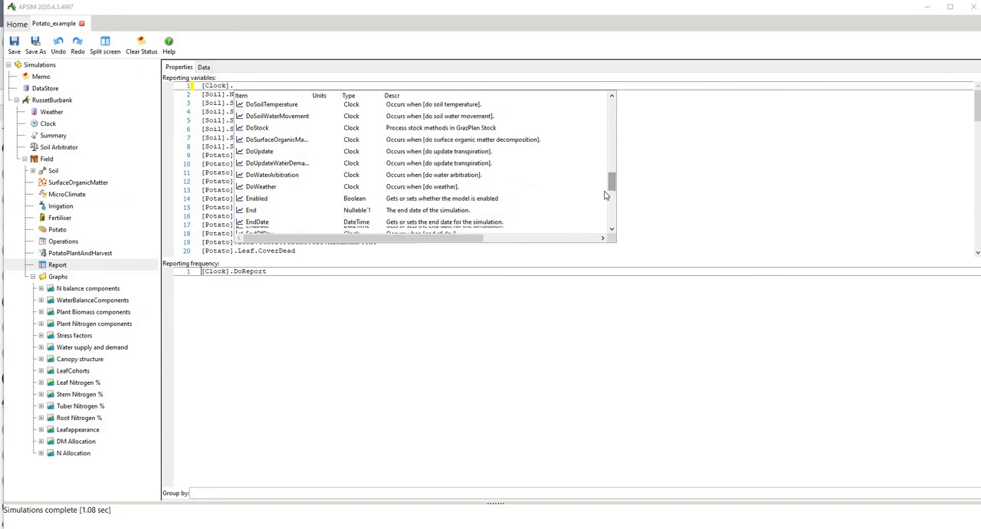
{"action": "scroll", "scroll_direction": "down", "scroll_amount": 3}
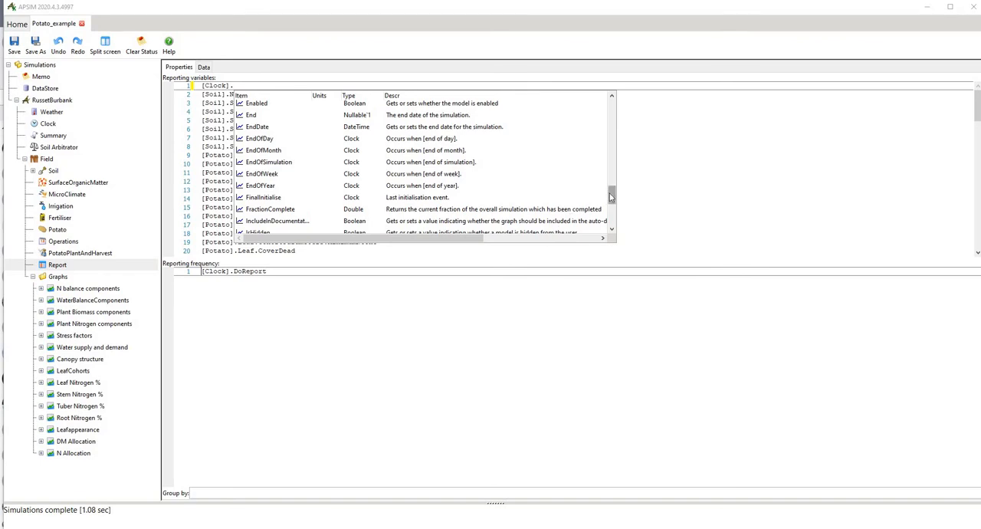
{"action": "scroll", "scroll_direction": "down", "scroll_amount": 3}
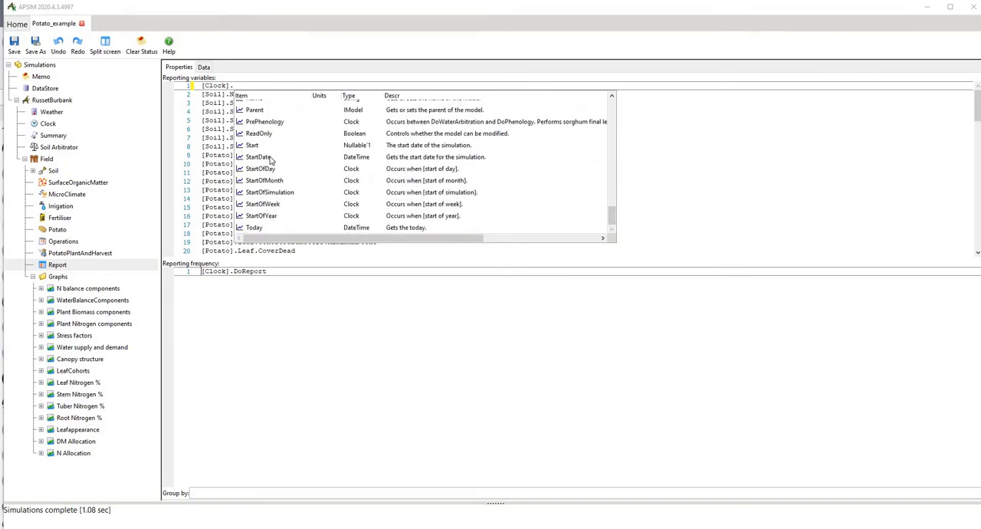
{"action": "mouse_move", "coordinate": [279, 196]}
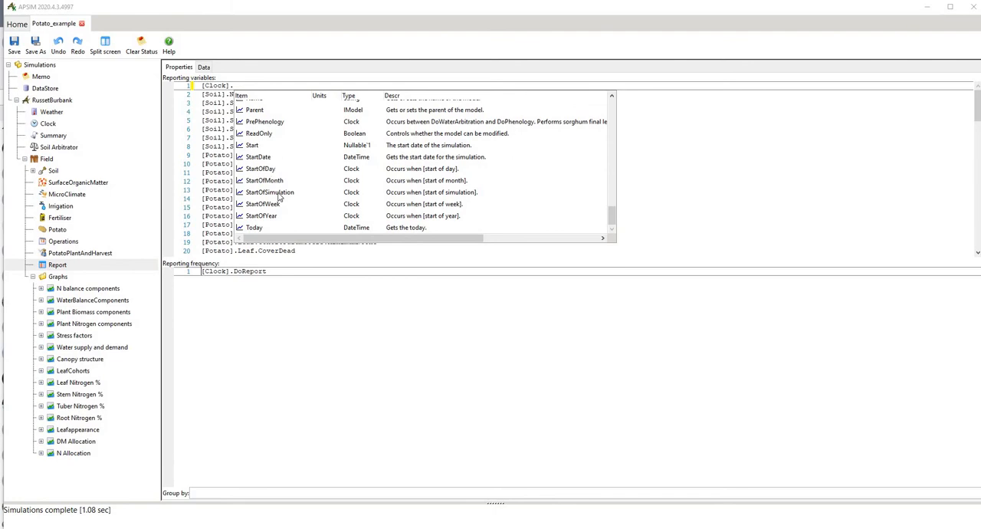
{"action": "mouse_move", "coordinate": [588, 205]}
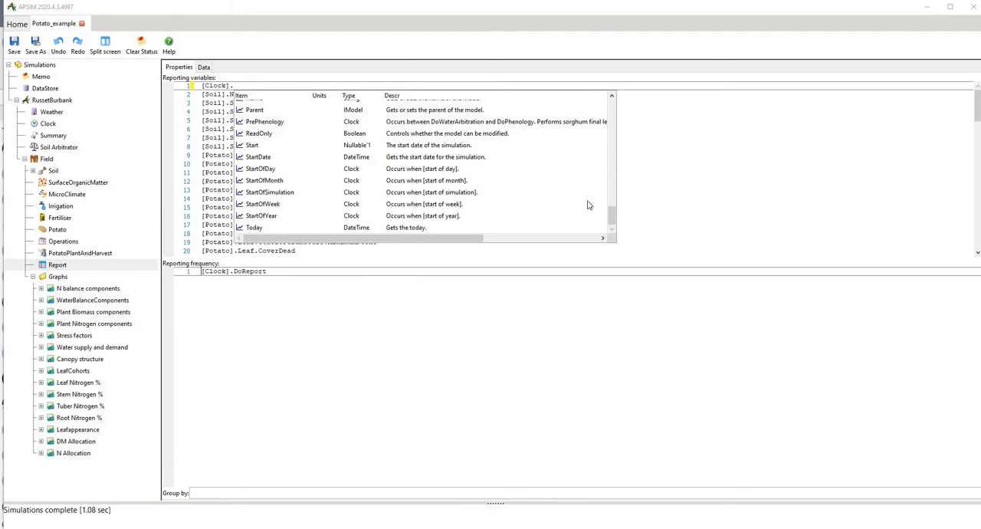
{"action": "scroll", "scroll_direction": "down", "scroll_amount": 3}
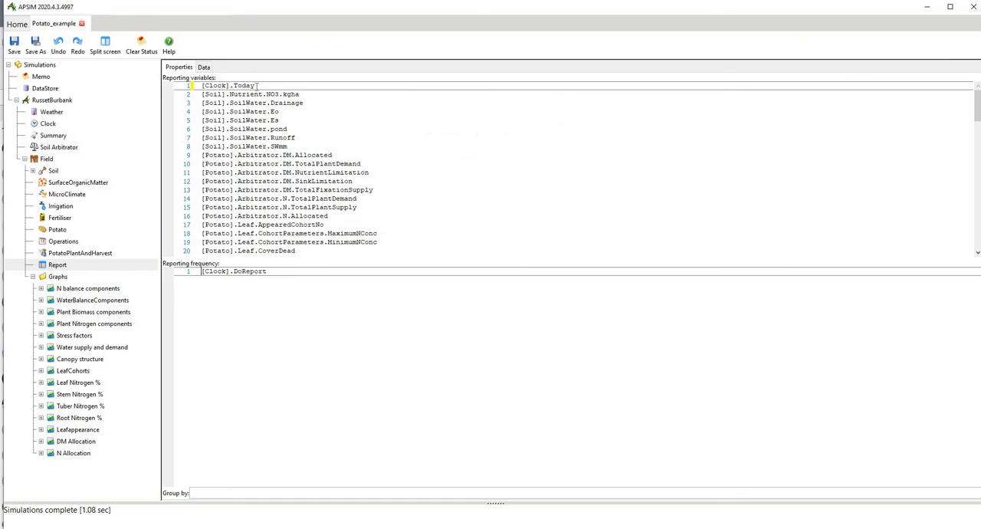
{"action": "scroll", "scroll_direction": "down", "scroll_amount": 3}
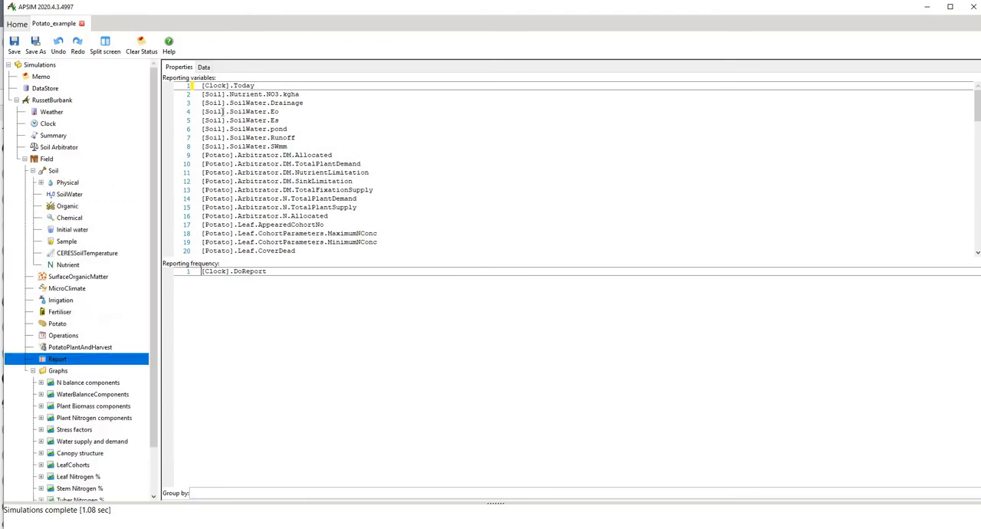
Step: Expand Soil and begin a fourth reporting line [Soil].SoilWater. from the Drainage variable
{"action": "left_click", "coordinate": [230, 102]}
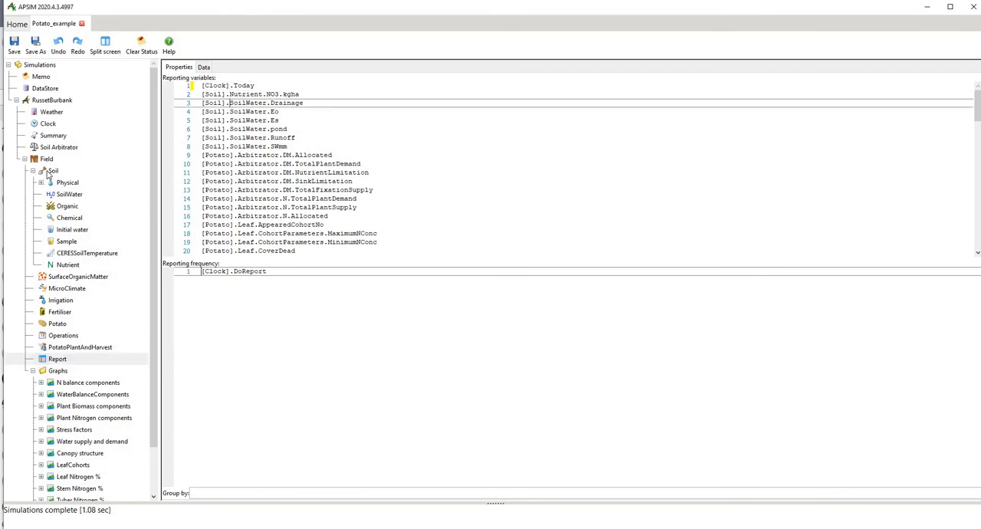
{"action": "mouse_move", "coordinate": [57, 206]}
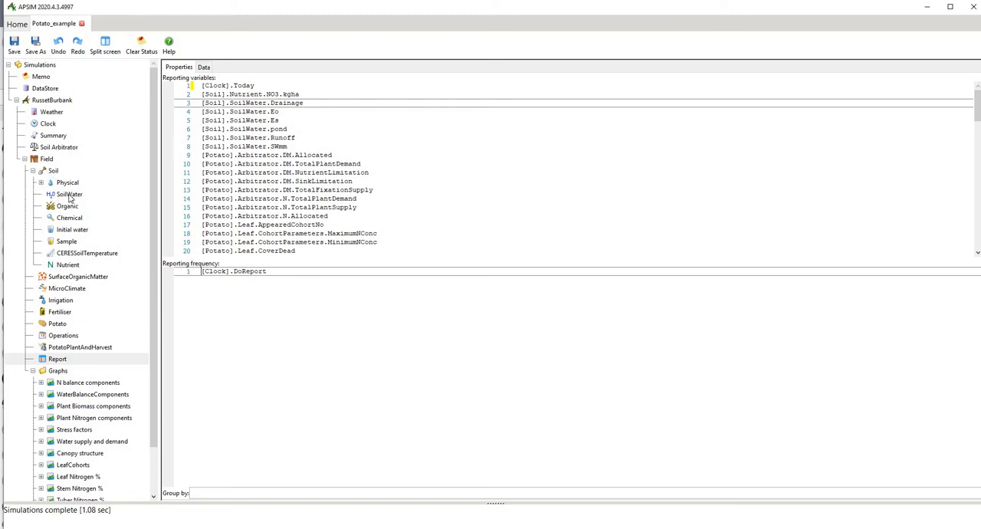
{"action": "left_click", "coordinate": [230, 103]}
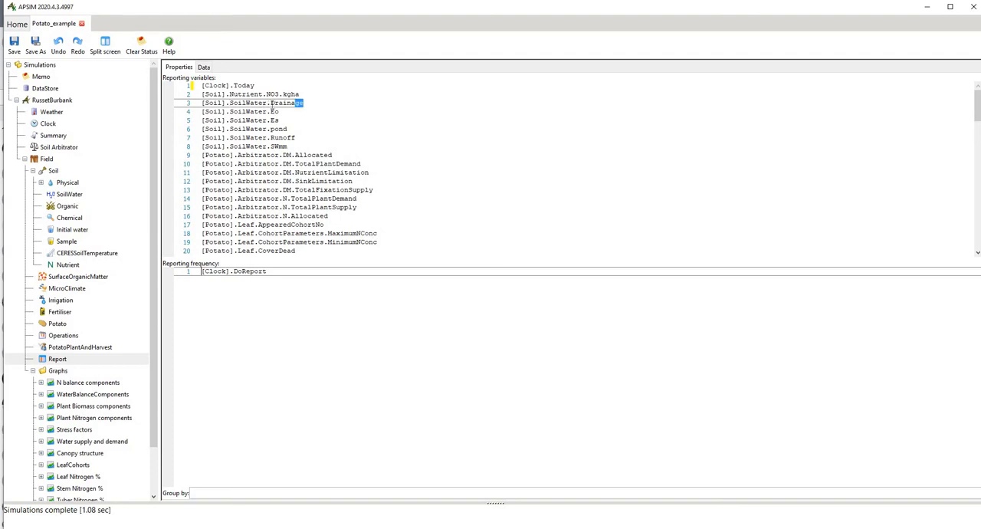
{"action": "double_click", "coordinate": [285, 103]}
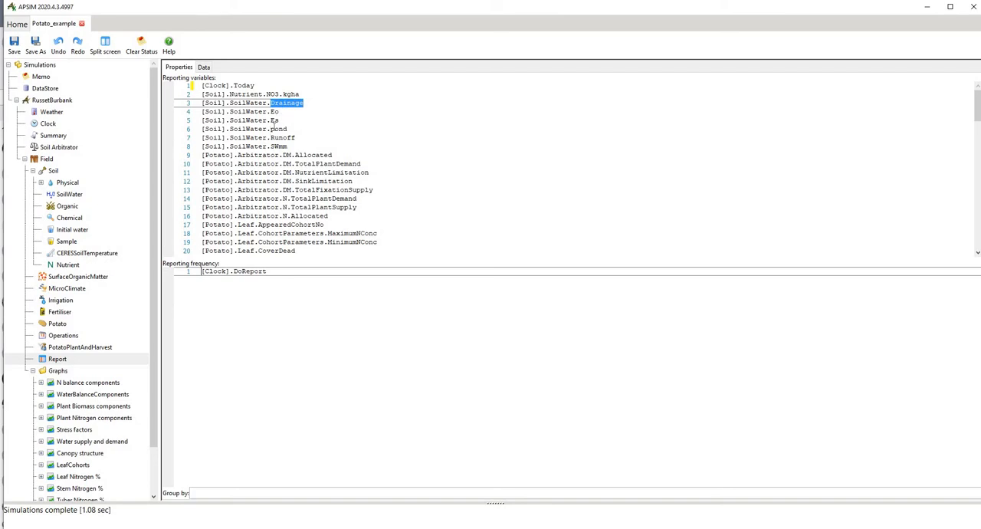
{"action": "left_click", "coordinate": [280, 112]}
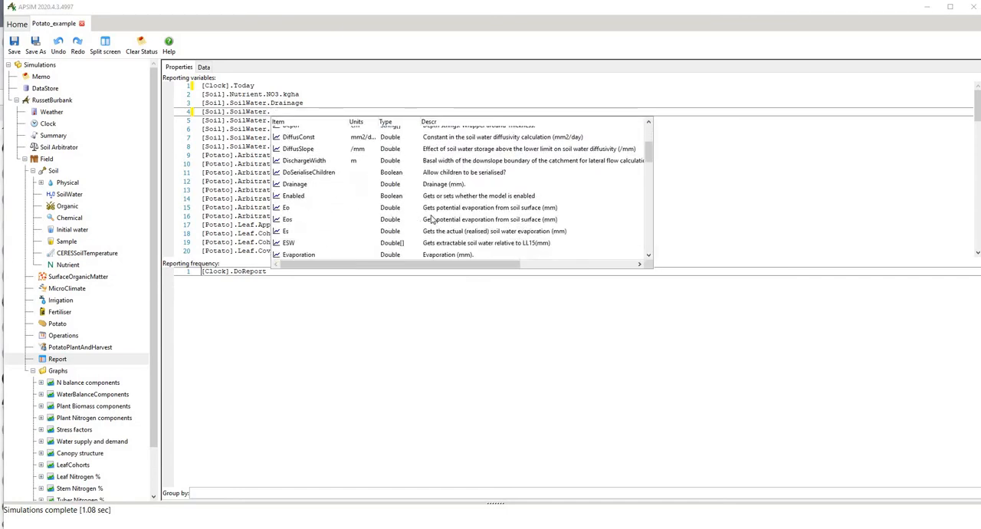
{"action": "mouse_move", "coordinate": [543, 215]}
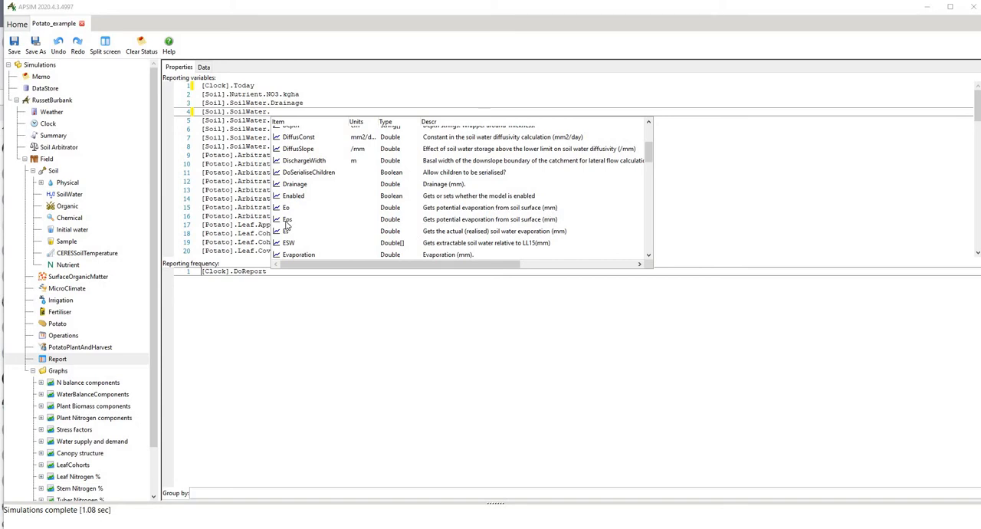
{"action": "mouse_move", "coordinate": [466, 229]}
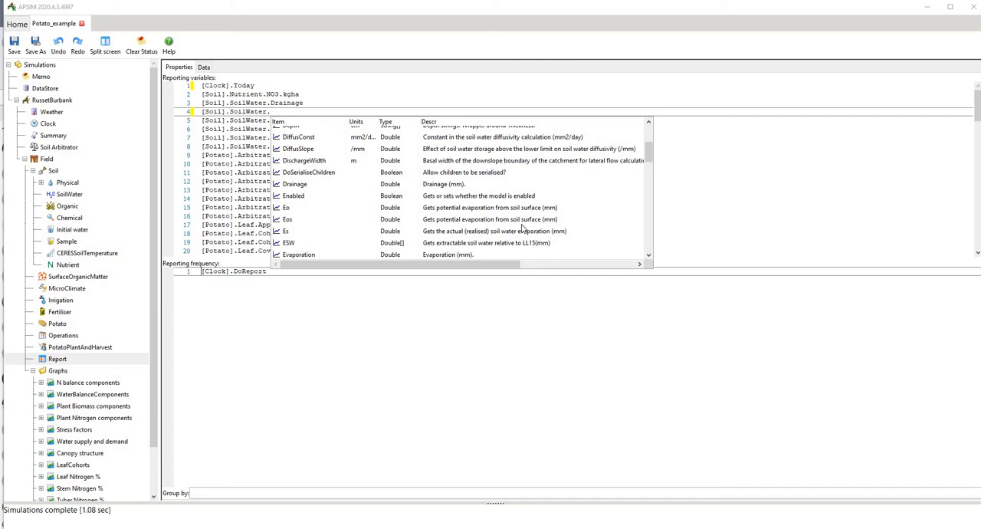
{"action": "mouse_move", "coordinate": [287, 212]}
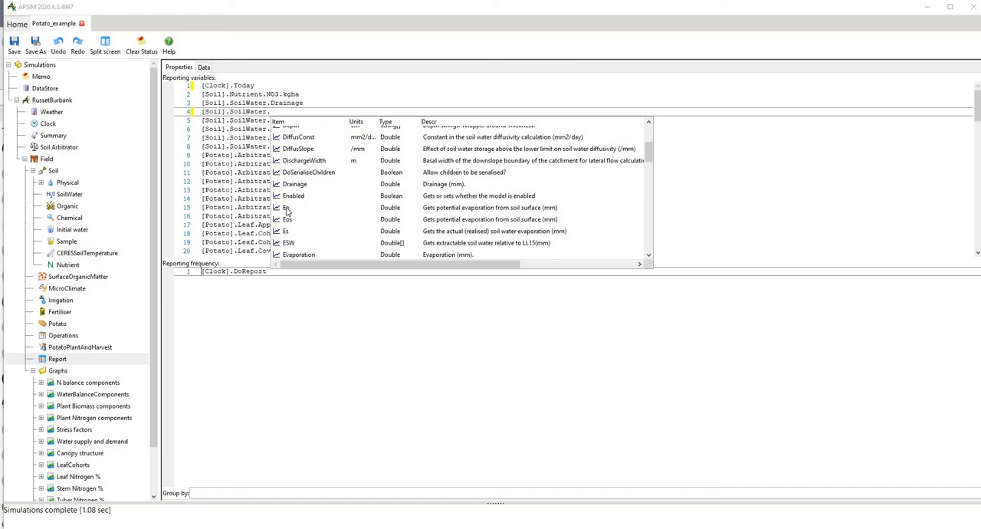
{"action": "mouse_move", "coordinate": [289, 223]}
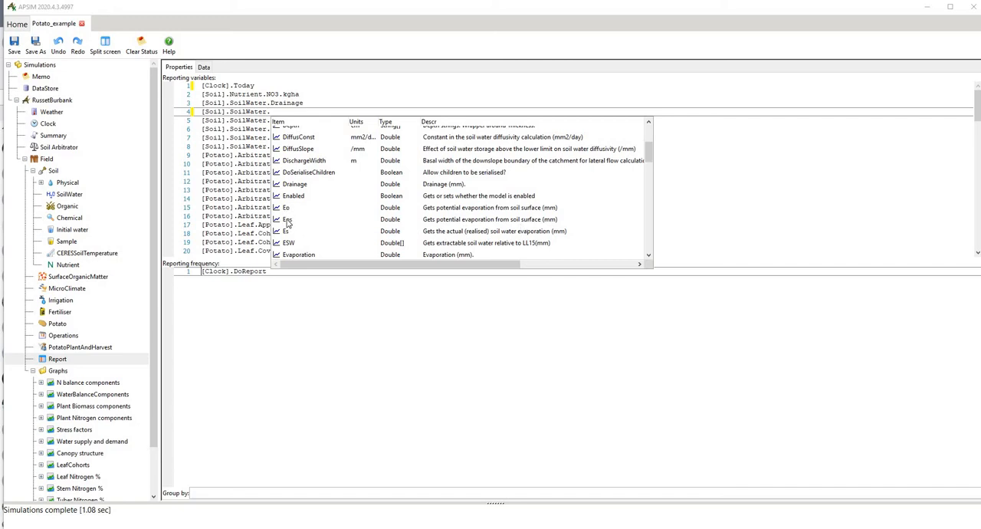
{"action": "mouse_move", "coordinate": [360, 241]}
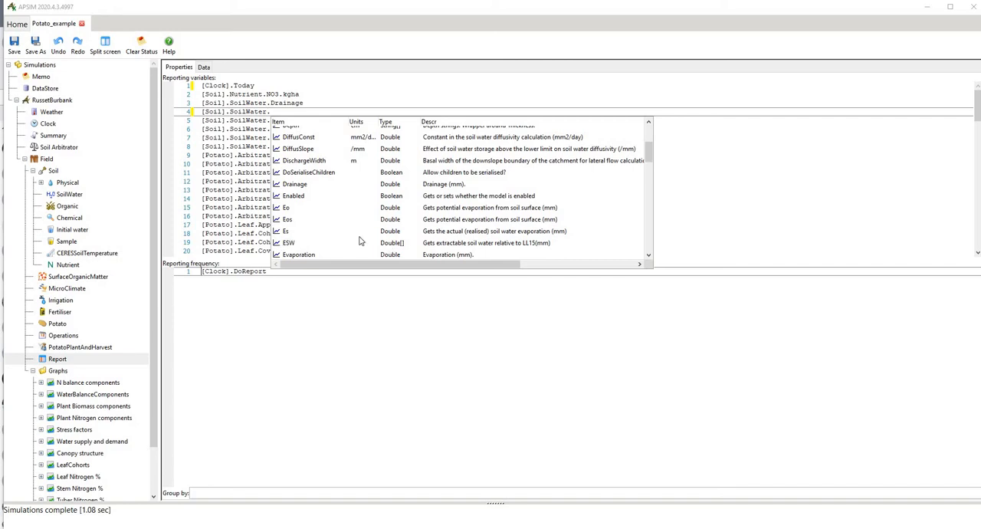
{"action": "mouse_move", "coordinate": [521, 246]}
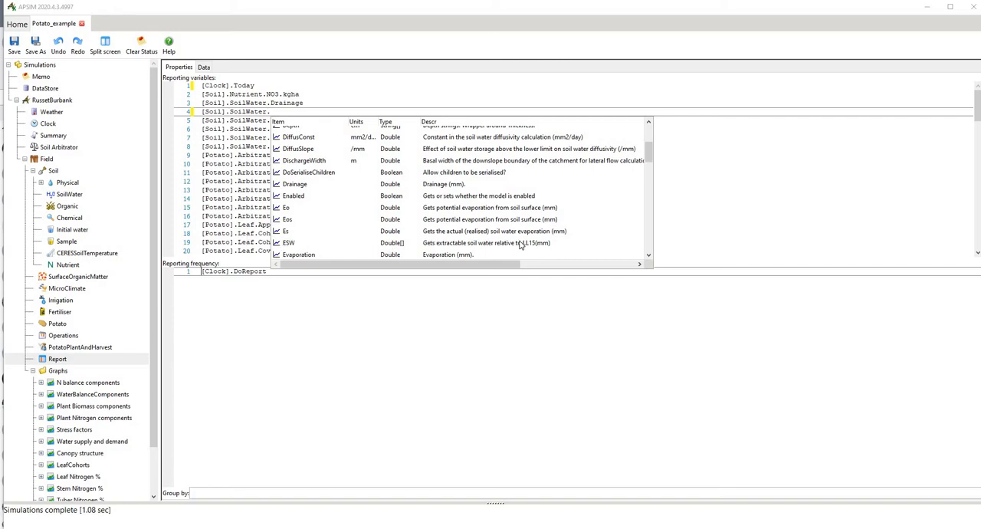
{"action": "mouse_move", "coordinate": [462, 237]}
{"action": "type", "text": "Eo"}
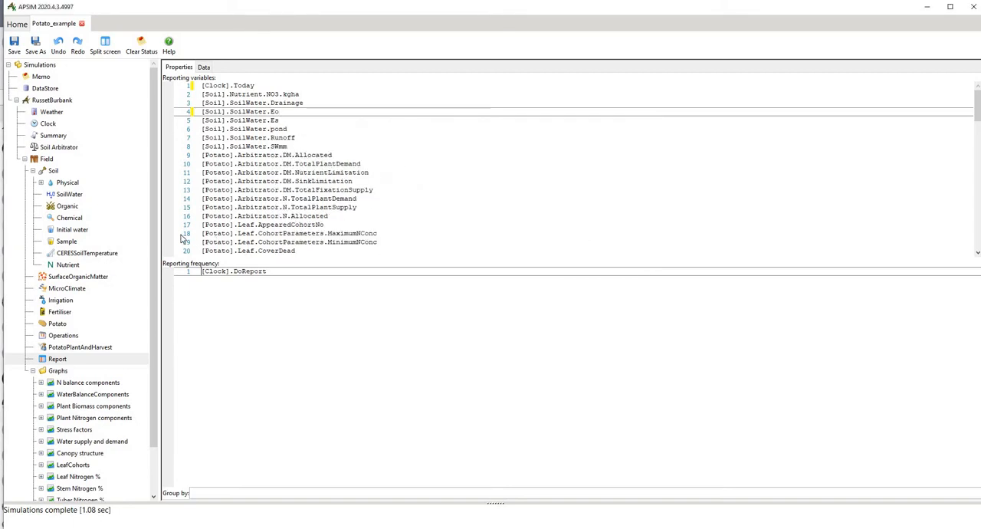
{"action": "left_click", "coordinate": [279, 112]}
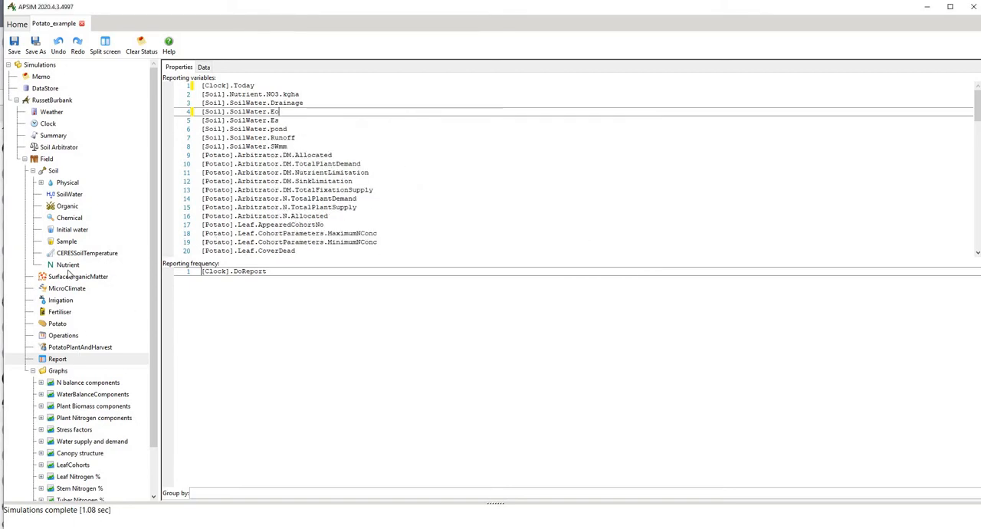
{"action": "scroll", "scroll_direction": "down", "scroll_amount": 3}
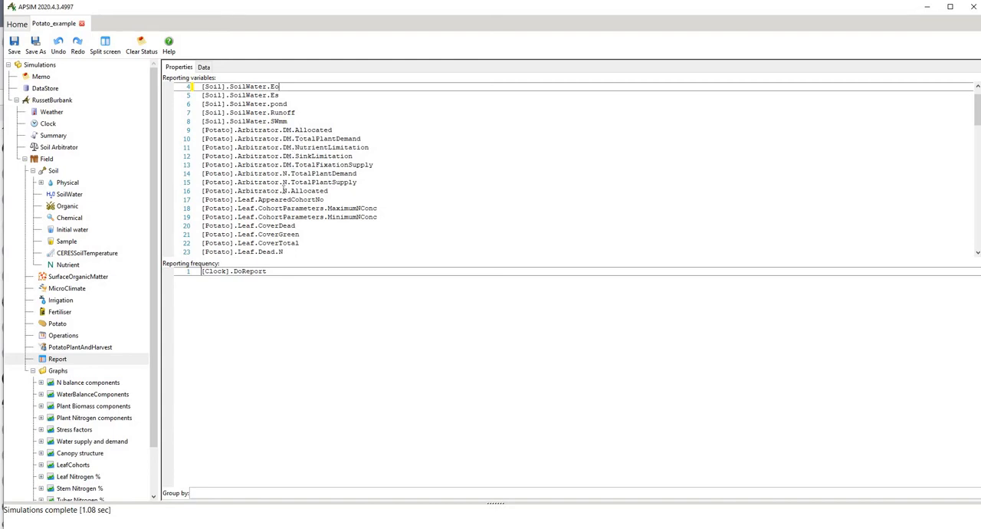
{"action": "scroll", "scroll_direction": "down", "scroll_amount": 3}
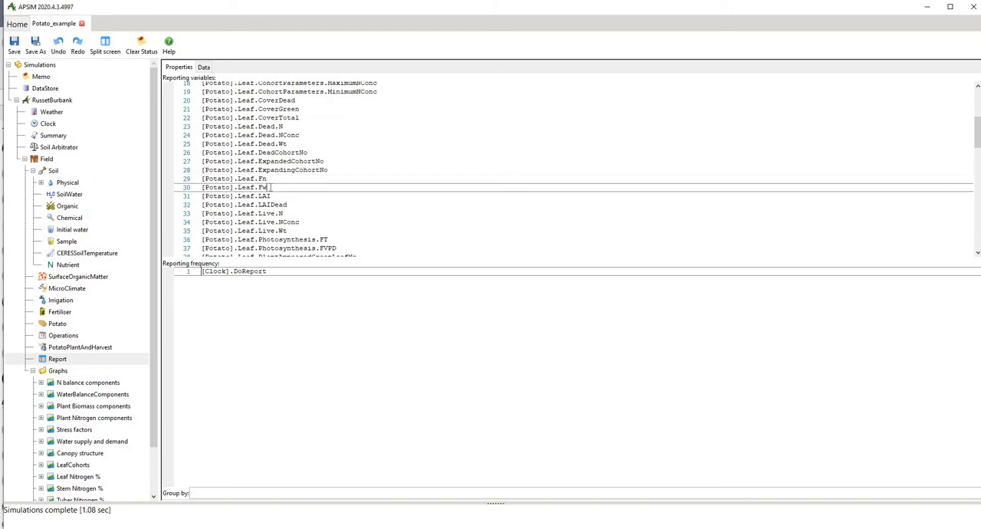
{"action": "scroll", "scroll_direction": "down", "scroll_amount": 3}
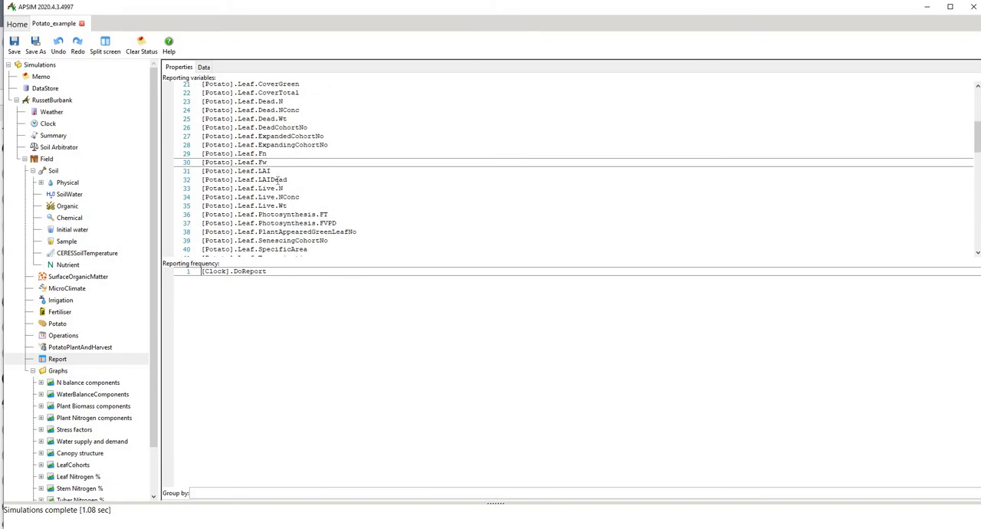
{"action": "left_click", "coordinate": [272, 171]}
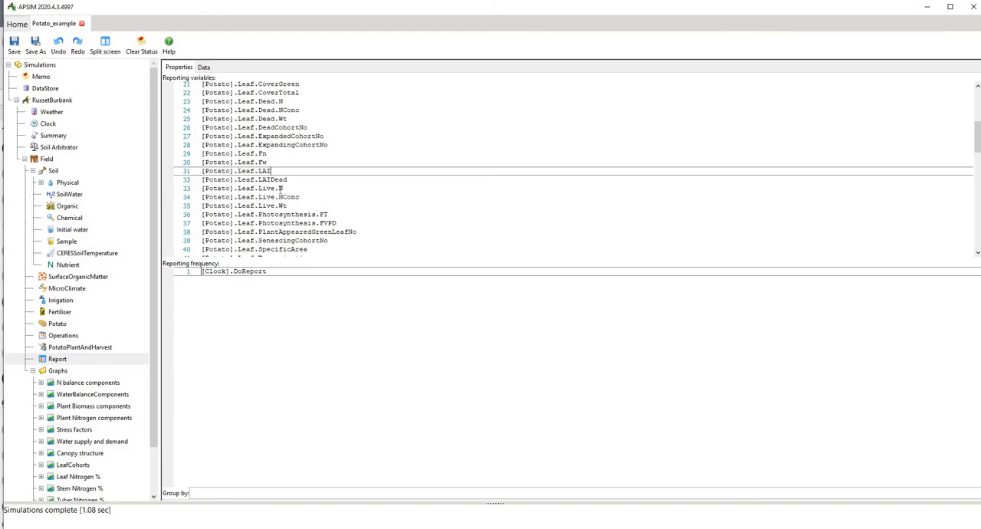
{"action": "scroll", "scroll_direction": "down", "scroll_amount": 3}
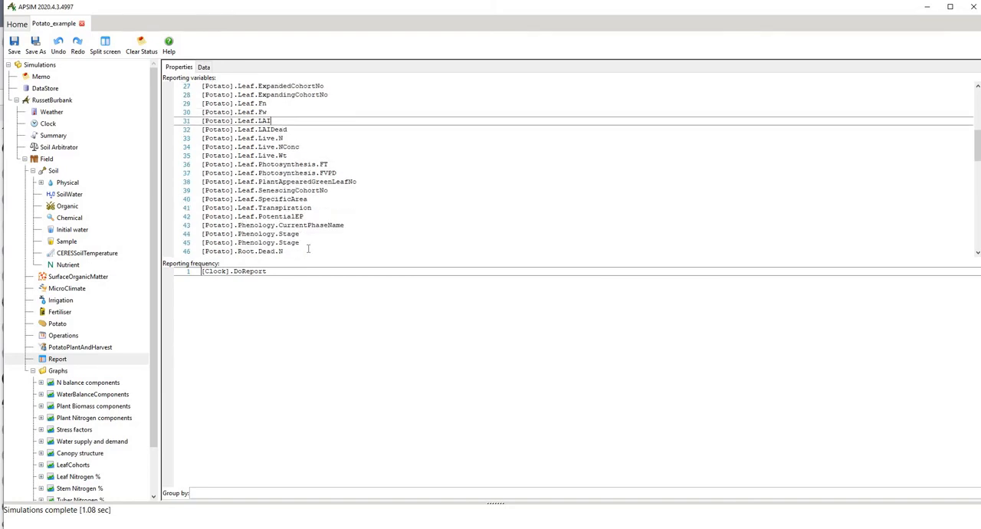
{"action": "scroll", "scroll_direction": "down", "scroll_amount": 3}
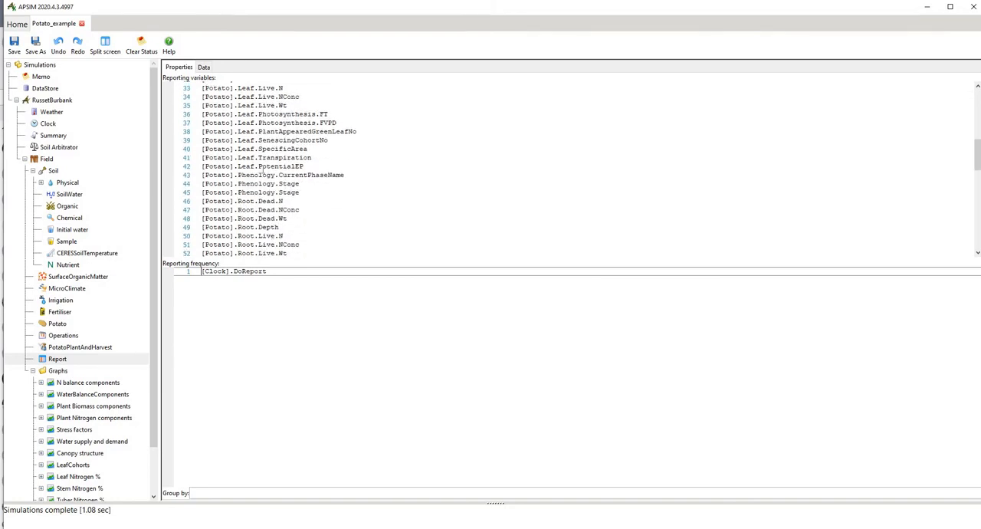
{"action": "scroll", "scroll_direction": "down", "scroll_amount": 3}
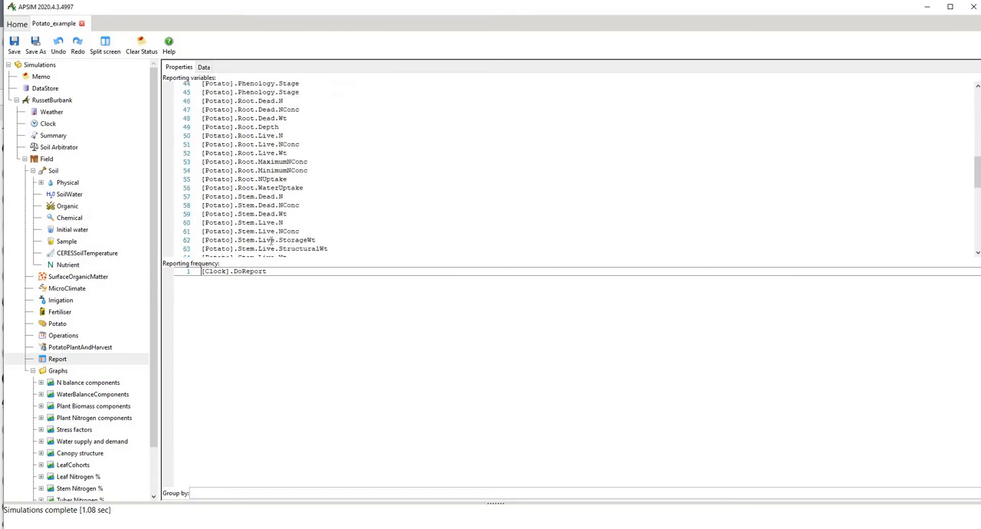
{"action": "scroll", "scroll_direction": "down", "scroll_amount": 3}
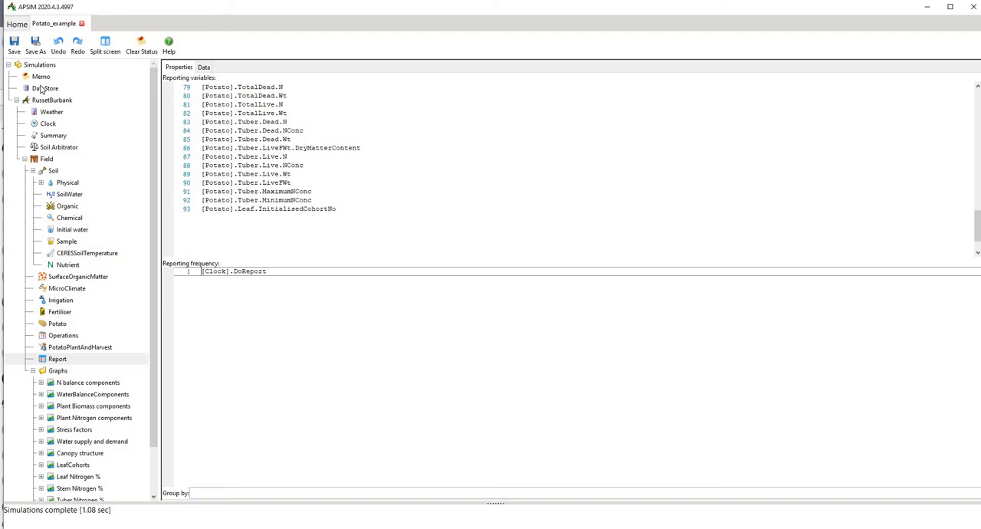
Step: Run APSIM on all Simulations and view the Summary ending 'Simulation terminated normally'
{"action": "right_click", "coordinate": [39, 64]}
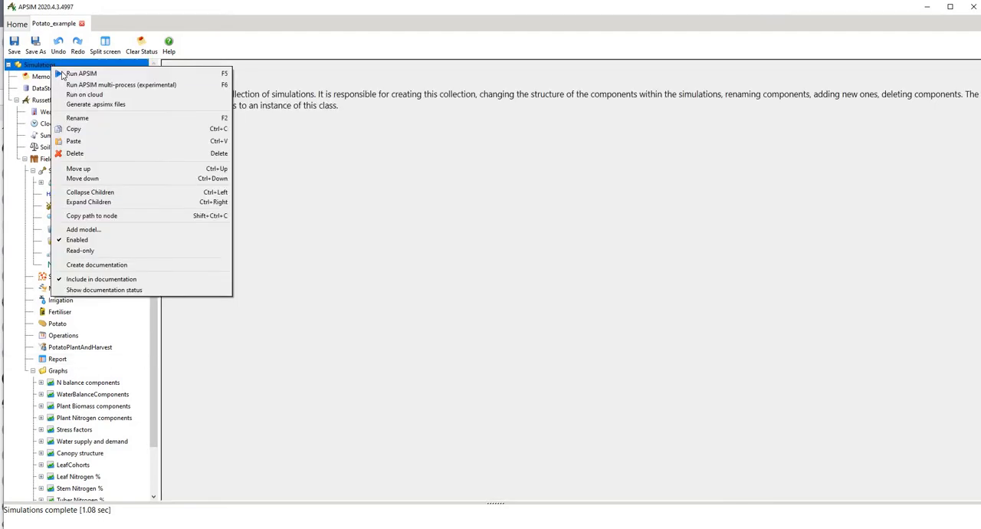
{"action": "left_click", "coordinate": [83, 73]}
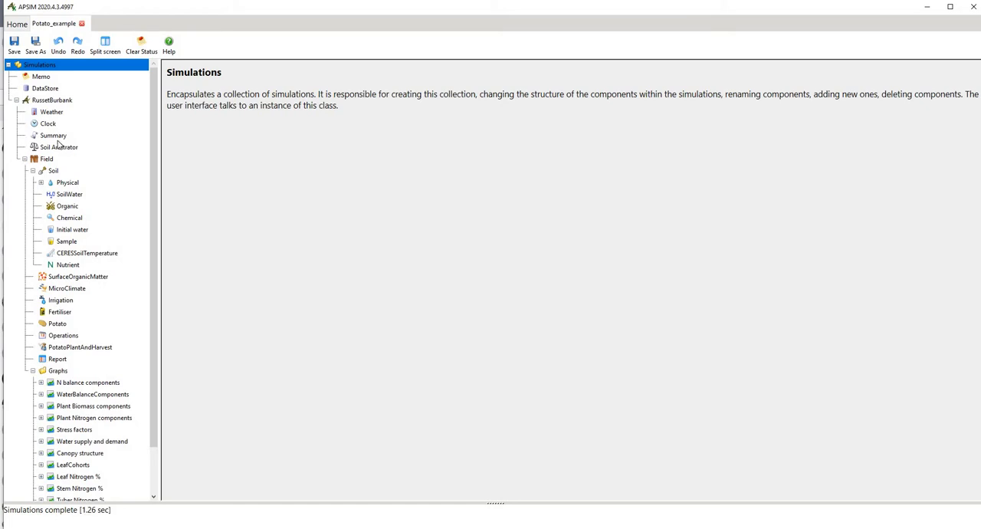
{"action": "left_click", "coordinate": [53, 135]}
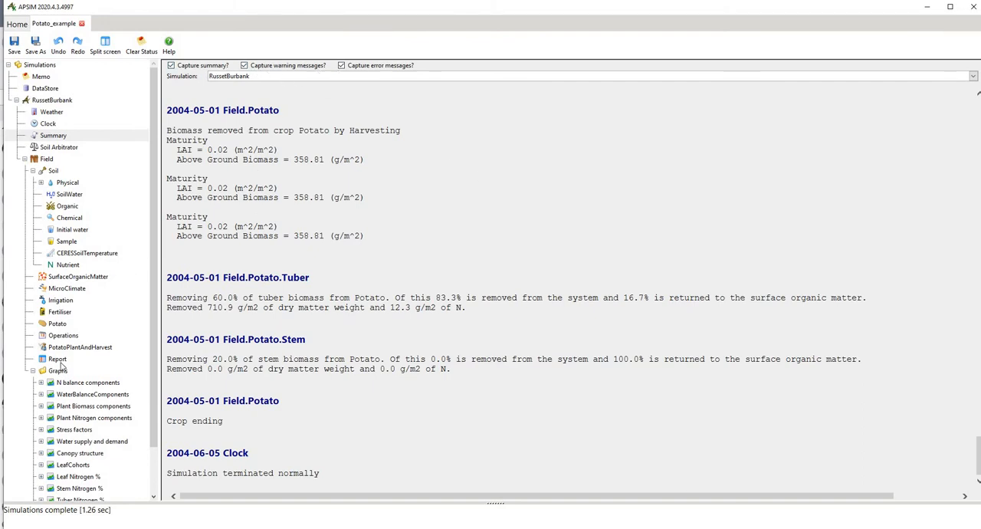
{"action": "left_click", "coordinate": [58, 370]}
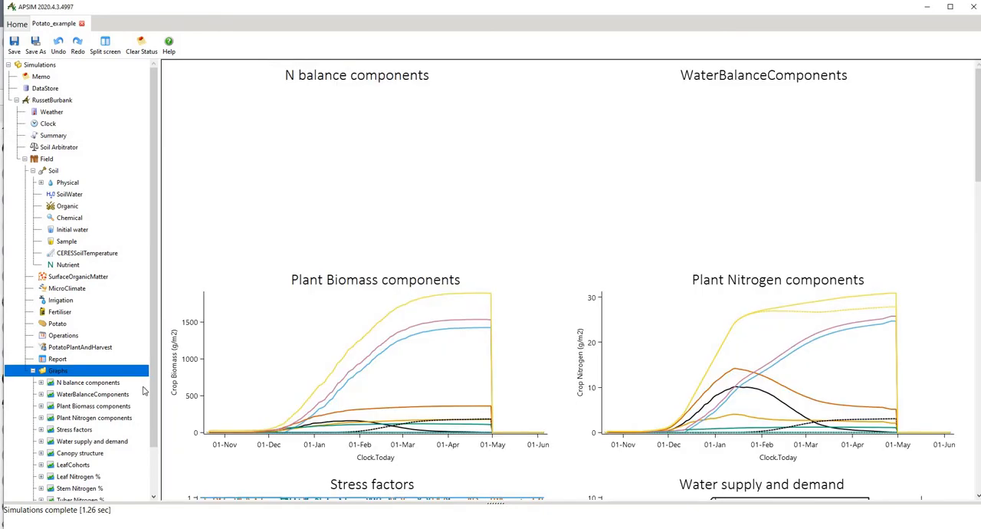
{"action": "mouse_move", "coordinate": [148, 397]}
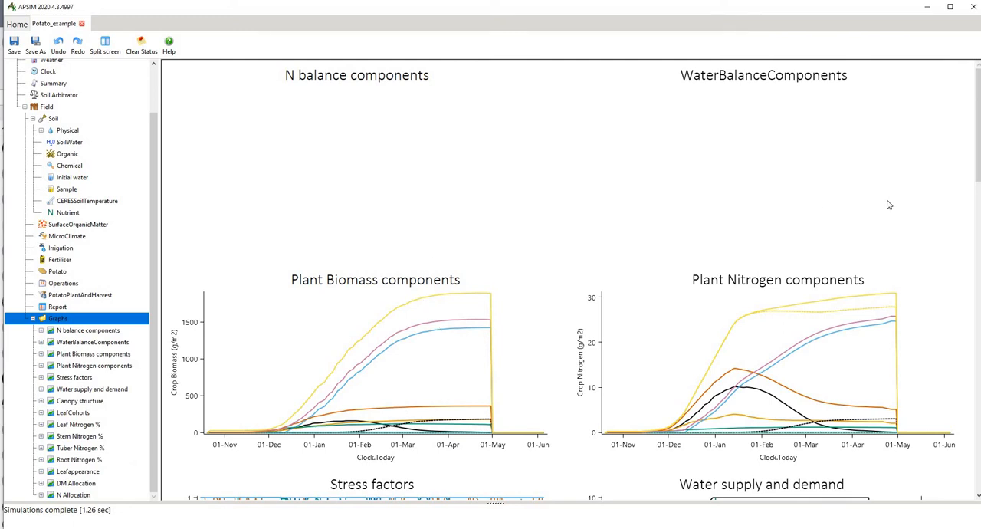
{"action": "mouse_move", "coordinate": [71, 376]}
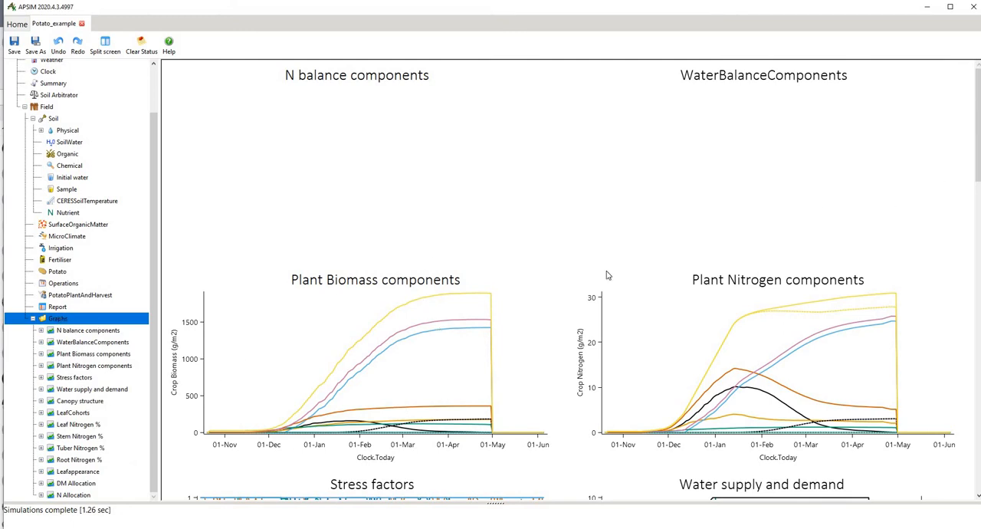
{"action": "mouse_move", "coordinate": [978, 171]}
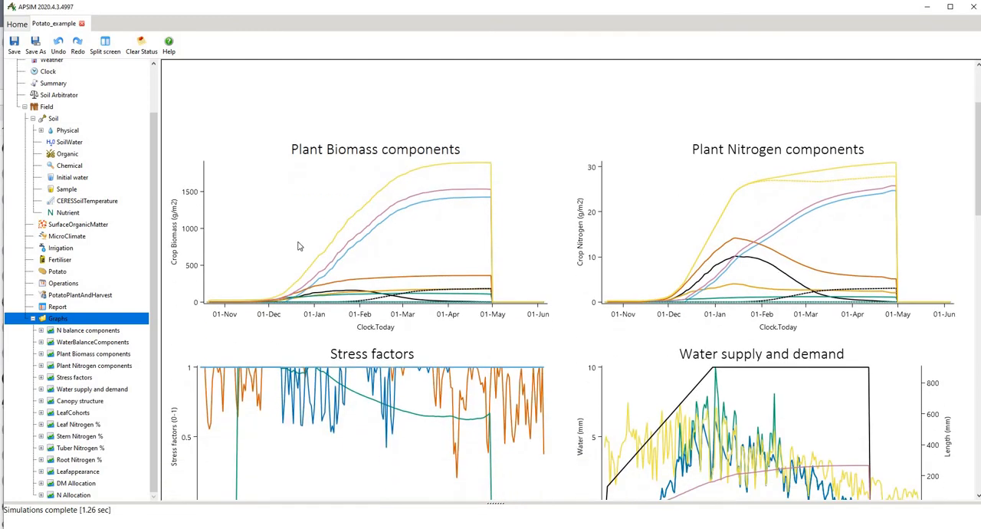
{"action": "left_click", "coordinate": [57, 318]}
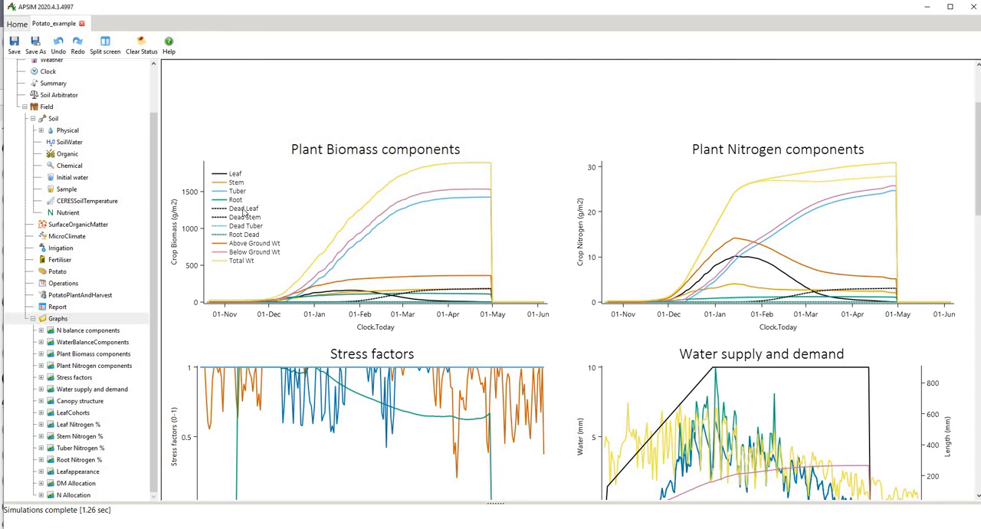
{"action": "mouse_move", "coordinate": [258, 244]}
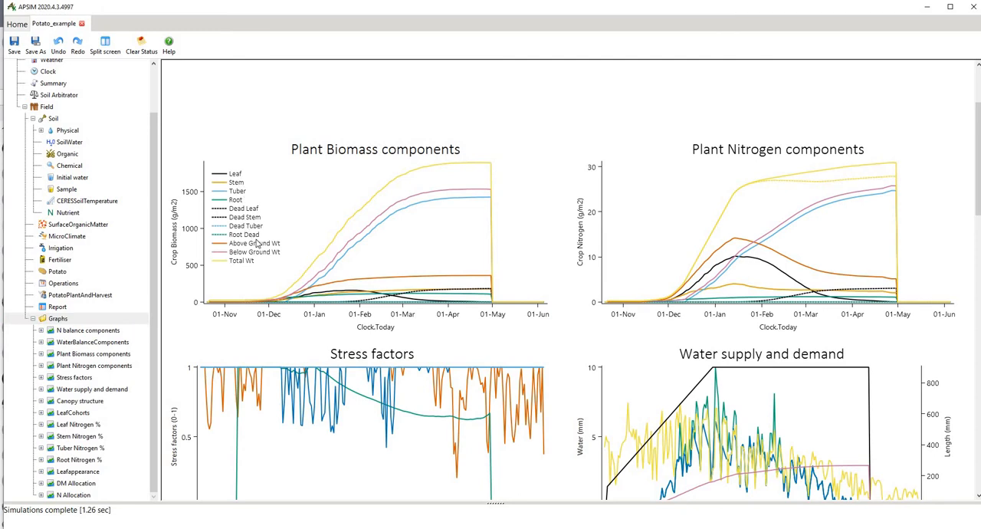
{"action": "mouse_move", "coordinate": [273, 263]}
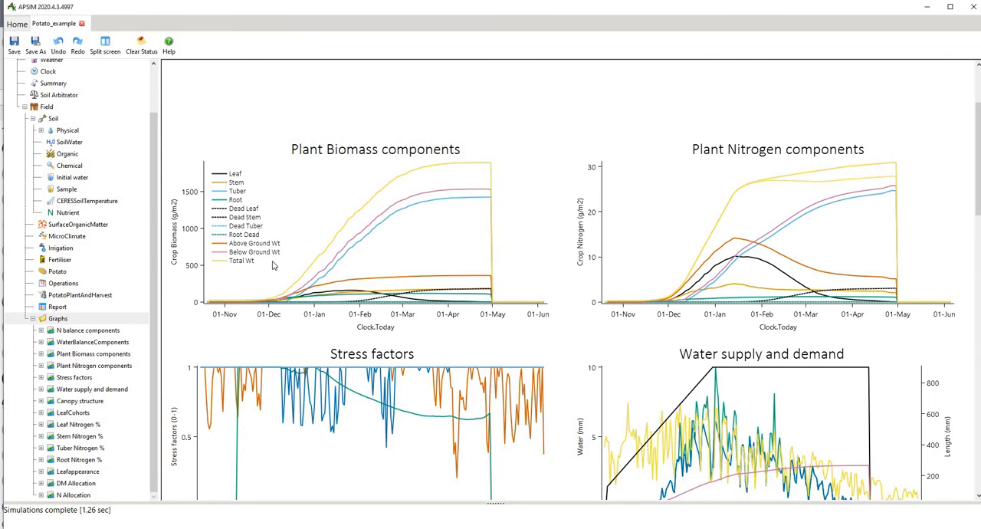
{"action": "mouse_move", "coordinate": [295, 265]}
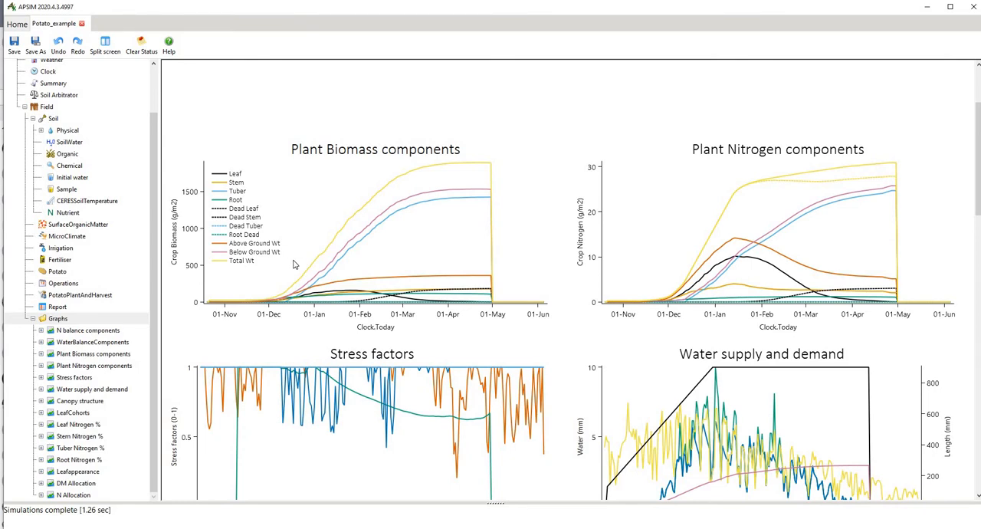
{"action": "mouse_move", "coordinate": [340, 253]}
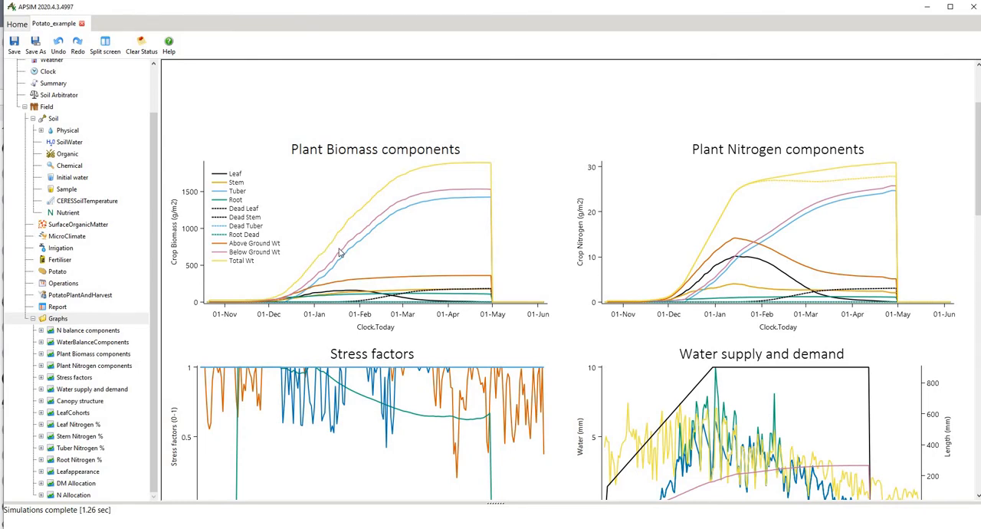
{"action": "mouse_move", "coordinate": [347, 212]}
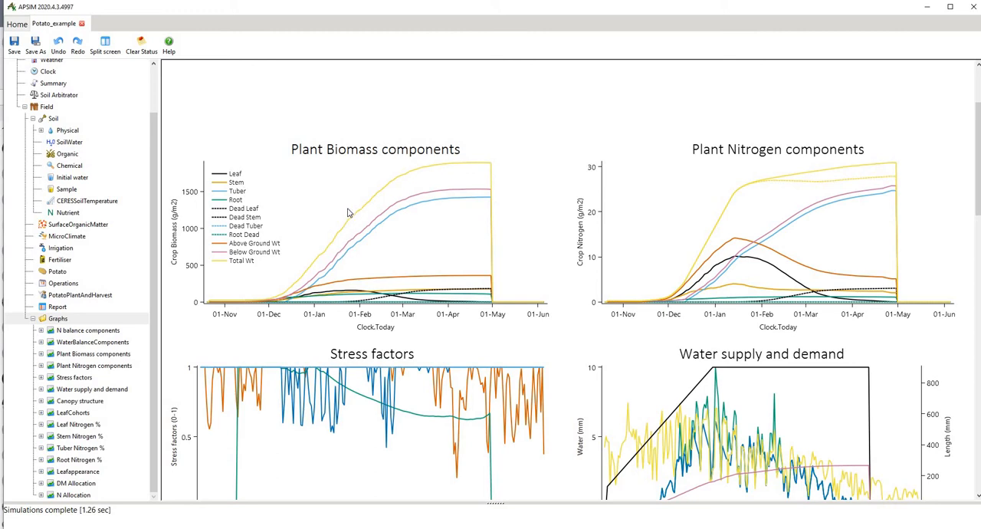
{"action": "mouse_move", "coordinate": [277, 220]}
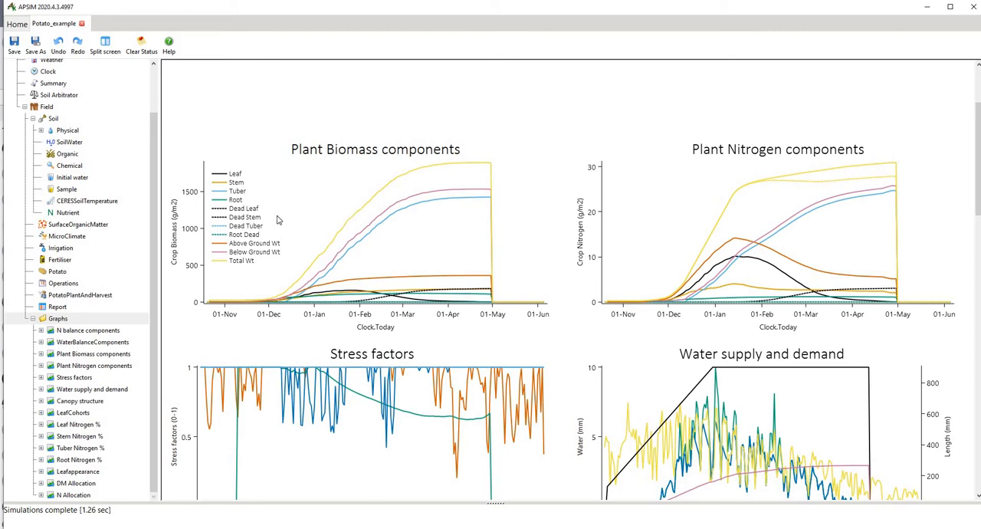
{"action": "mouse_move", "coordinate": [310, 247]}
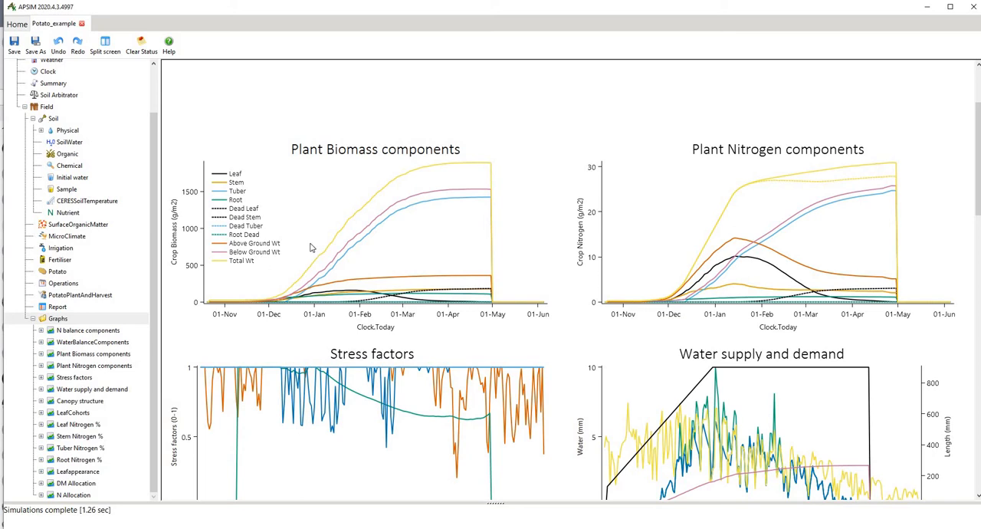
{"action": "mouse_move", "coordinate": [467, 169]}
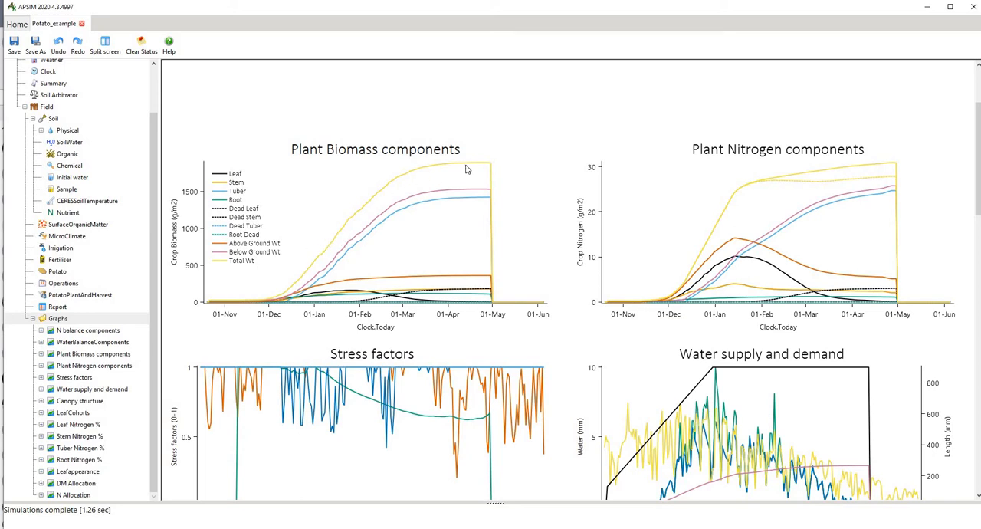
{"action": "mouse_move", "coordinate": [285, 293]}
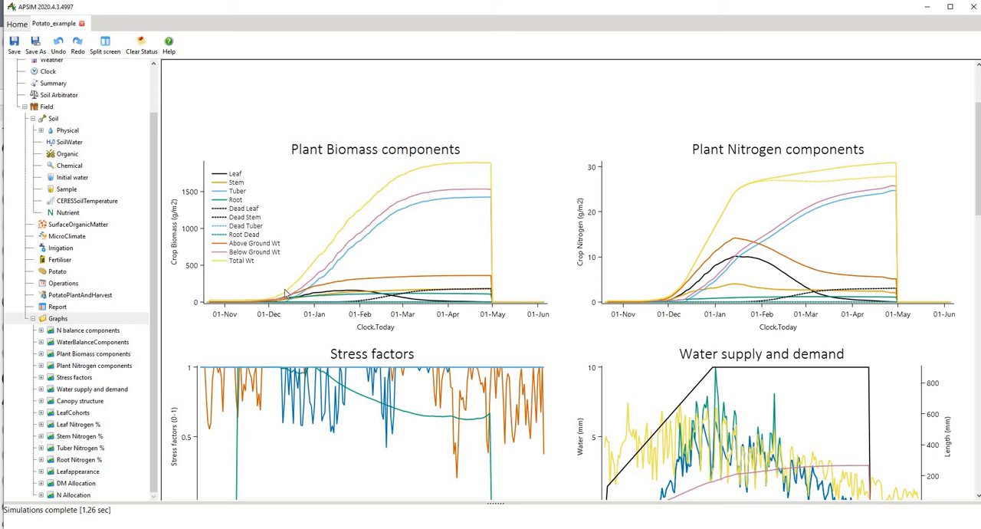
{"action": "mouse_move", "coordinate": [263, 300]}
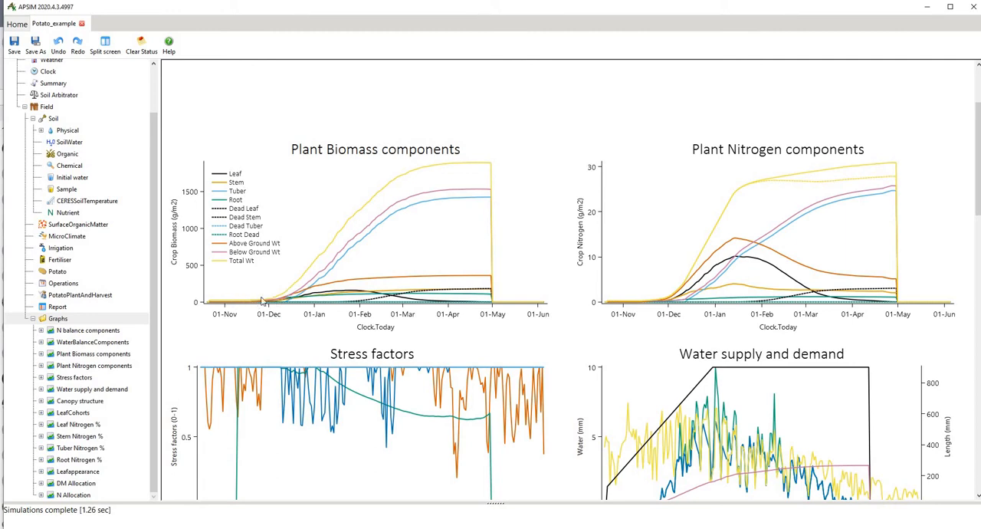
{"action": "mouse_move", "coordinate": [376, 204]}
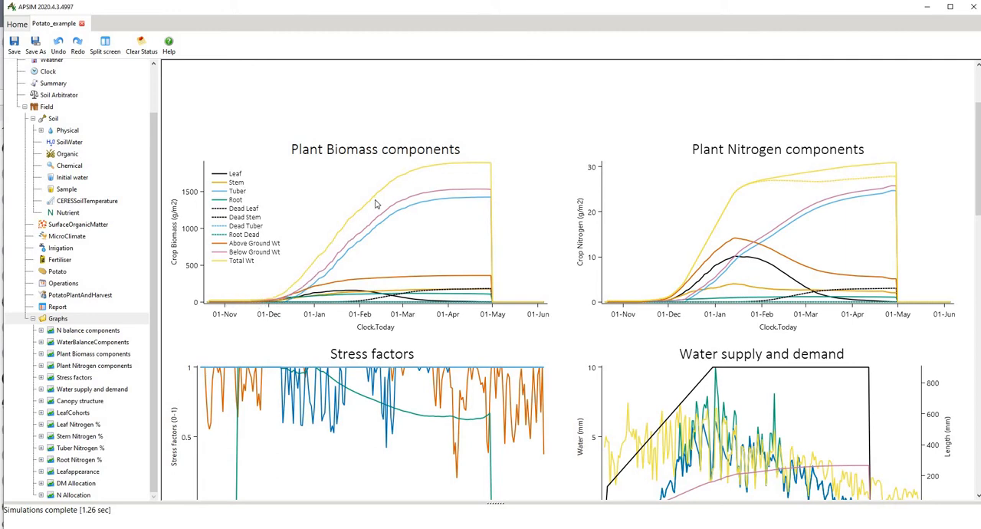
{"action": "mouse_move", "coordinate": [414, 196]}
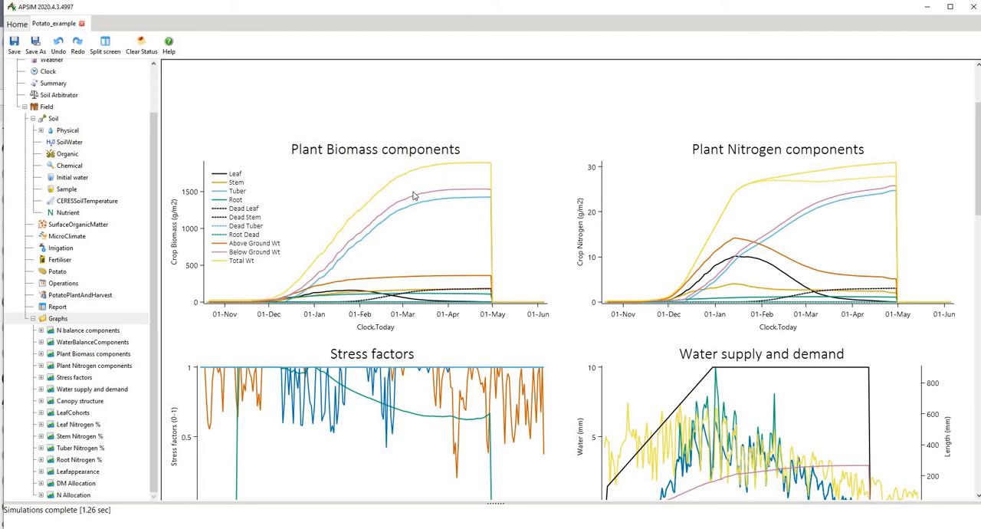
{"action": "mouse_move", "coordinate": [377, 222]}
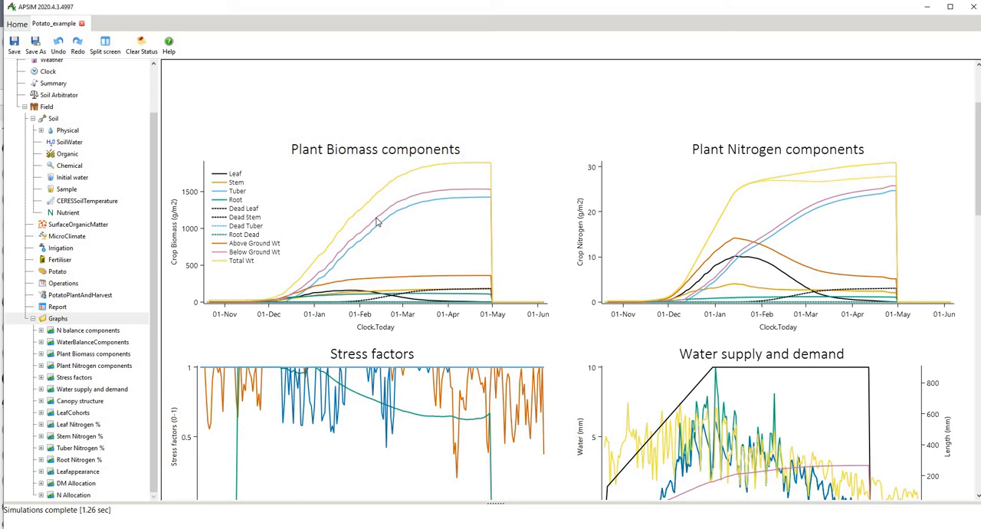
{"action": "mouse_move", "coordinate": [381, 228]}
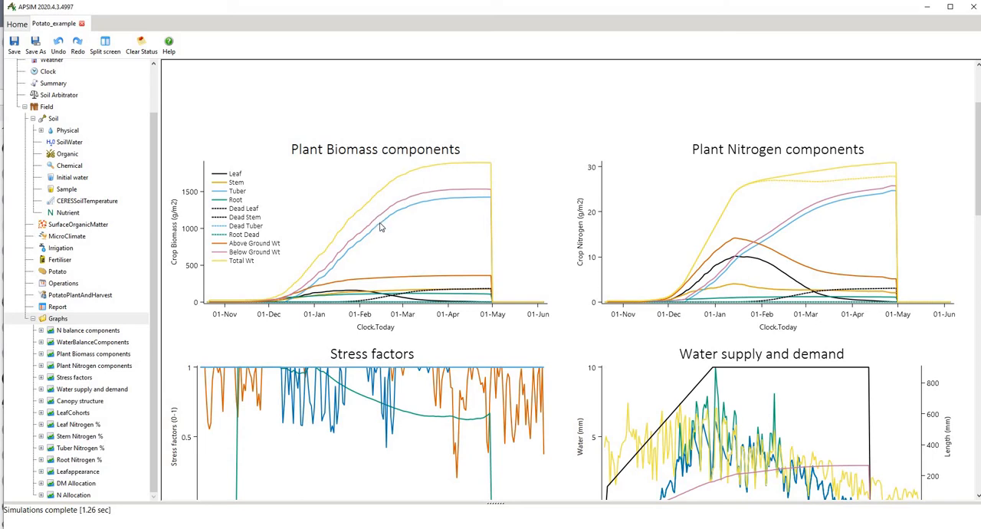
{"action": "mouse_move", "coordinate": [377, 230]}
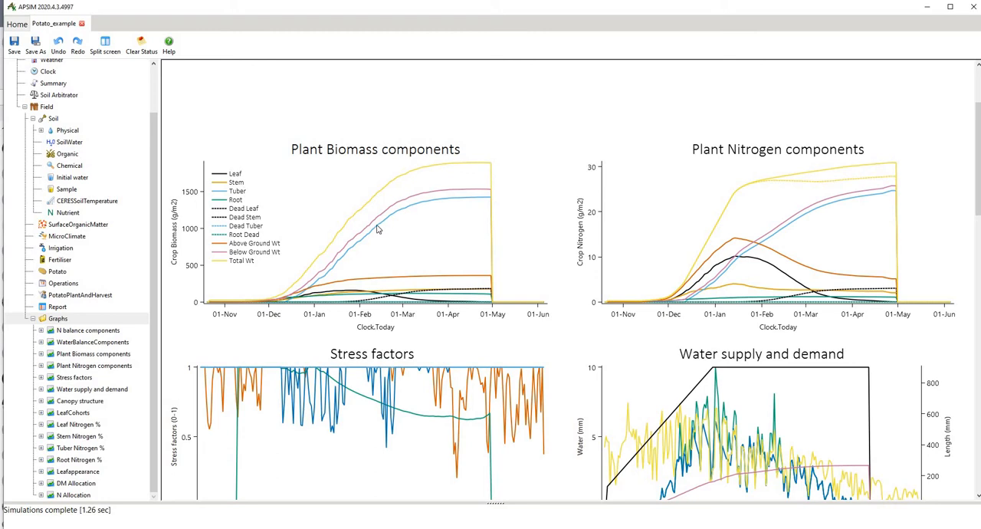
{"action": "mouse_move", "coordinate": [633, 216]}
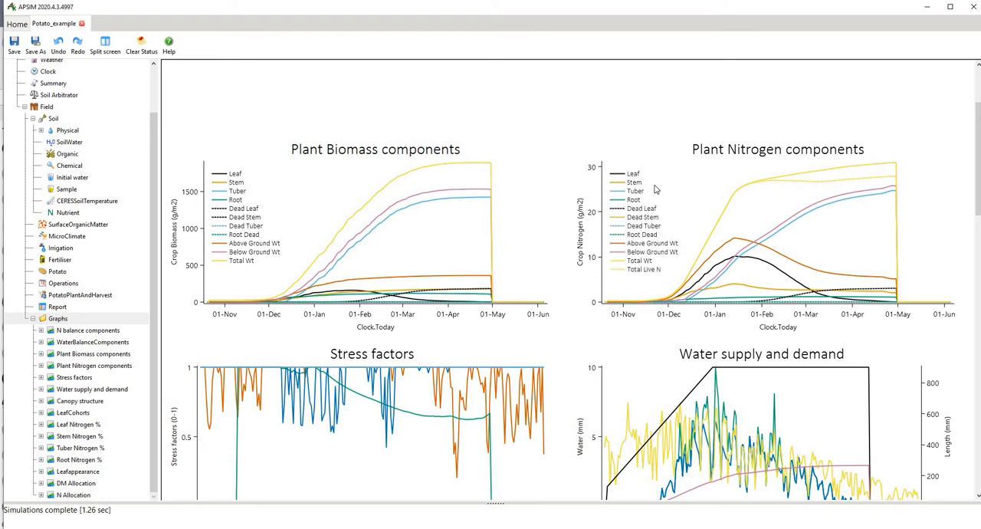
{"action": "mouse_move", "coordinate": [707, 239]}
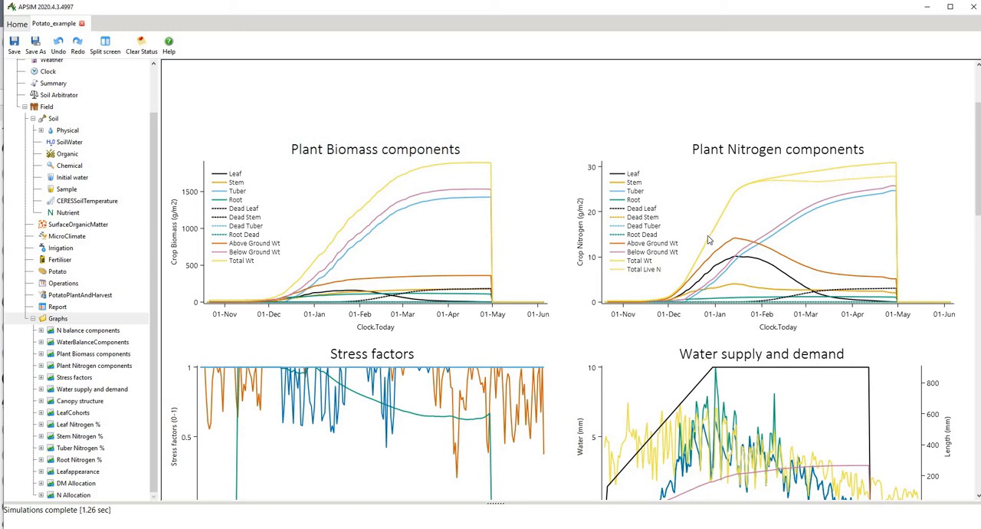
{"action": "mouse_move", "coordinate": [744, 216]}
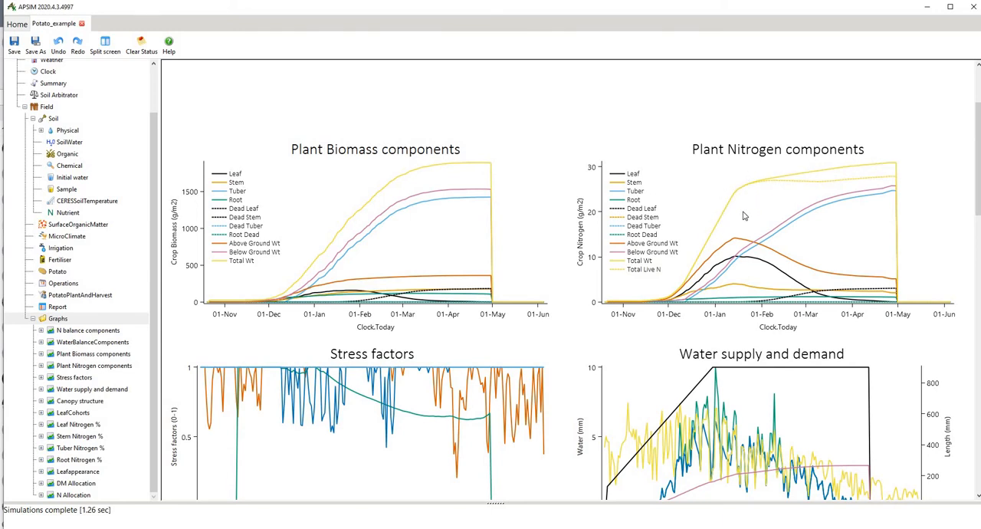
{"action": "mouse_move", "coordinate": [744, 215]}
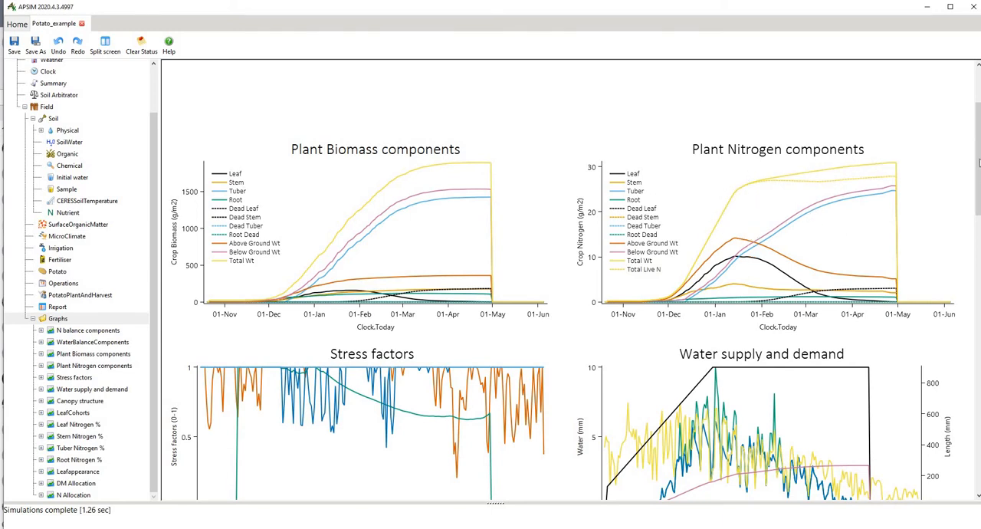
{"action": "scroll", "scroll_direction": "down", "scroll_amount": 3}
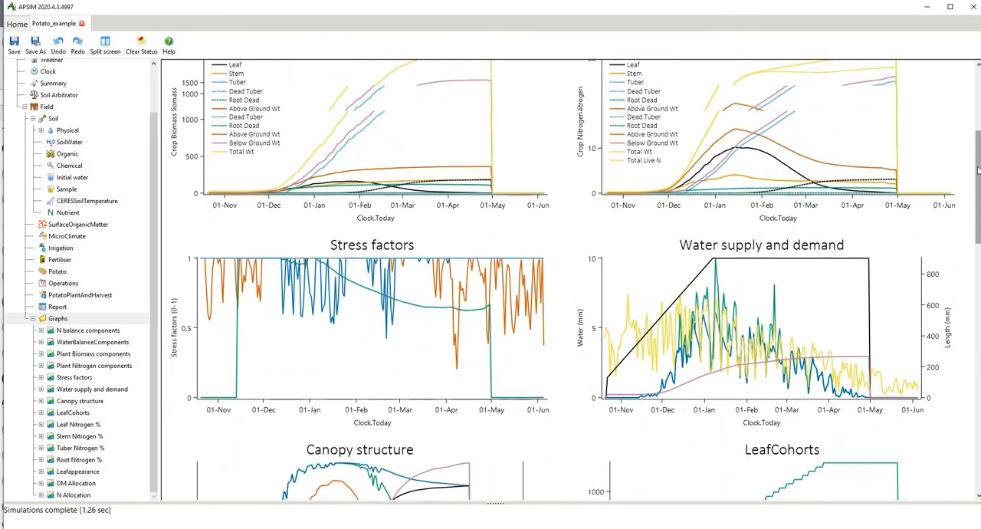
{"action": "scroll", "scroll_direction": "up", "scroll_amount": 3}
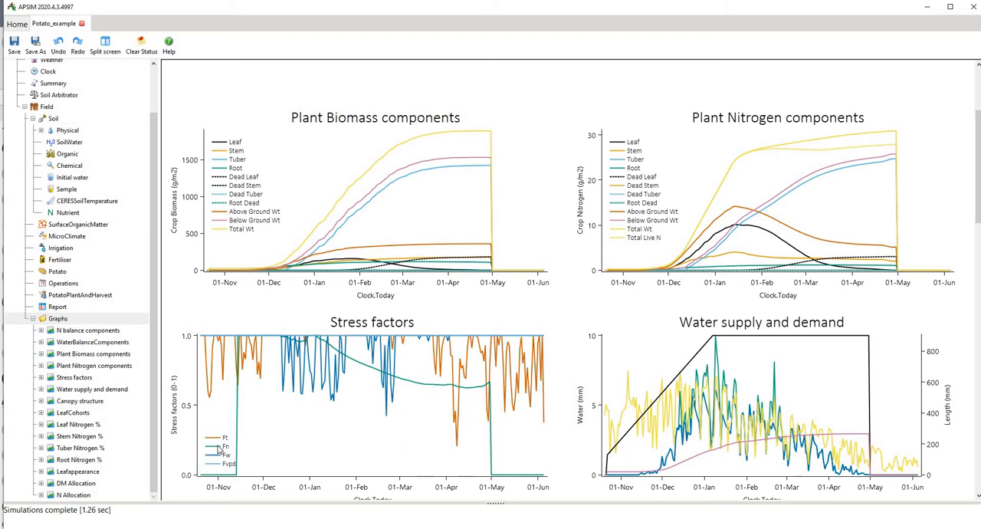
{"action": "mouse_move", "coordinate": [233, 356]}
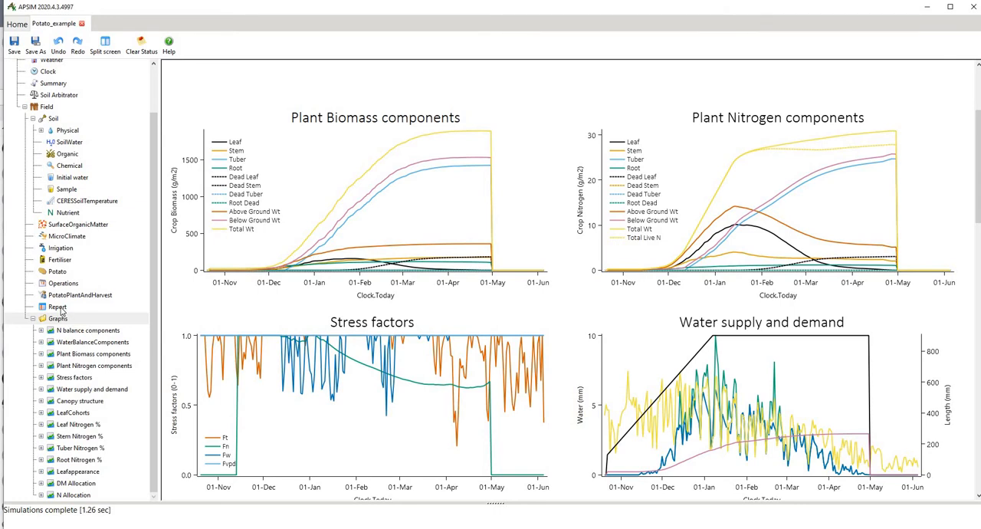
{"action": "left_click", "coordinate": [57, 307]}
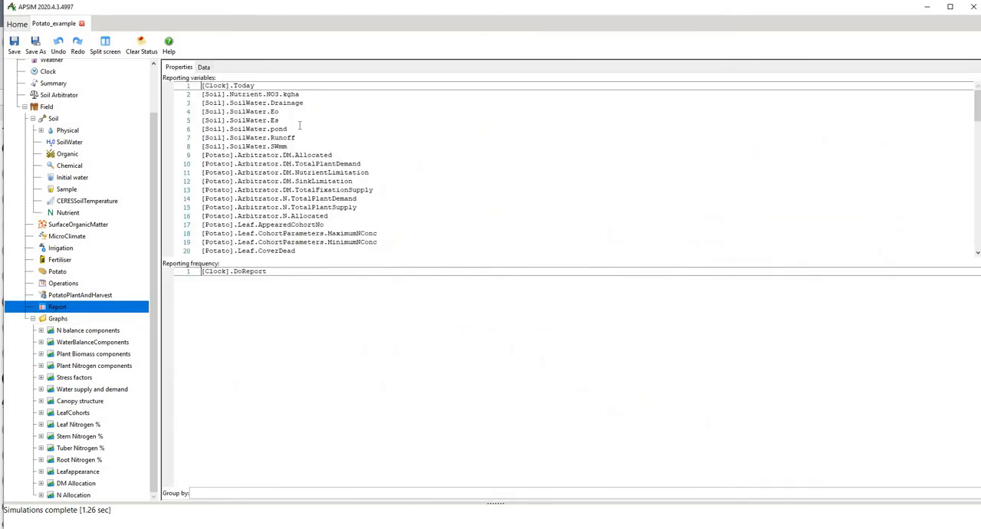
{"action": "scroll", "scroll_direction": "down", "scroll_amount": 3}
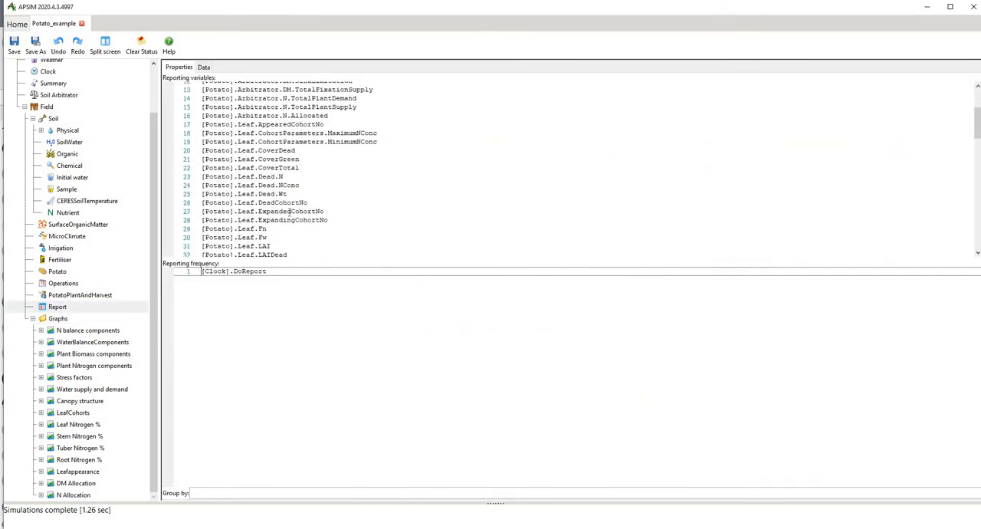
{"action": "scroll", "scroll_direction": "down", "scroll_amount": 3}
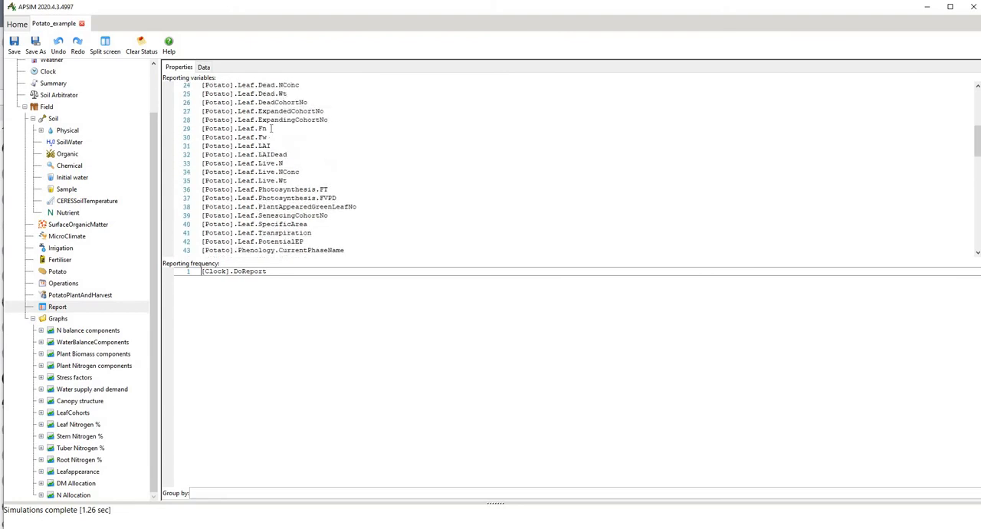
{"action": "left_click", "coordinate": [268, 128]}
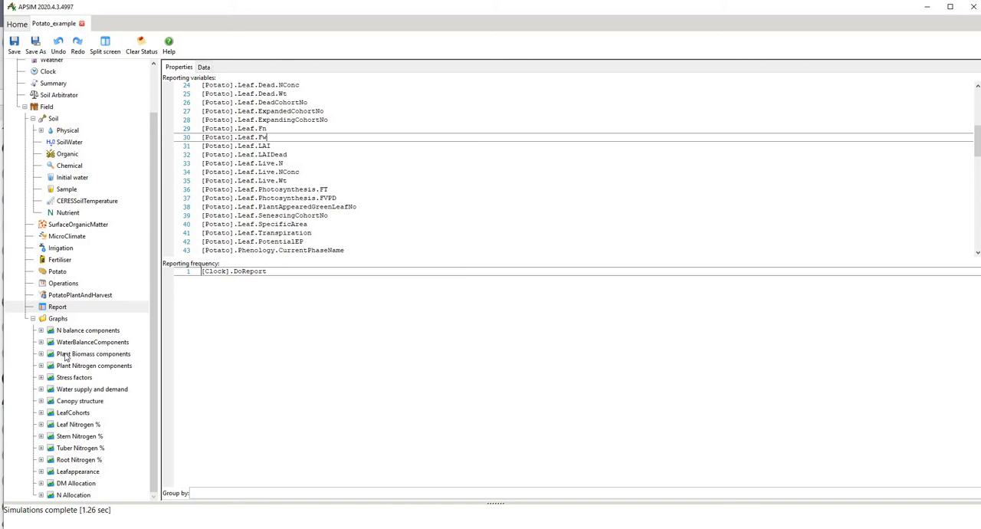
{"action": "left_click", "coordinate": [57, 318]}
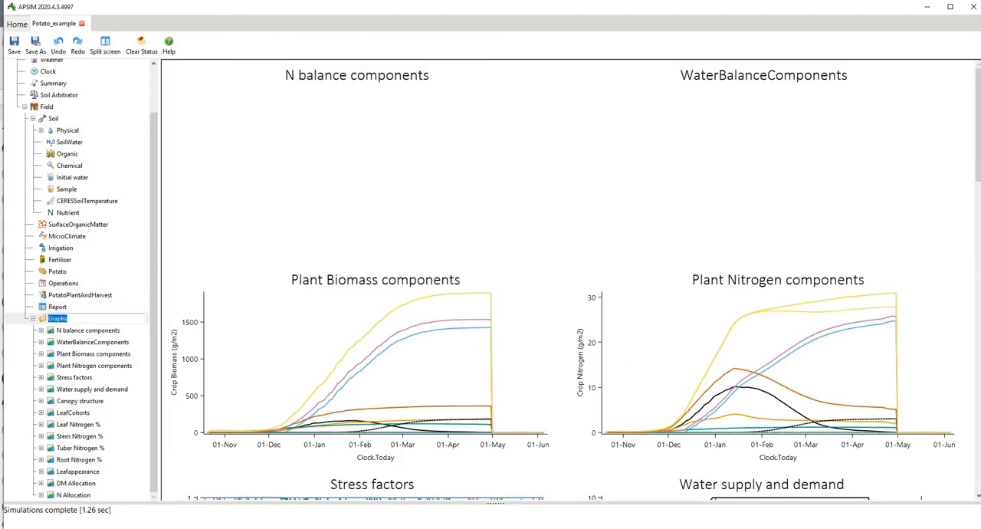
{"action": "scroll", "scroll_direction": "down", "scroll_amount": 3}
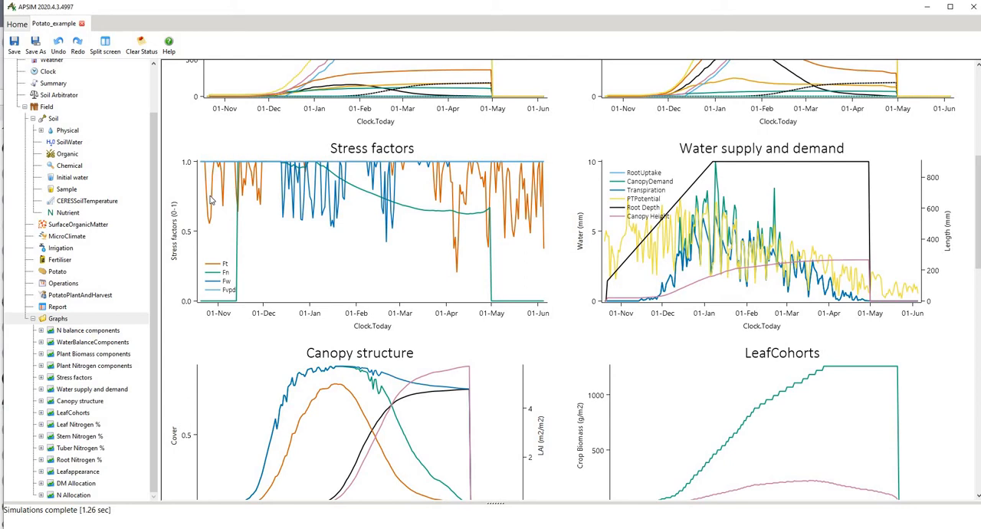
{"action": "mouse_move", "coordinate": [215, 206]}
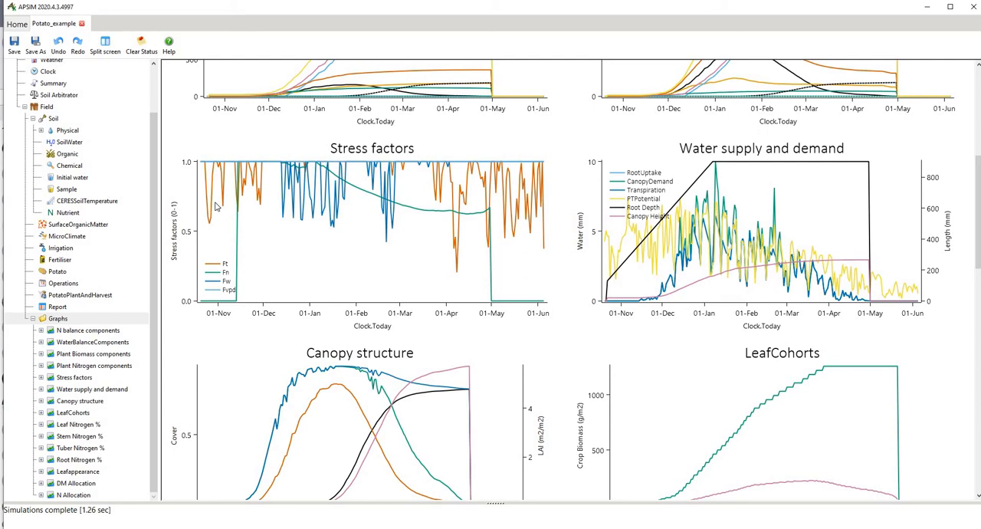
{"action": "mouse_move", "coordinate": [281, 224]}
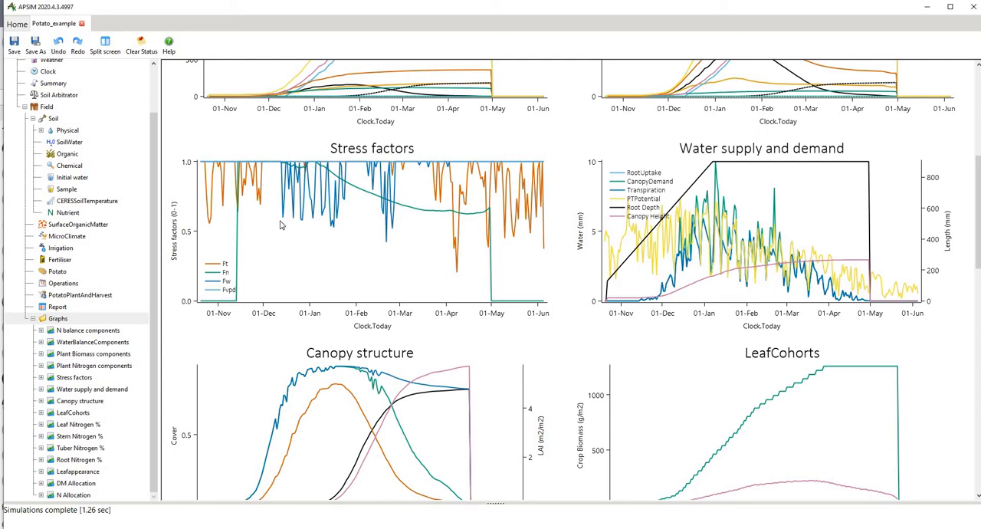
{"action": "mouse_move", "coordinate": [312, 235]}
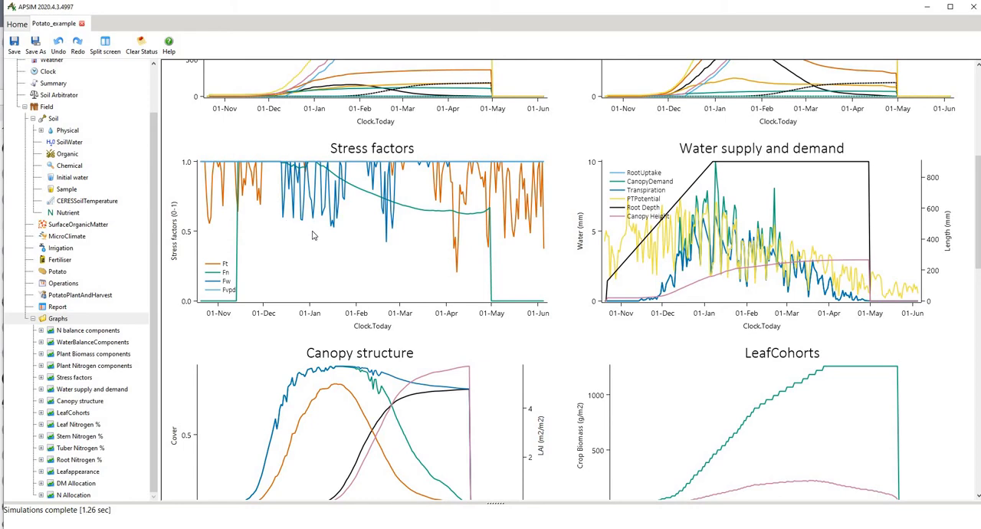
{"action": "mouse_move", "coordinate": [305, 215]}
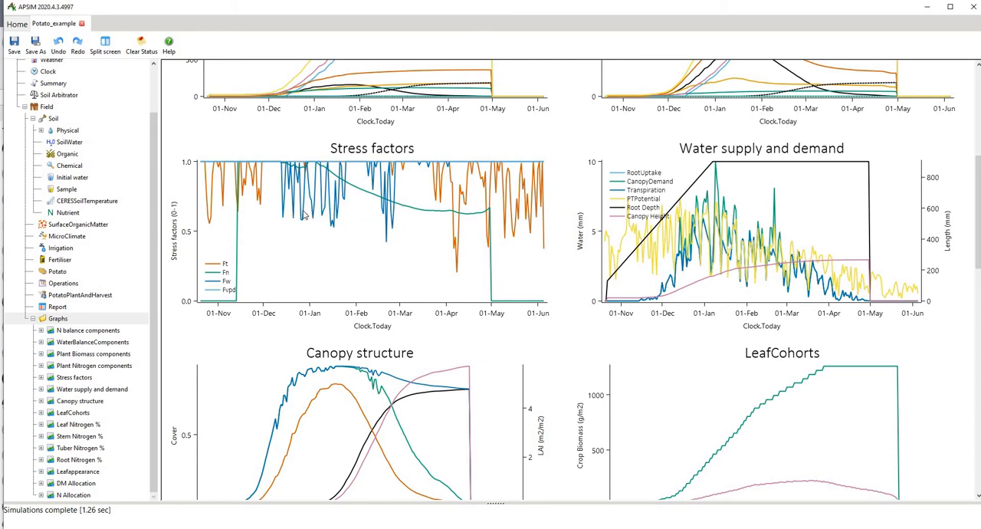
{"action": "mouse_move", "coordinate": [333, 315]}
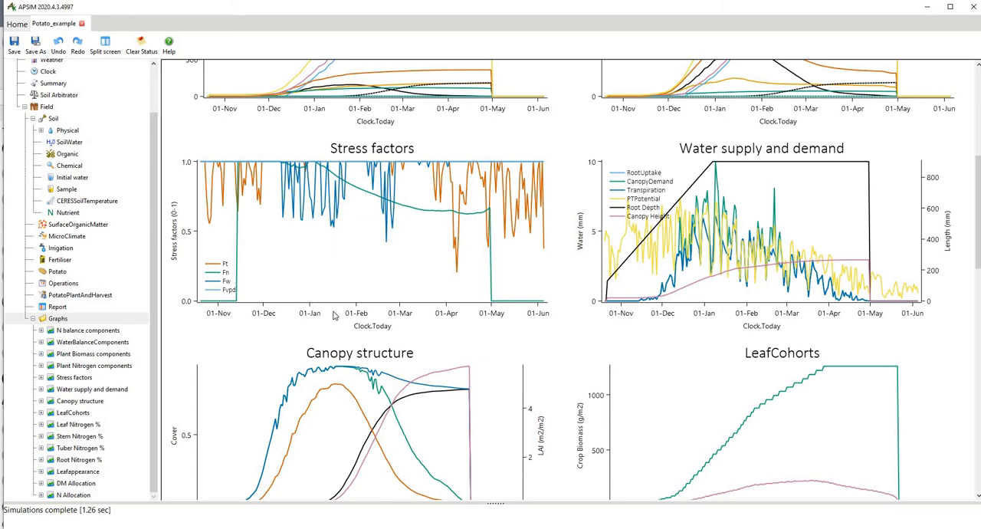
{"action": "mouse_move", "coordinate": [324, 248]}
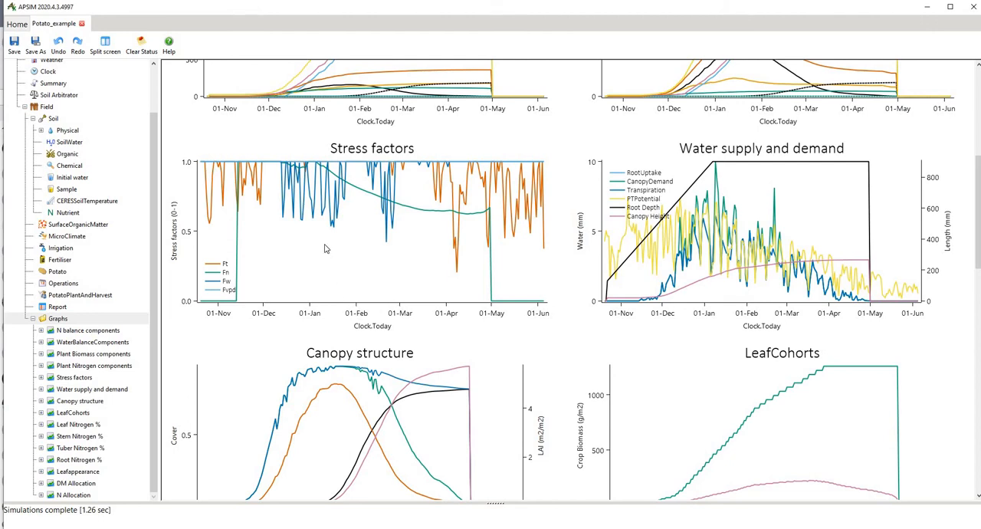
{"action": "mouse_move", "coordinate": [322, 225]}
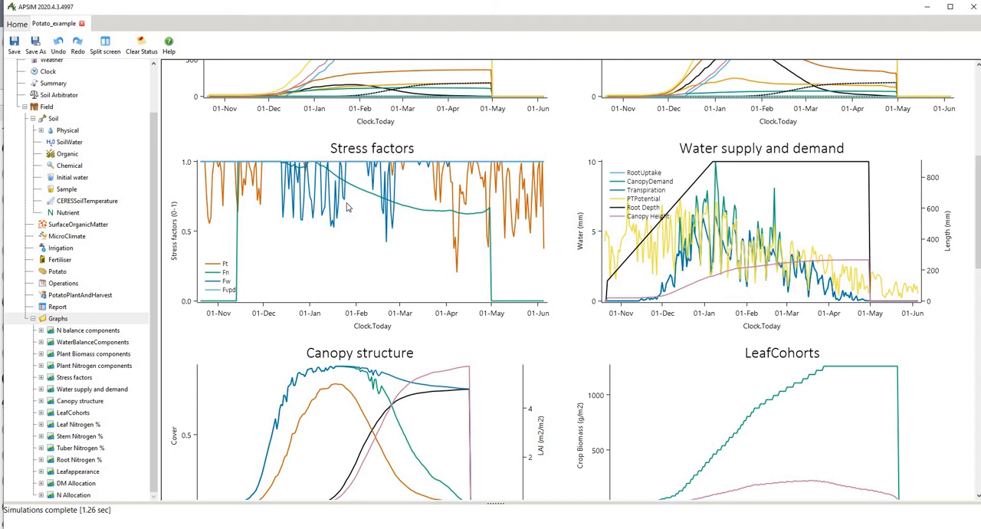
{"action": "mouse_move", "coordinate": [299, 214]}
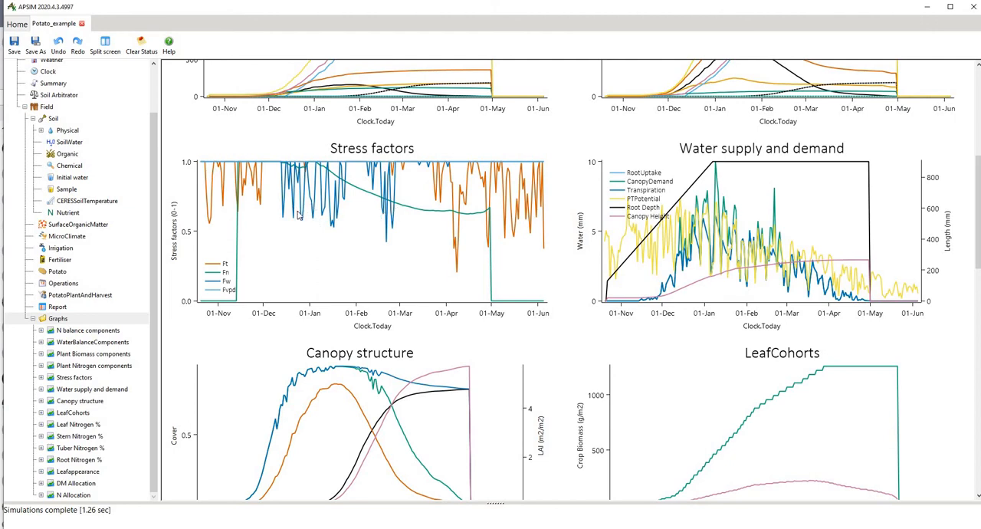
{"action": "mouse_move", "coordinate": [360, 218]}
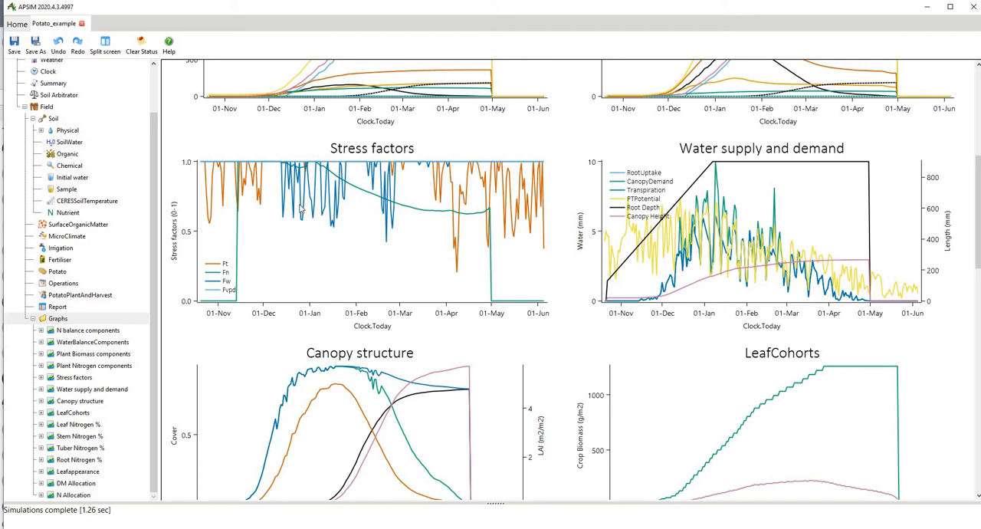
{"action": "mouse_move", "coordinate": [347, 217]}
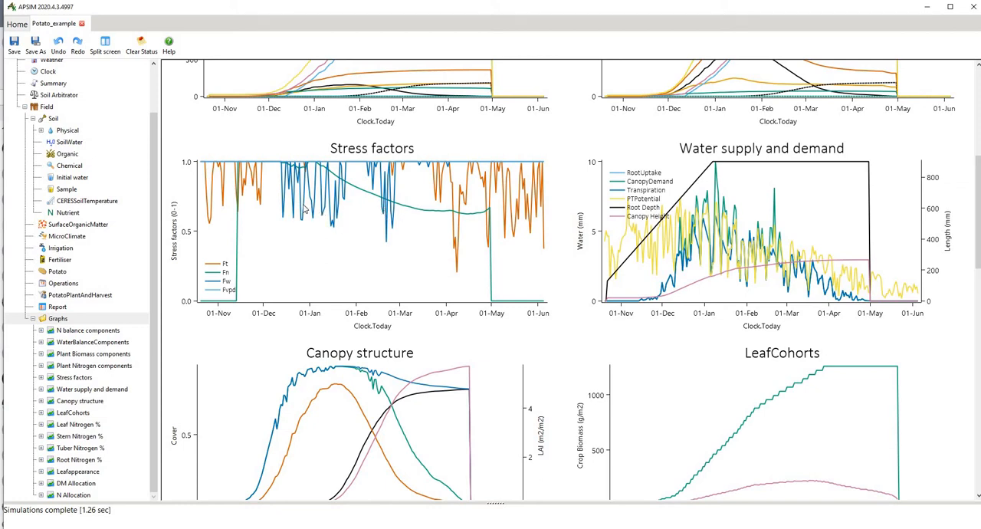
{"action": "mouse_move", "coordinate": [194, 168]}
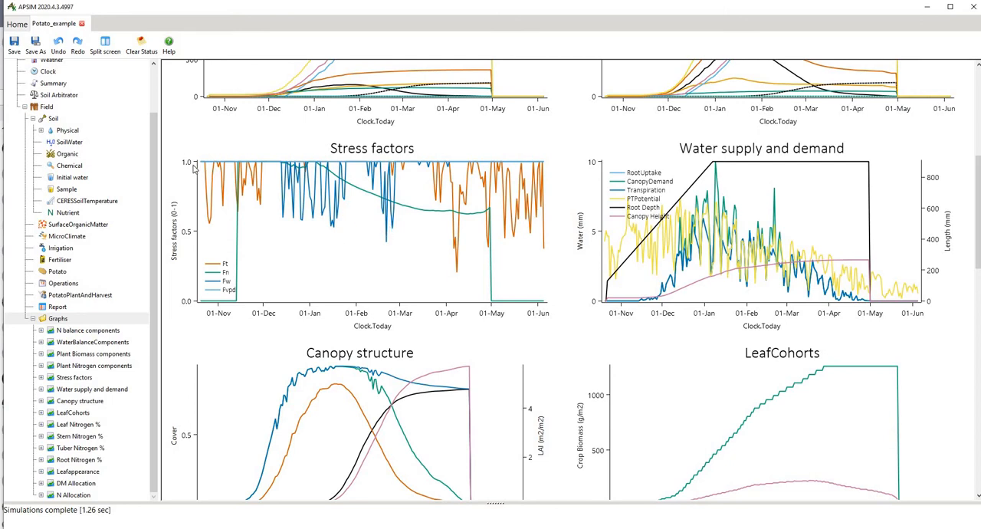
{"action": "mouse_move", "coordinate": [397, 168]}
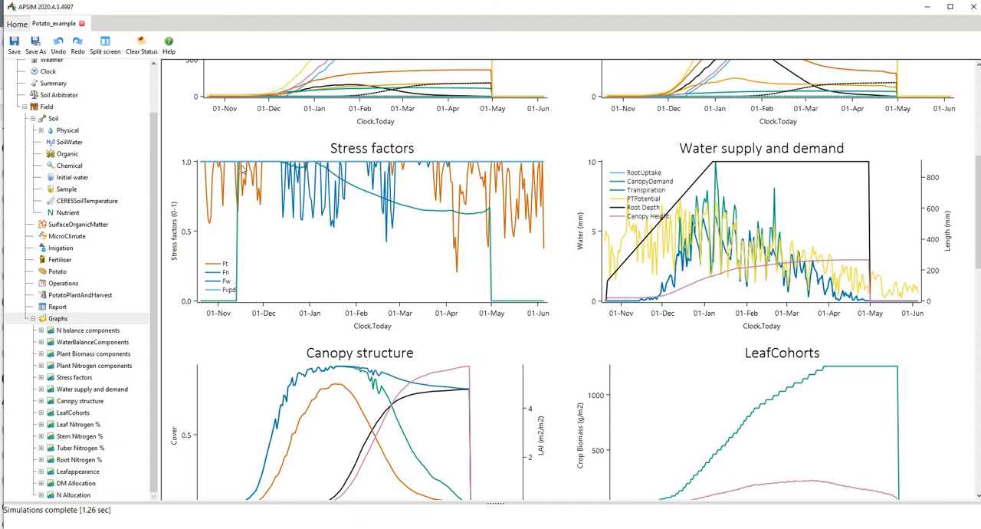
{"action": "mouse_move", "coordinate": [232, 277]}
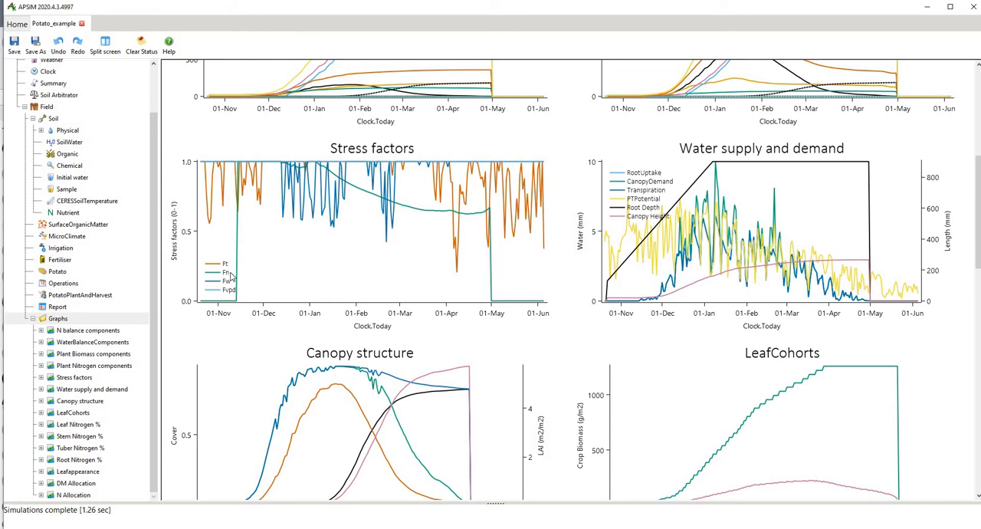
{"action": "mouse_move", "coordinate": [235, 295]}
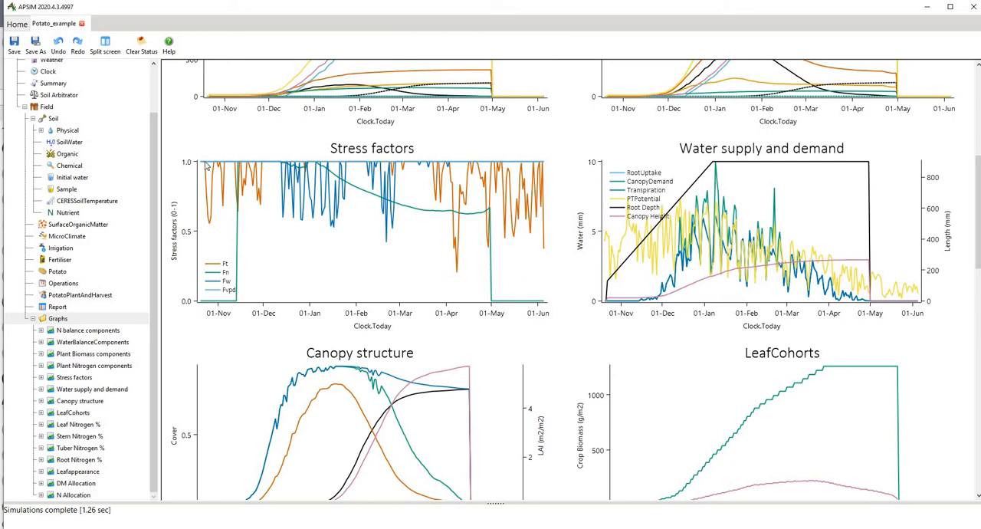
{"action": "mouse_move", "coordinate": [373, 170]}
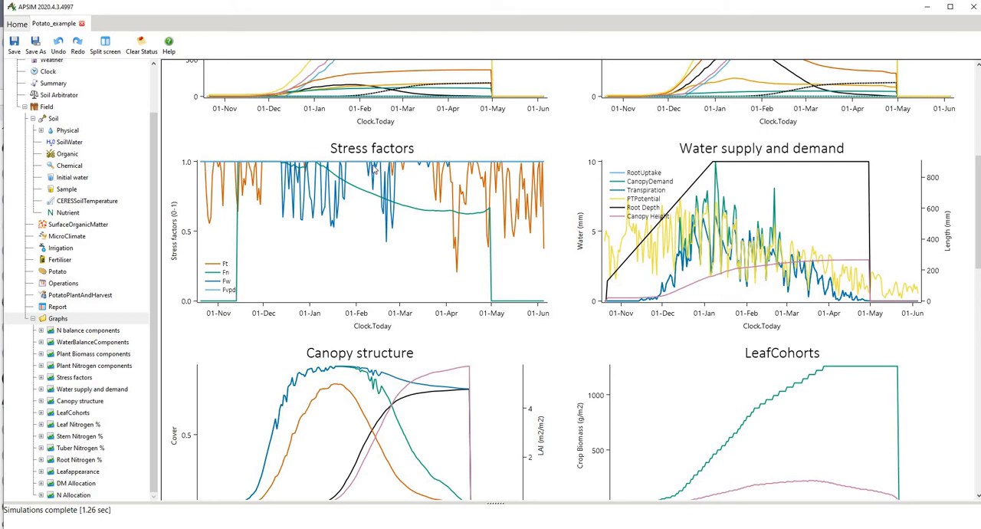
{"action": "mouse_move", "coordinate": [238, 190]}
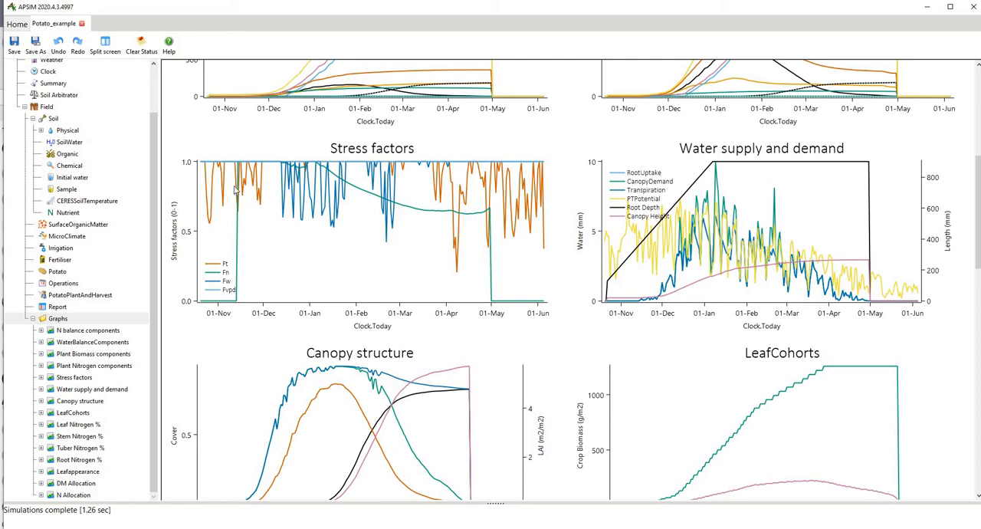
{"action": "mouse_move", "coordinate": [205, 185]}
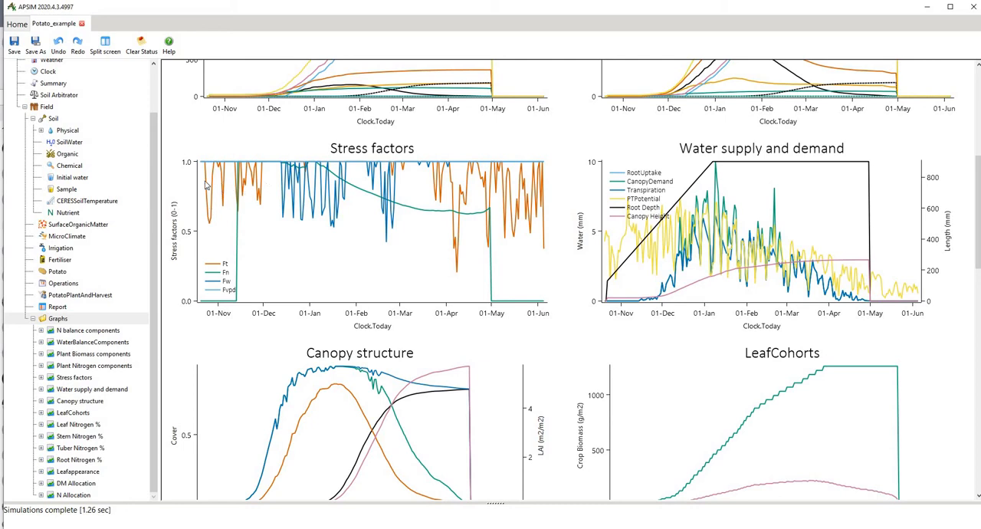
{"action": "mouse_move", "coordinate": [298, 212]}
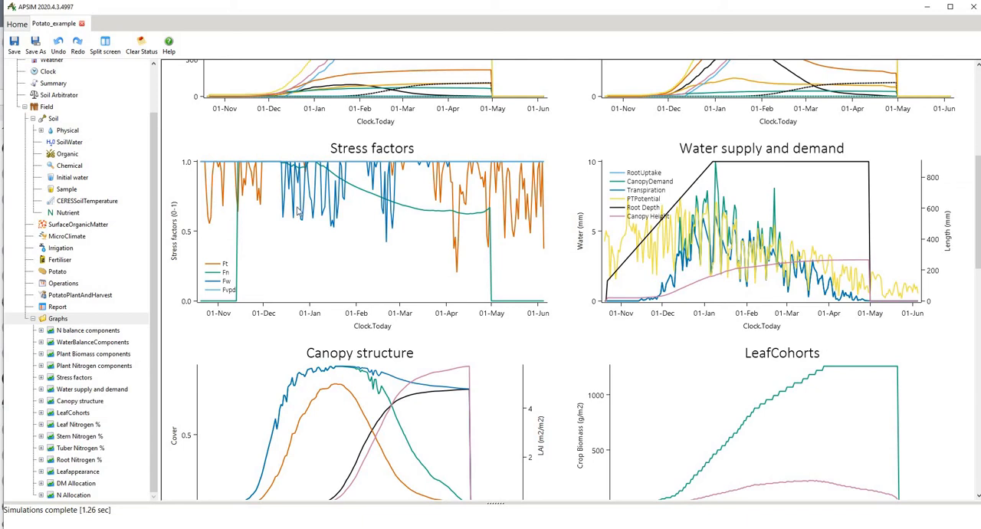
{"action": "mouse_move", "coordinate": [314, 198]}
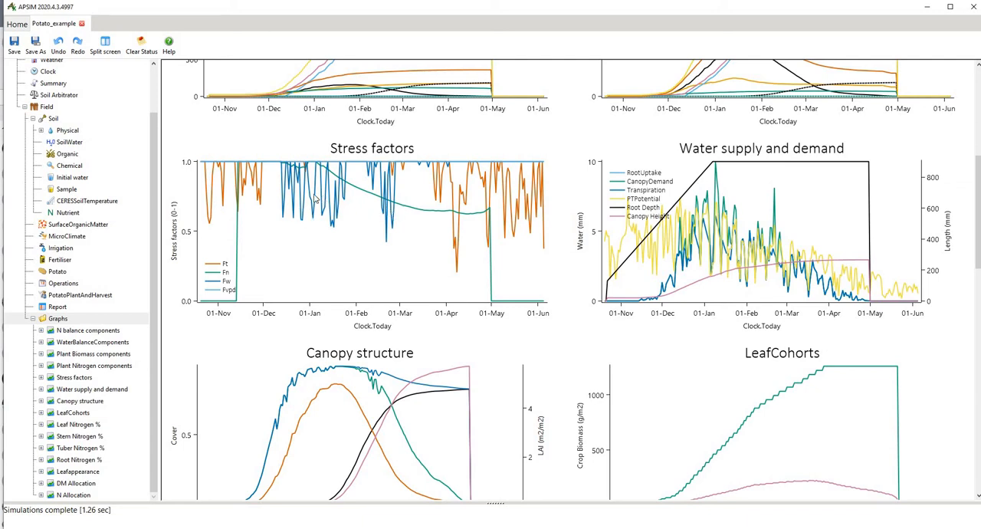
{"action": "mouse_move", "coordinate": [315, 169]}
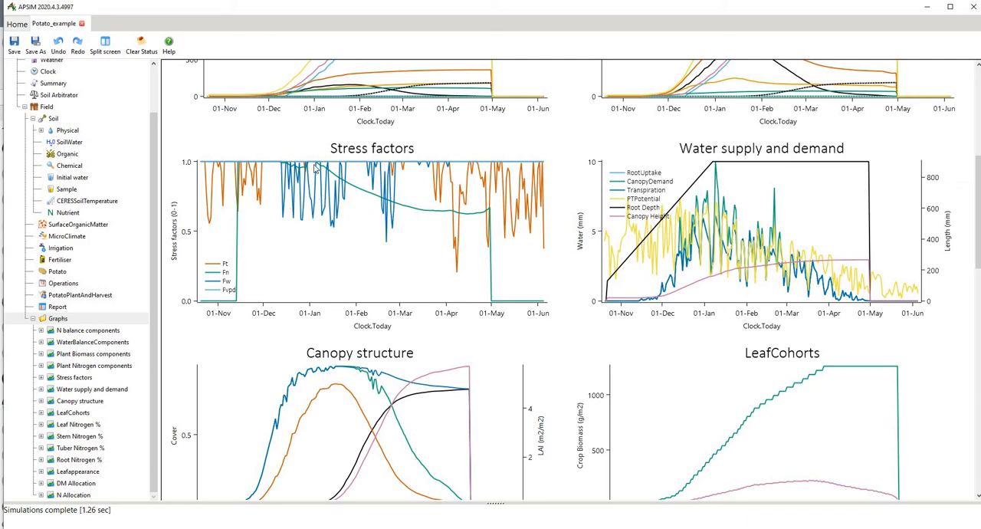
{"action": "mouse_move", "coordinate": [391, 205]}
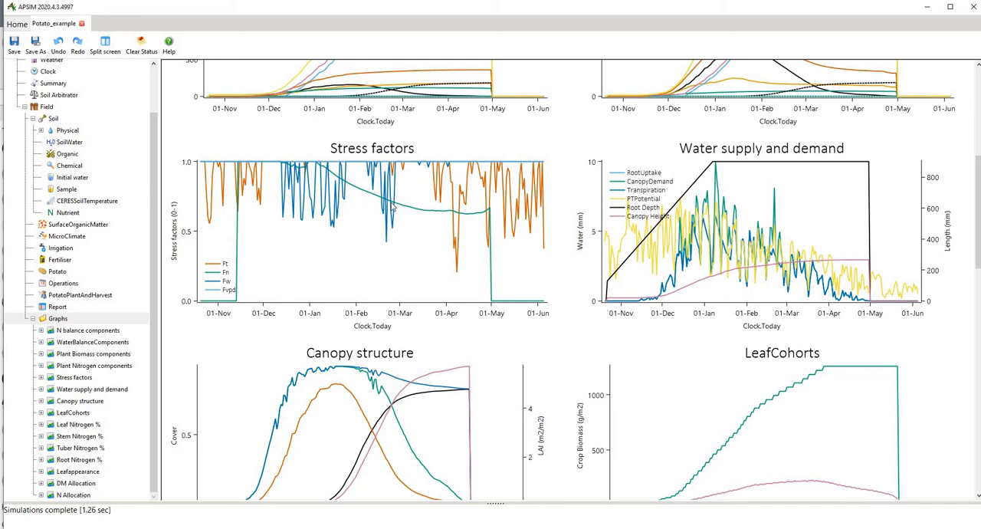
{"action": "mouse_move", "coordinate": [317, 168]}
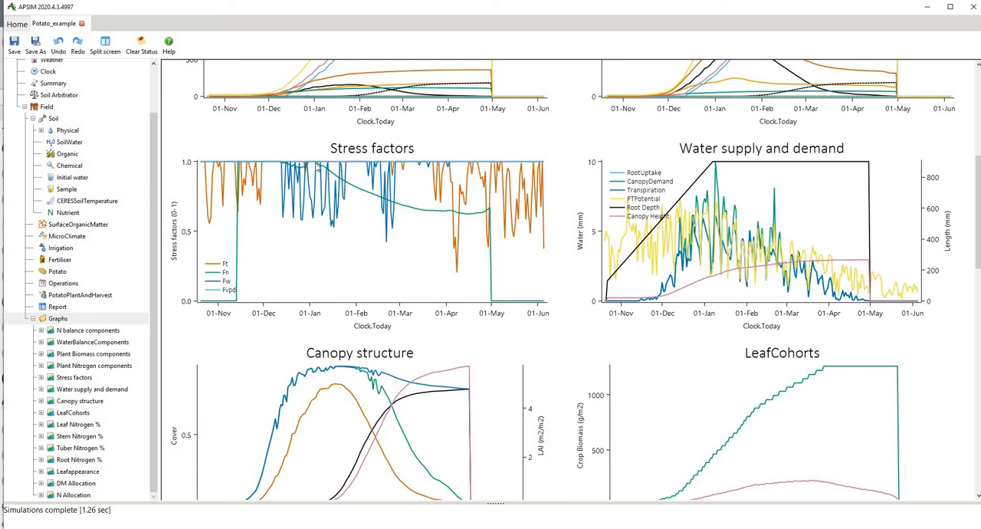
{"action": "mouse_move", "coordinate": [343, 191]}
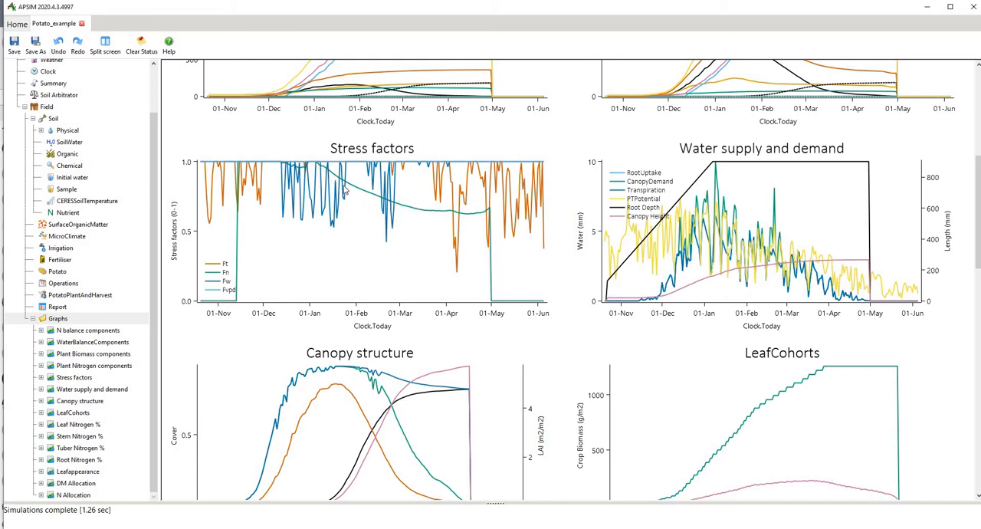
{"action": "mouse_move", "coordinate": [493, 215]}
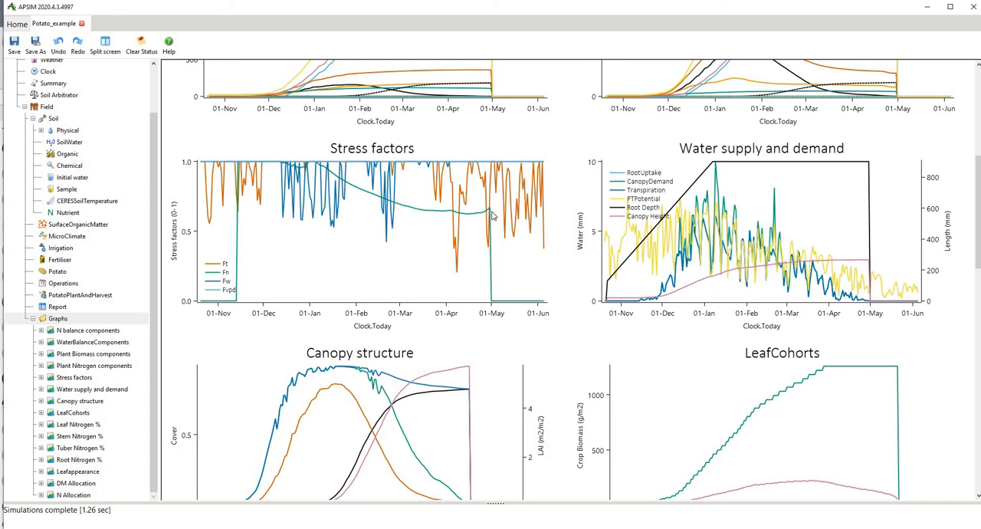
{"action": "mouse_move", "coordinate": [552, 223]}
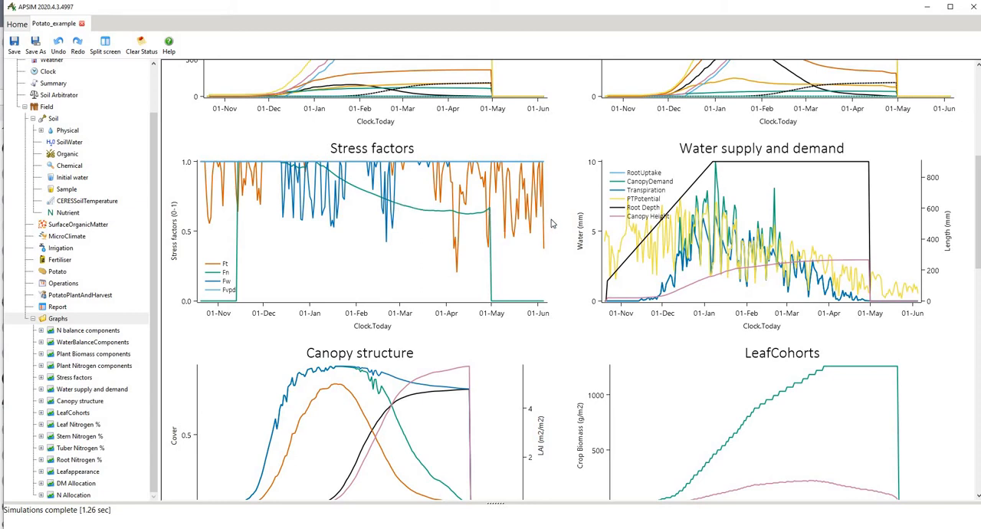
{"action": "mouse_move", "coordinate": [398, 197]}
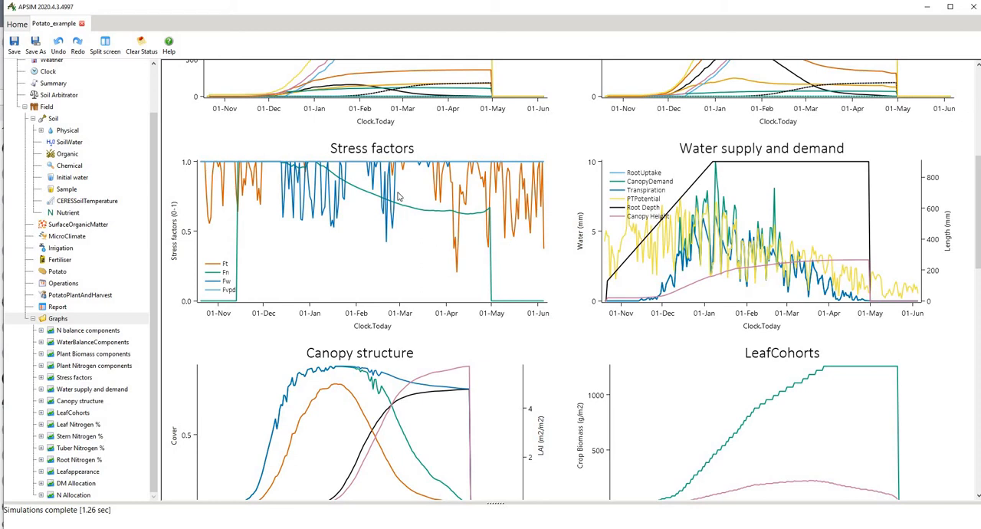
{"action": "mouse_move", "coordinate": [381, 214]}
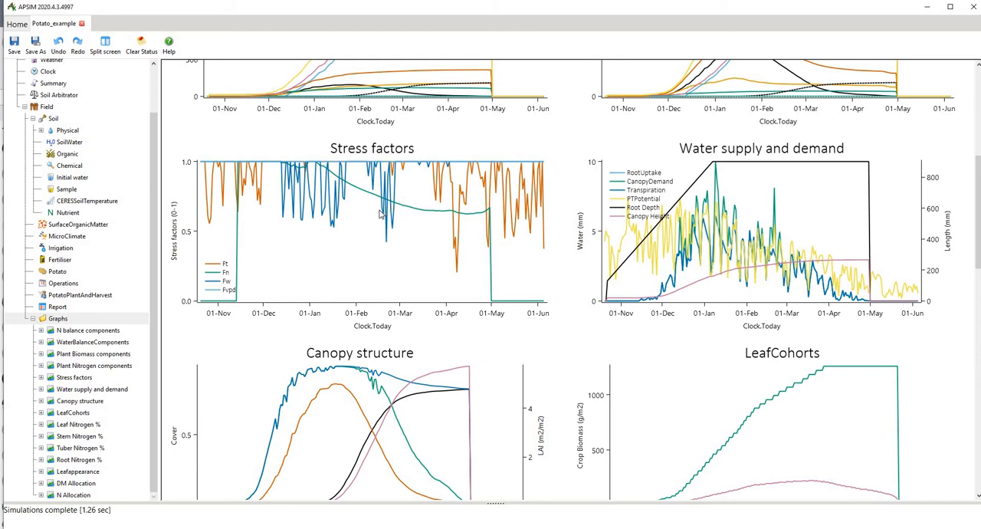
{"action": "mouse_move", "coordinate": [297, 184]}
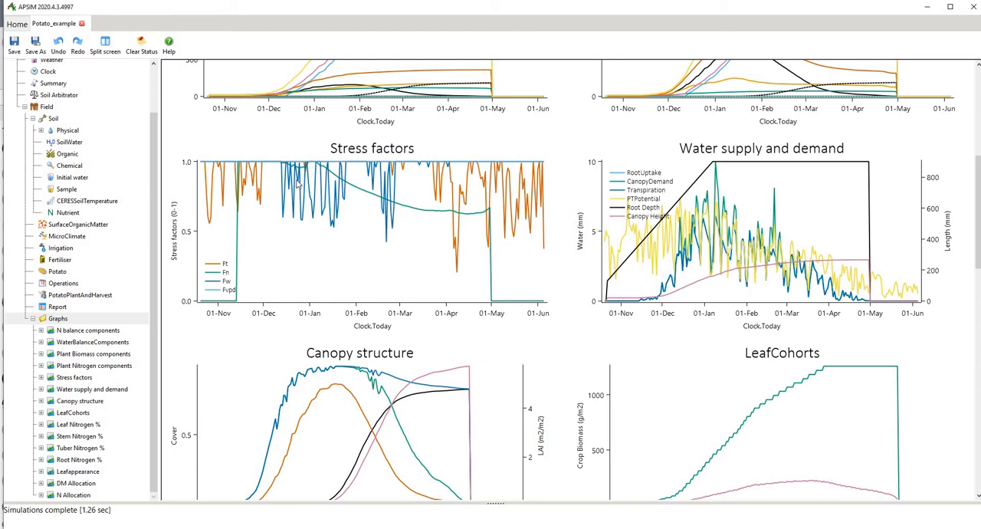
{"action": "mouse_move", "coordinate": [286, 224]}
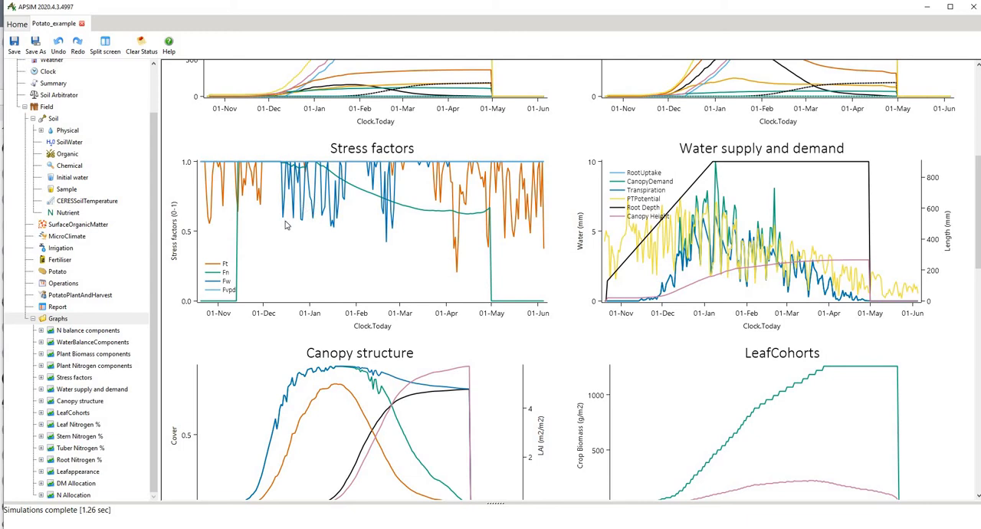
{"action": "mouse_move", "coordinate": [308, 214]}
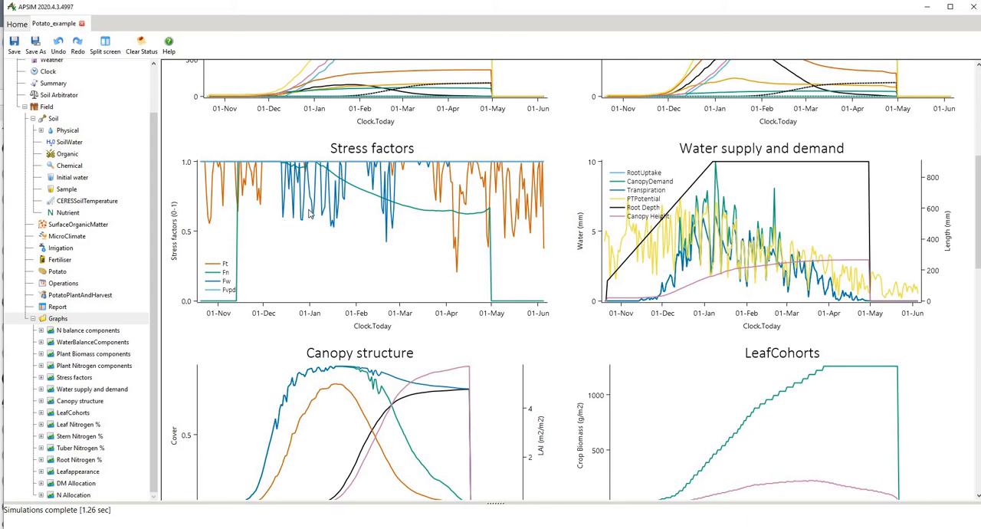
{"action": "mouse_move", "coordinate": [310, 215]}
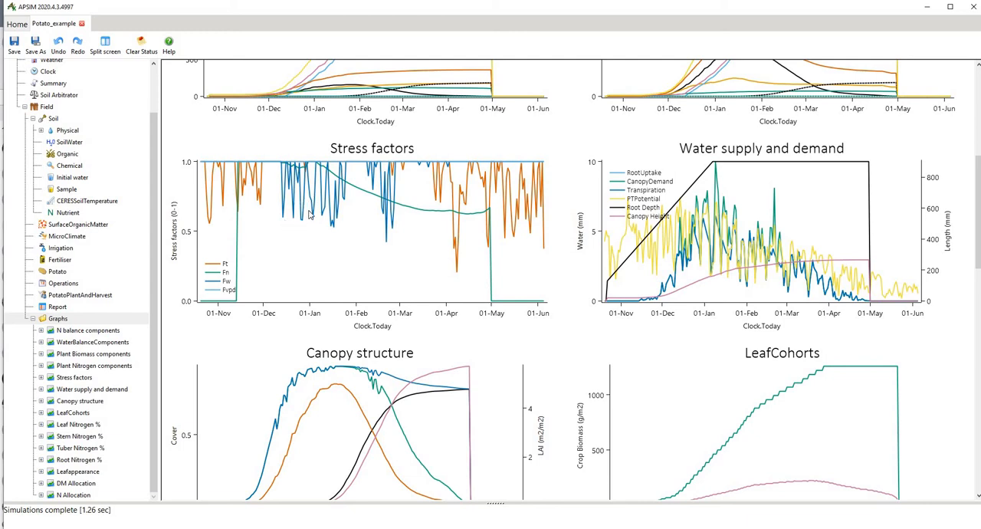
{"action": "mouse_move", "coordinate": [317, 222]}
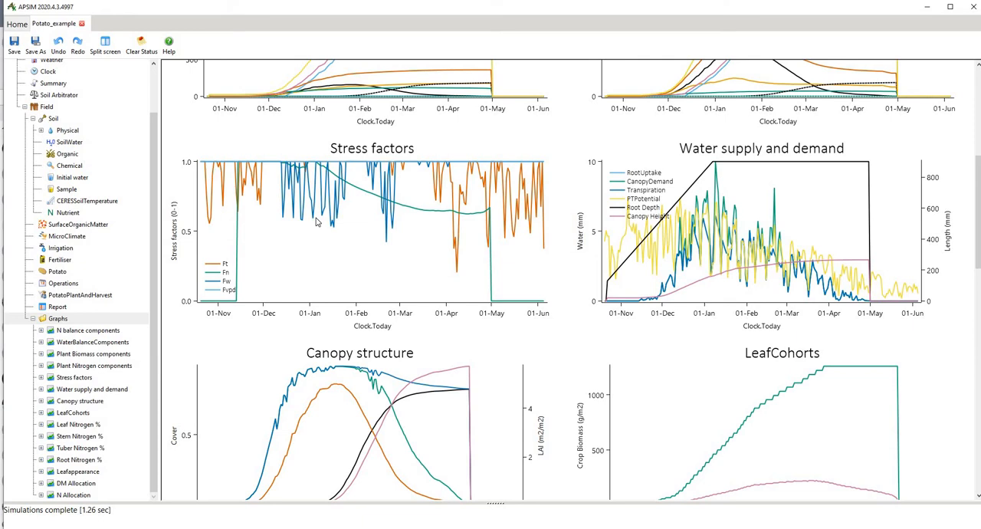
{"action": "mouse_move", "coordinate": [619, 239]}
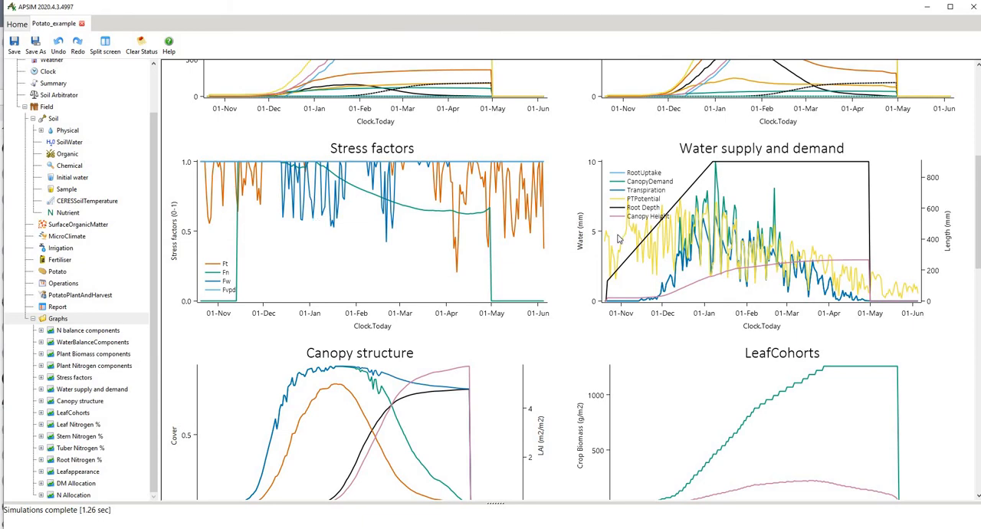
{"action": "mouse_move", "coordinate": [705, 198]}
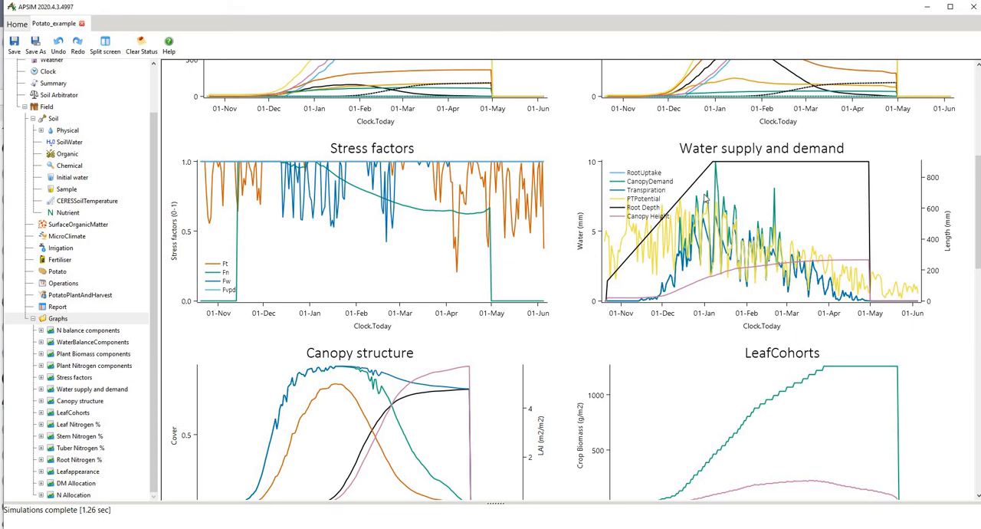
{"action": "mouse_move", "coordinate": [622, 239]}
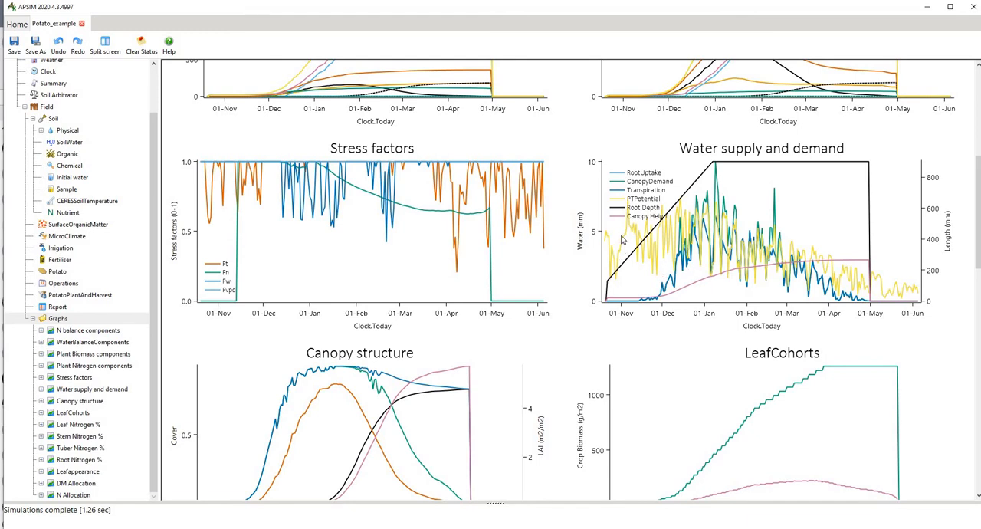
{"action": "mouse_move", "coordinate": [655, 241]}
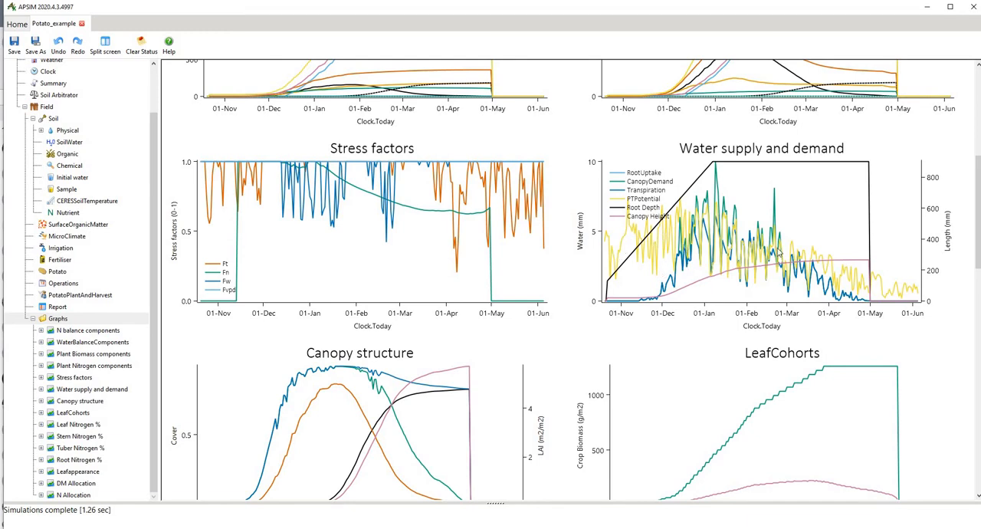
{"action": "mouse_move", "coordinate": [738, 264]}
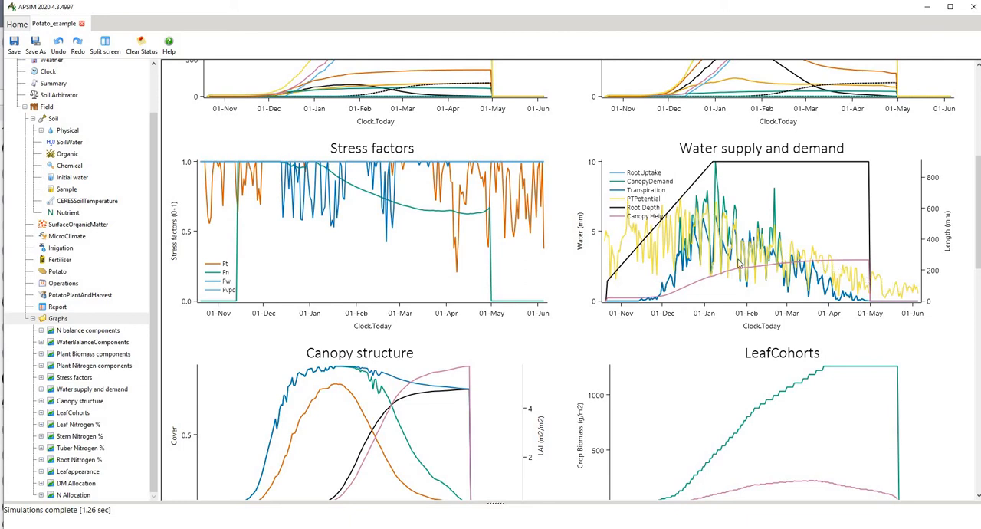
{"action": "mouse_move", "coordinate": [673, 282]}
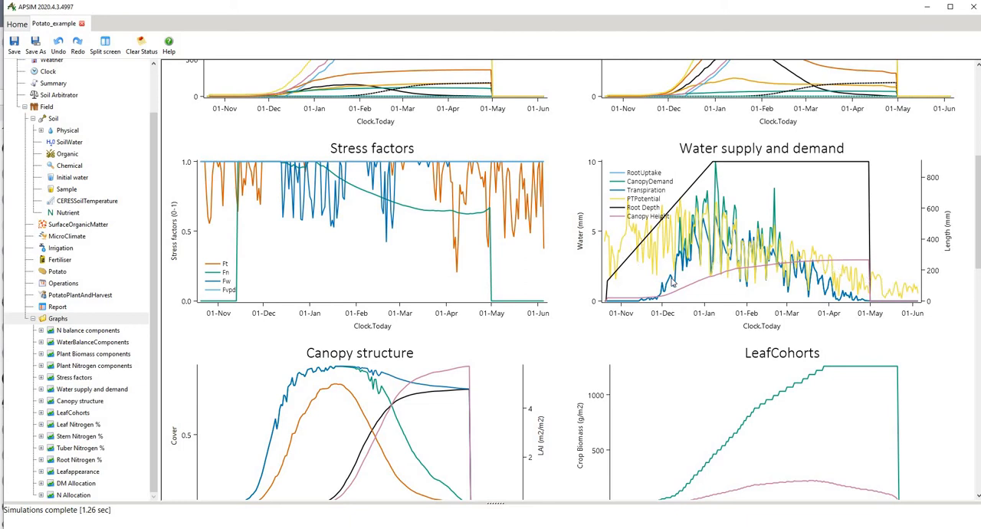
{"action": "mouse_move", "coordinate": [729, 249]}
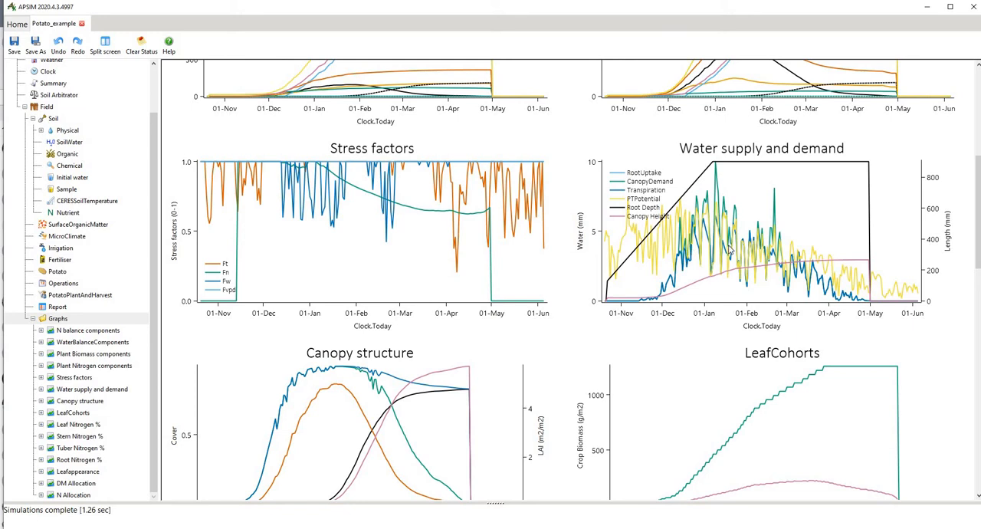
{"action": "mouse_move", "coordinate": [714, 188]}
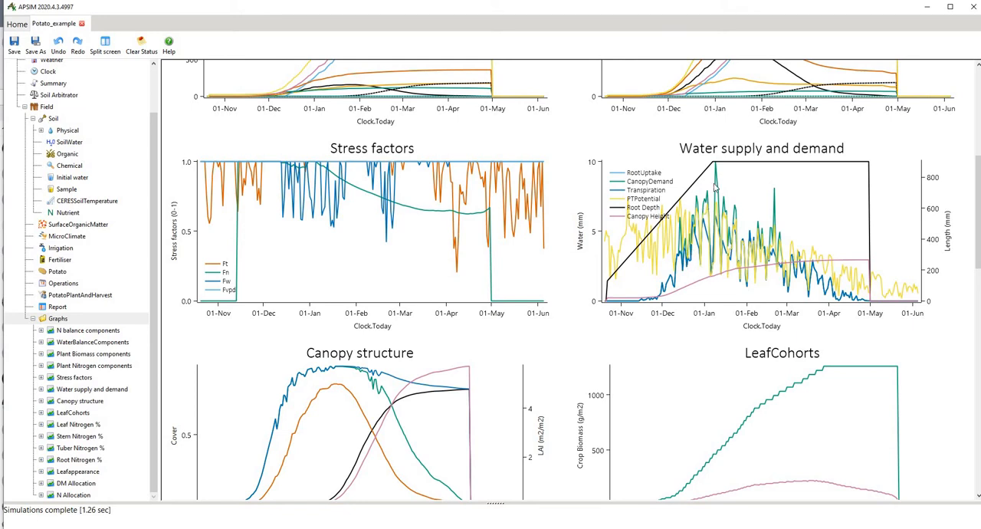
{"action": "mouse_move", "coordinate": [696, 258]}
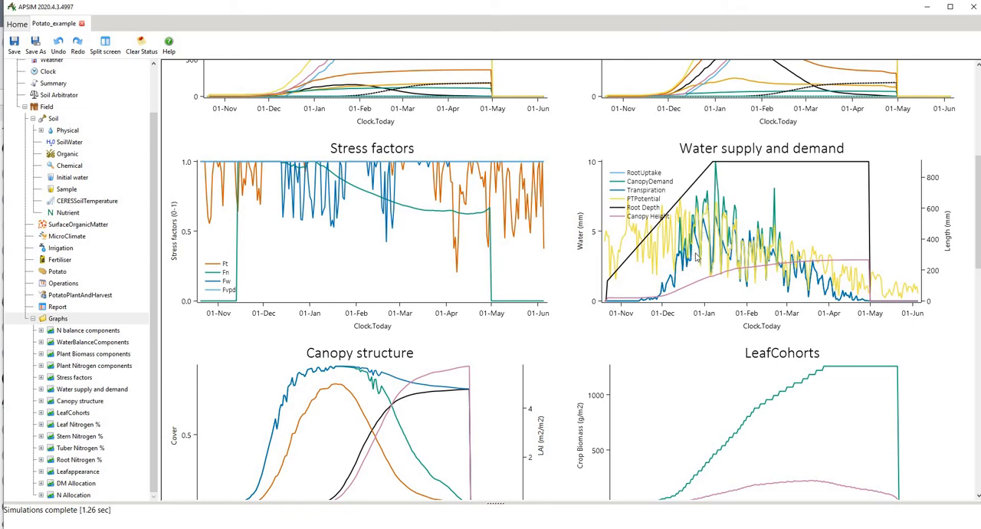
{"action": "mouse_move", "coordinate": [711, 223]}
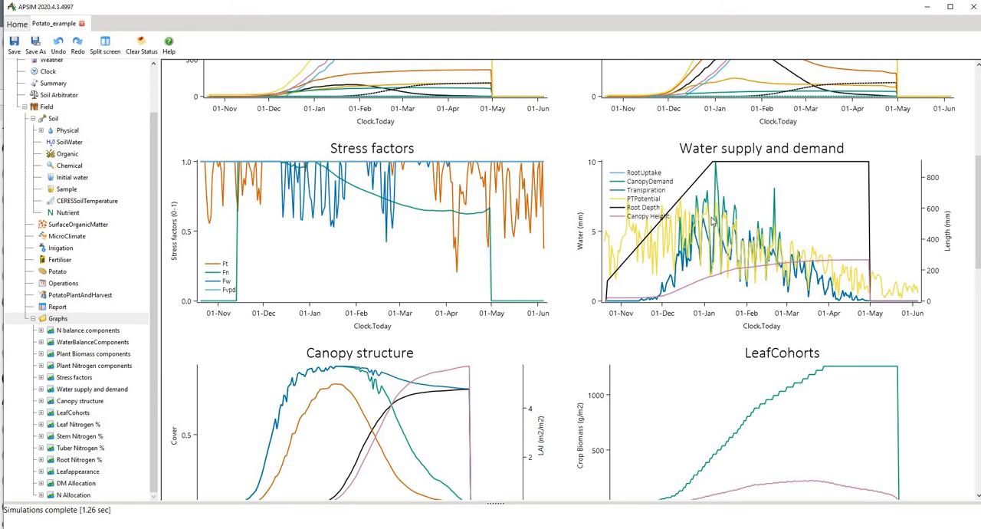
{"action": "mouse_move", "coordinate": [306, 178]}
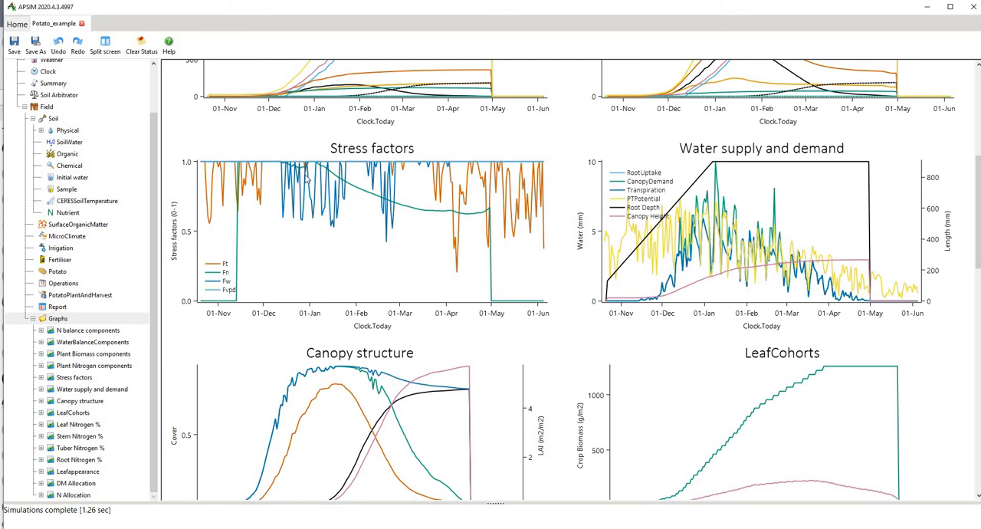
{"action": "mouse_move", "coordinate": [371, 211]}
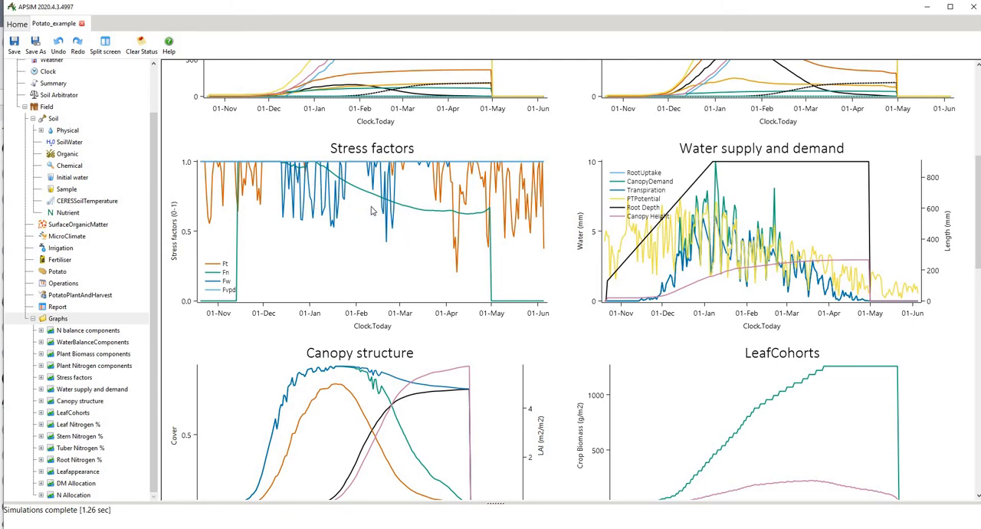
{"action": "mouse_move", "coordinate": [534, 362]}
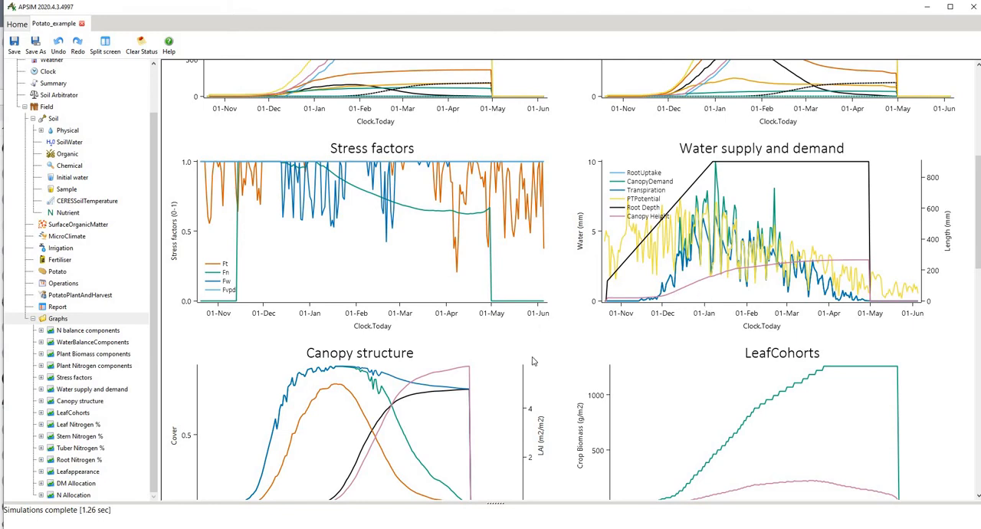
{"action": "mouse_move", "coordinate": [571, 361]}
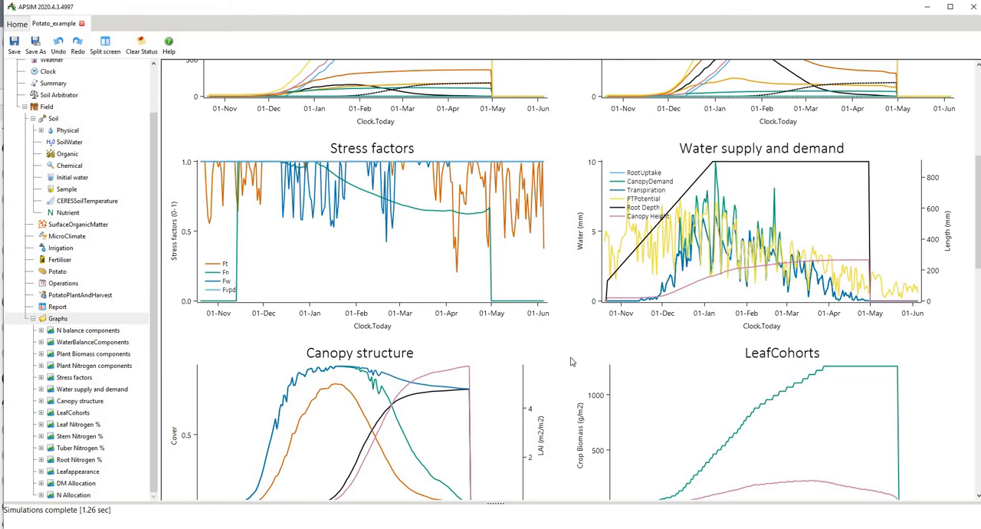
Step: Scroll past the Leaf, Stem, Tuber and Root Nitrogen % graphs to the Leafappearance and allocation charts
{"action": "scroll", "scroll_direction": "down", "scroll_amount": 3}
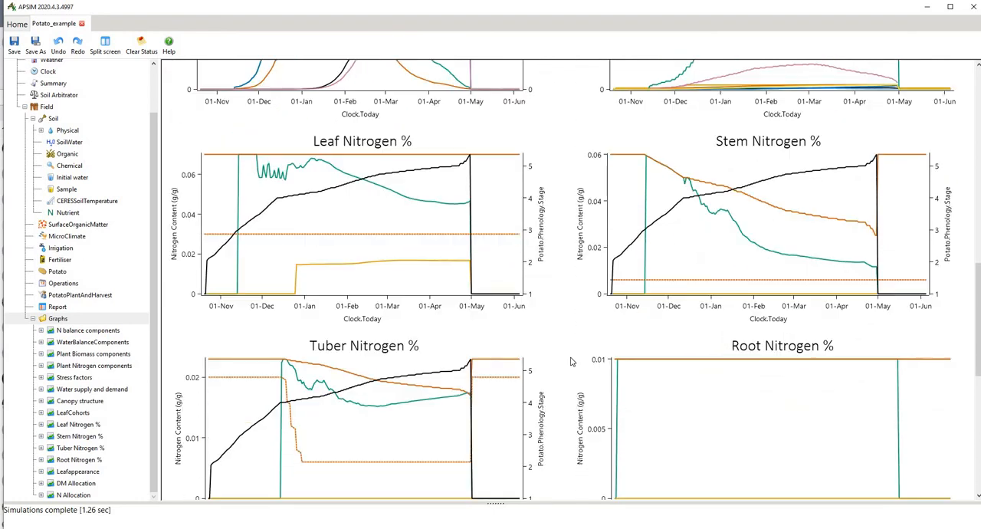
{"action": "scroll", "scroll_direction": "down", "scroll_amount": 3}
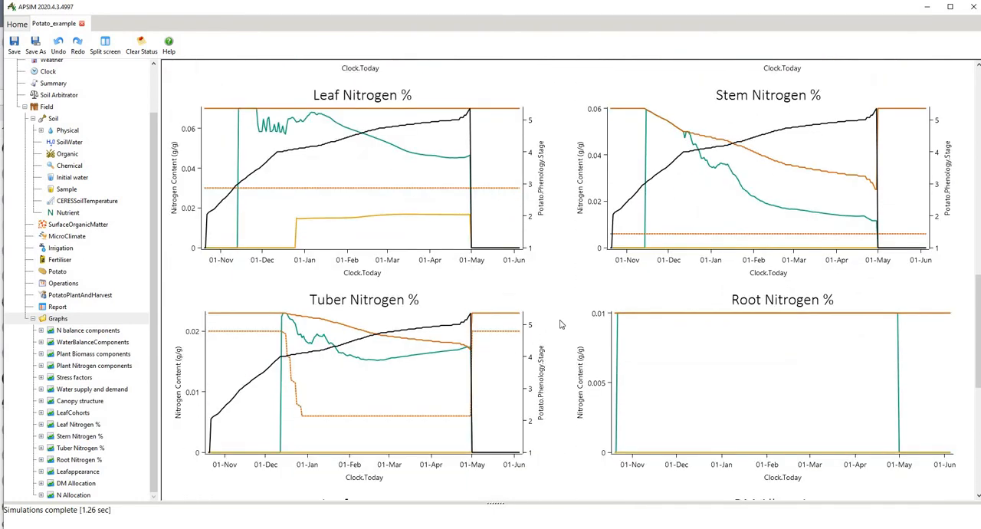
{"action": "scroll", "scroll_direction": "down", "scroll_amount": 3}
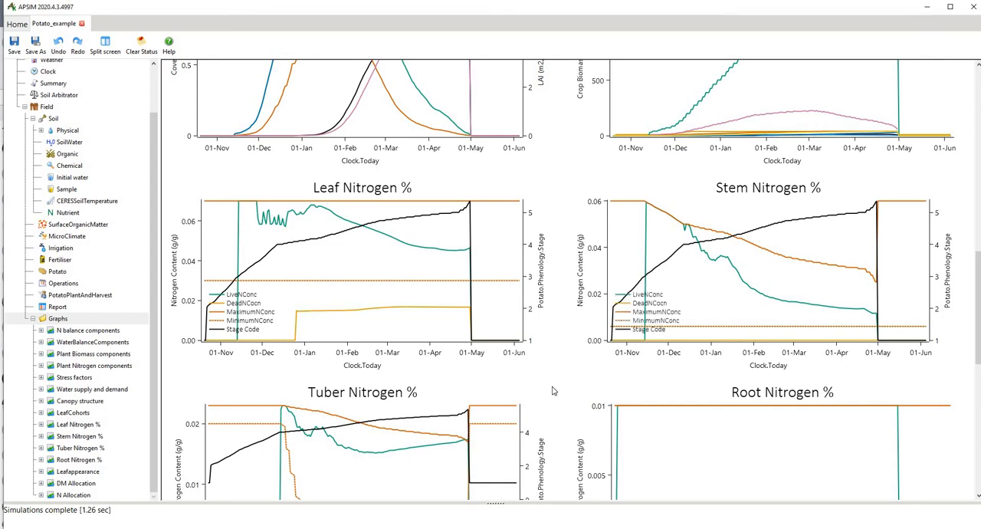
{"action": "scroll", "scroll_direction": "down", "scroll_amount": 3}
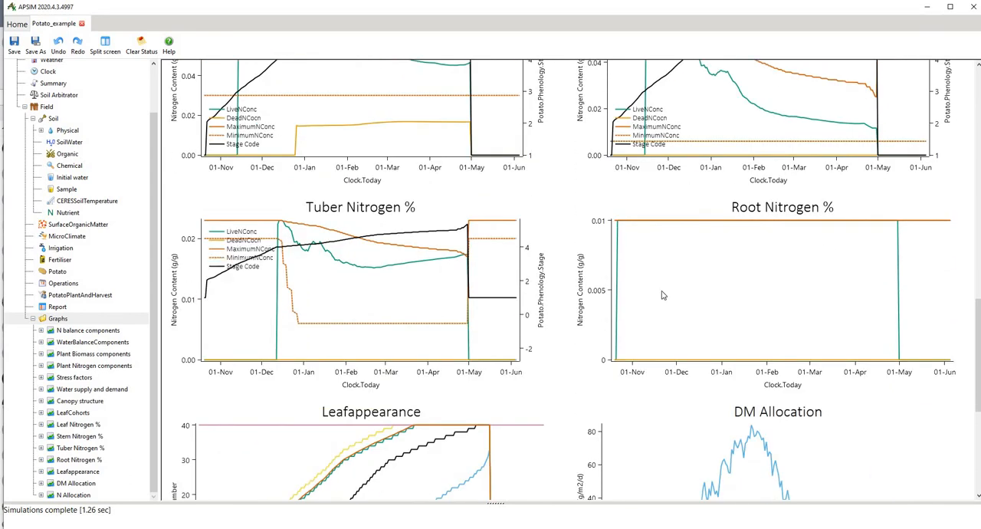
{"action": "scroll", "scroll_direction": "down", "scroll_amount": 3}
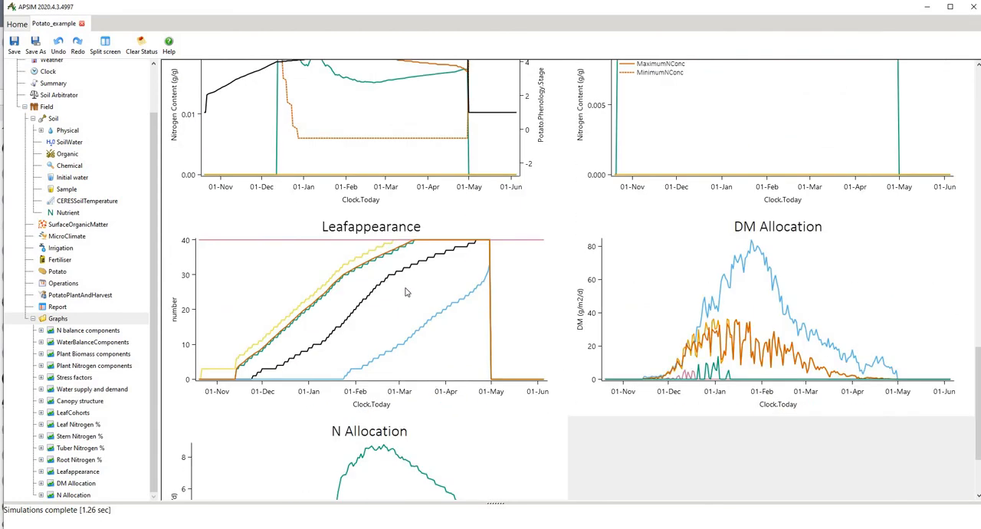
{"action": "scroll", "scroll_direction": "down", "scroll_amount": 3}
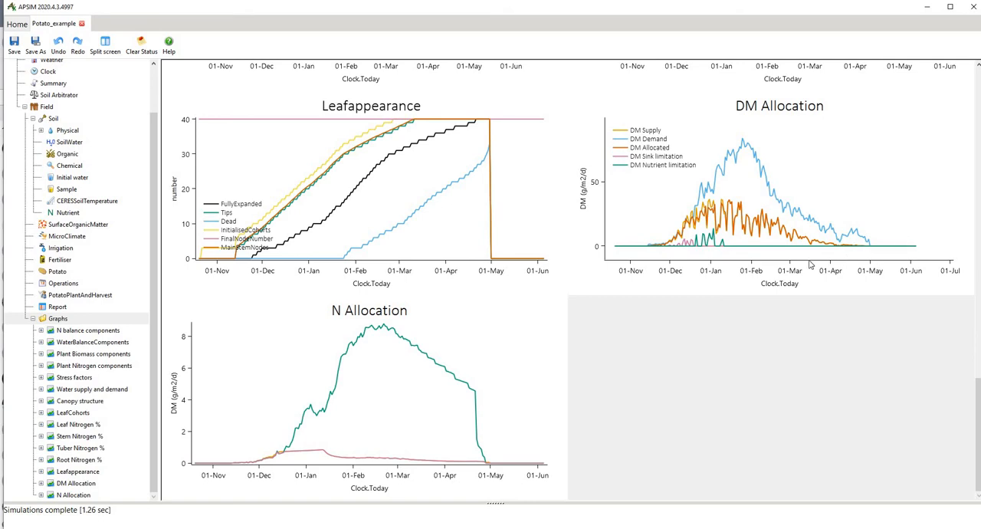
{"action": "mouse_move", "coordinate": [698, 201]}
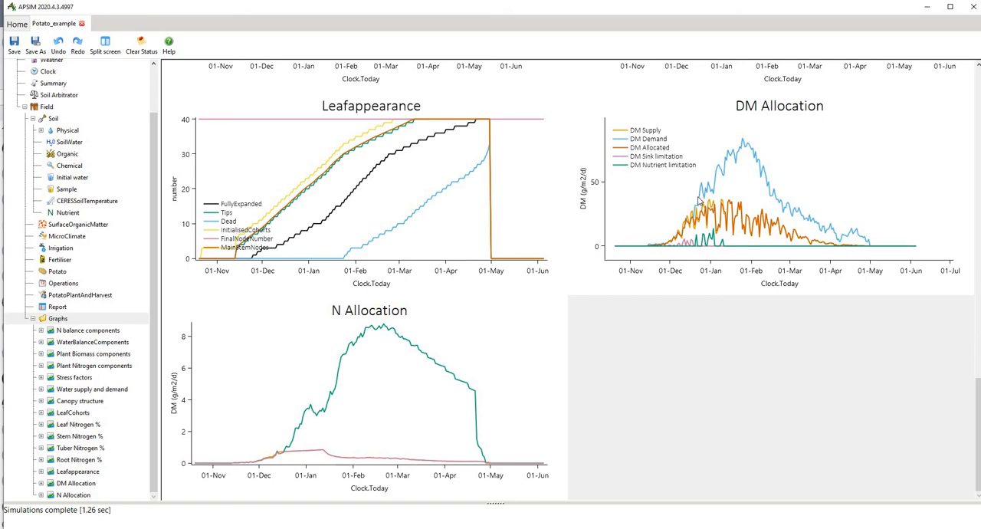
{"action": "mouse_move", "coordinate": [690, 223]}
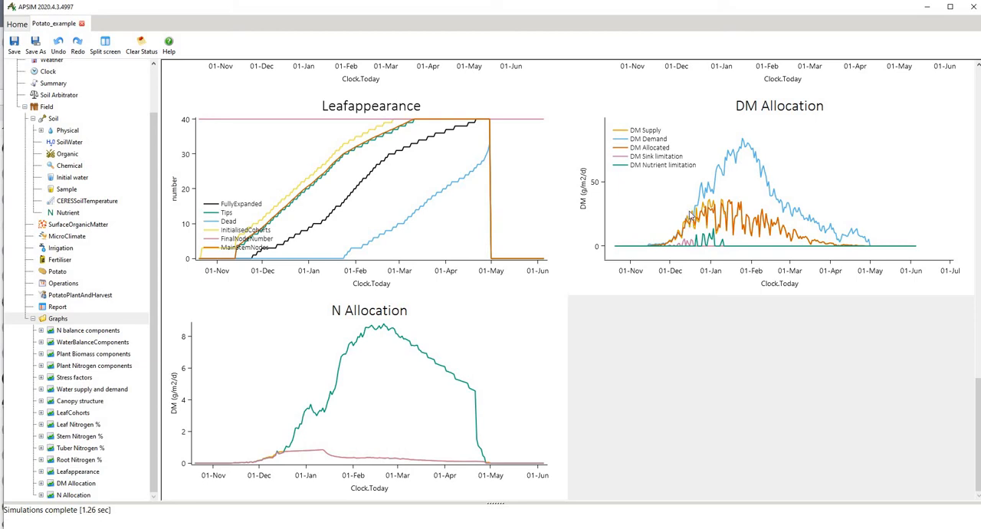
{"action": "mouse_move", "coordinate": [740, 217]}
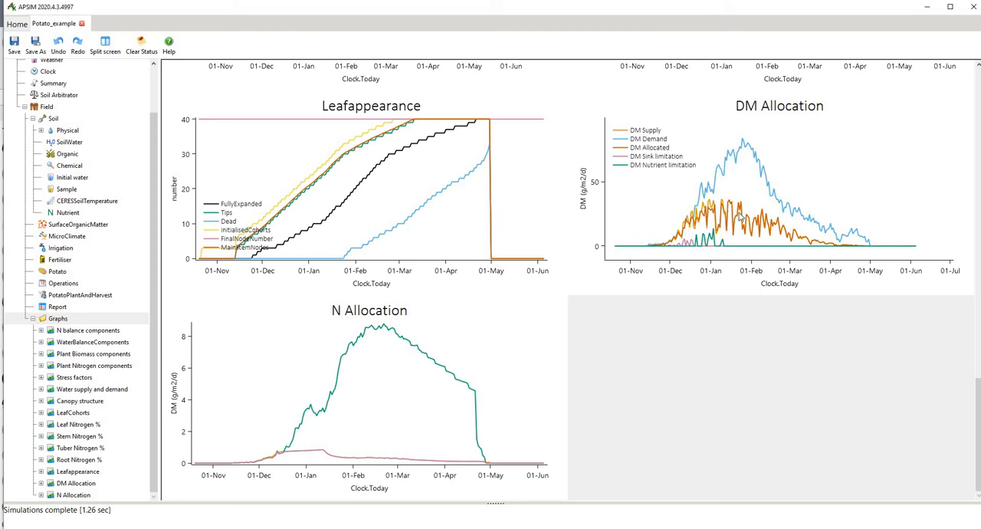
{"action": "mouse_move", "coordinate": [718, 186]}
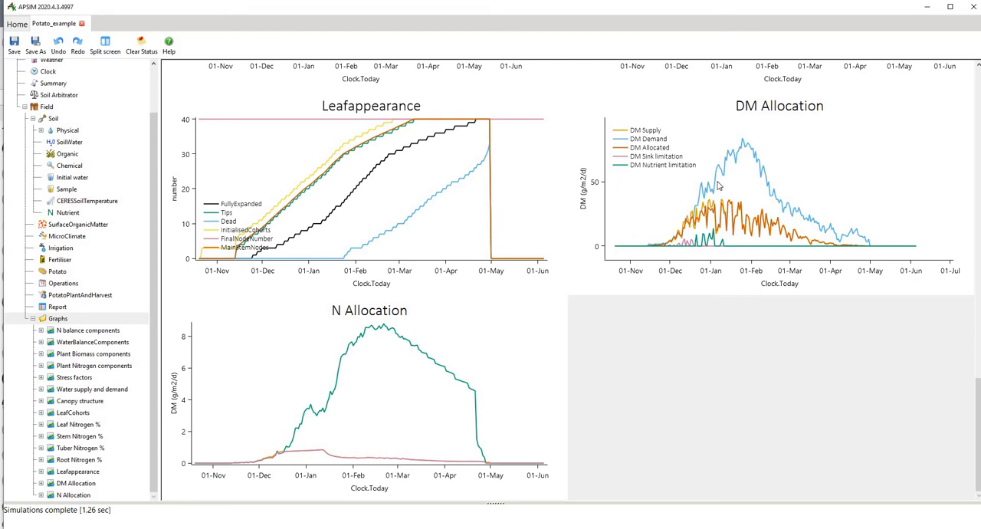
{"action": "mouse_move", "coordinate": [763, 181]}
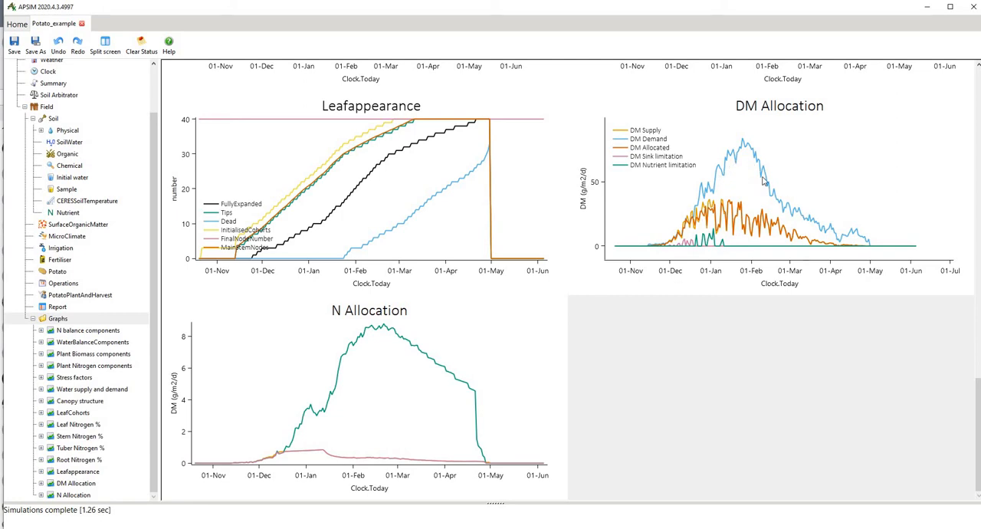
{"action": "mouse_move", "coordinate": [436, 370]}
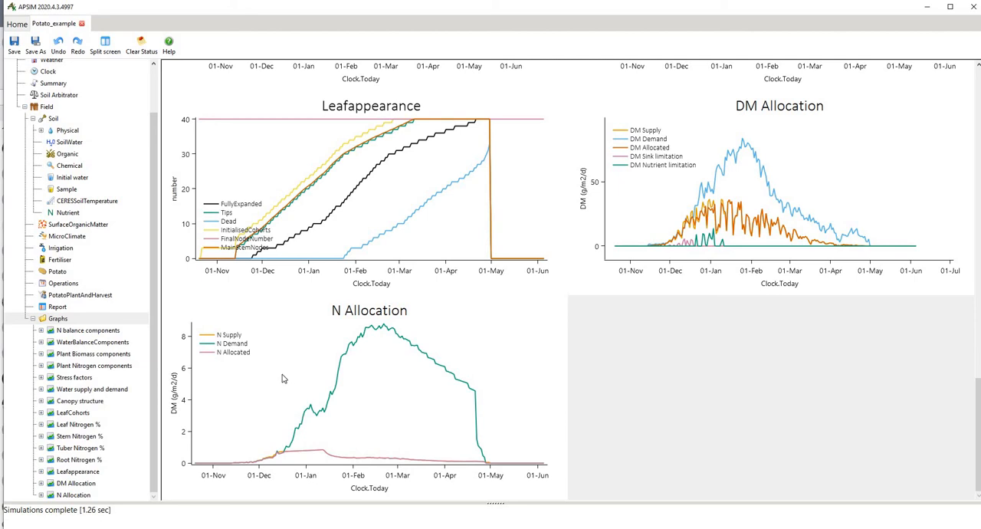
{"action": "mouse_move", "coordinate": [277, 459]}
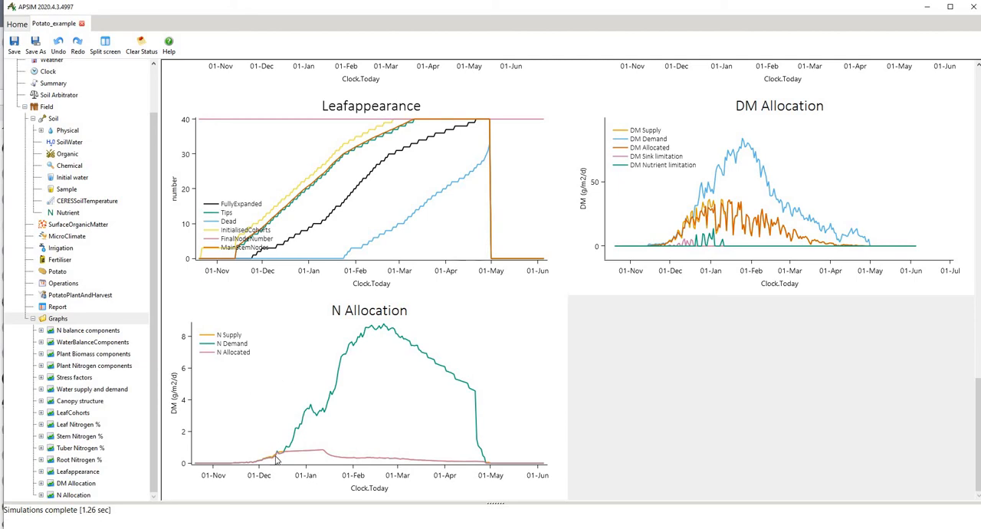
{"action": "mouse_move", "coordinate": [282, 455]}
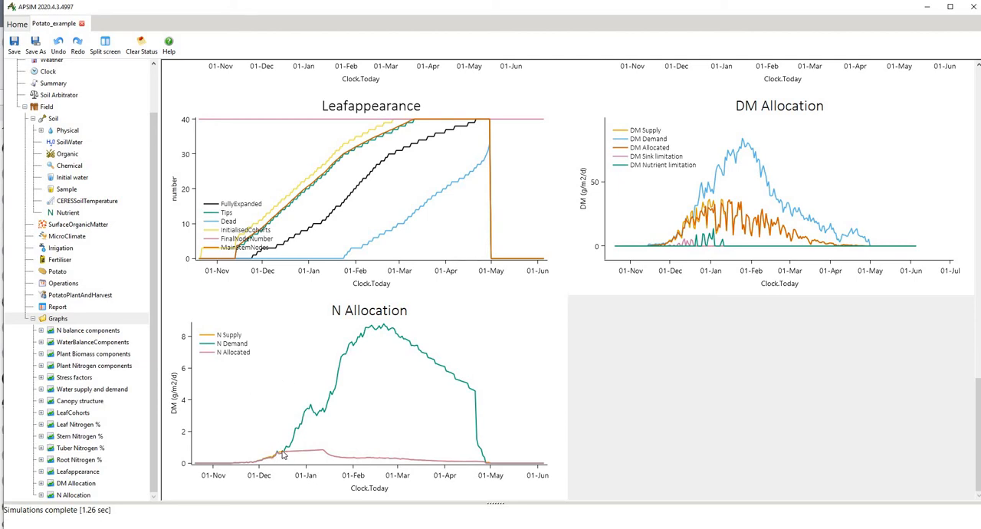
{"action": "mouse_move", "coordinate": [295, 431]}
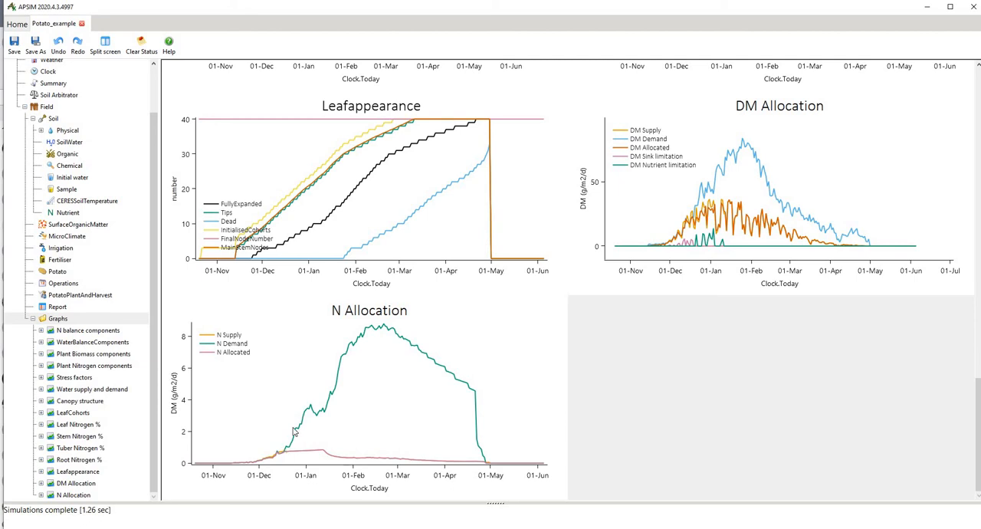
{"action": "mouse_move", "coordinate": [379, 328]}
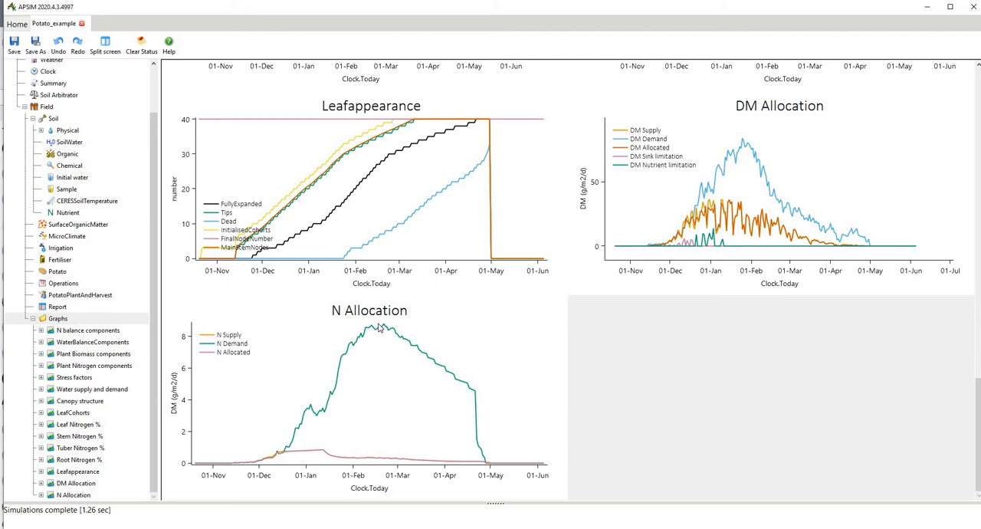
{"action": "mouse_move", "coordinate": [383, 336]}
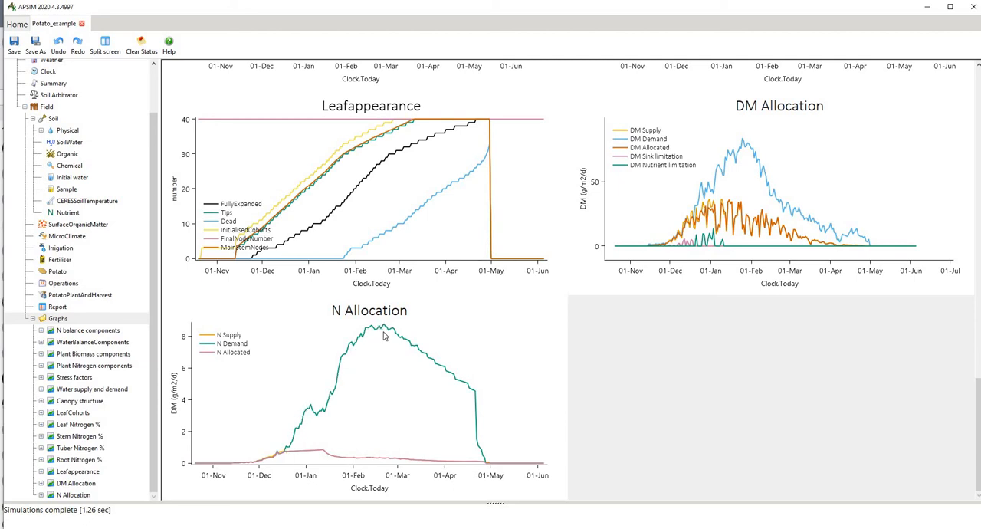
{"action": "mouse_move", "coordinate": [305, 422]}
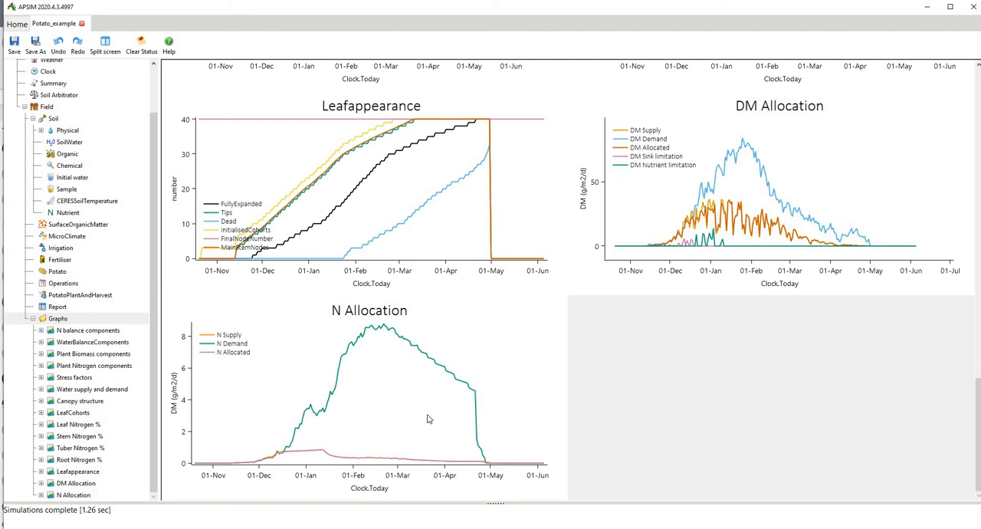
{"action": "mouse_move", "coordinate": [617, 395]}
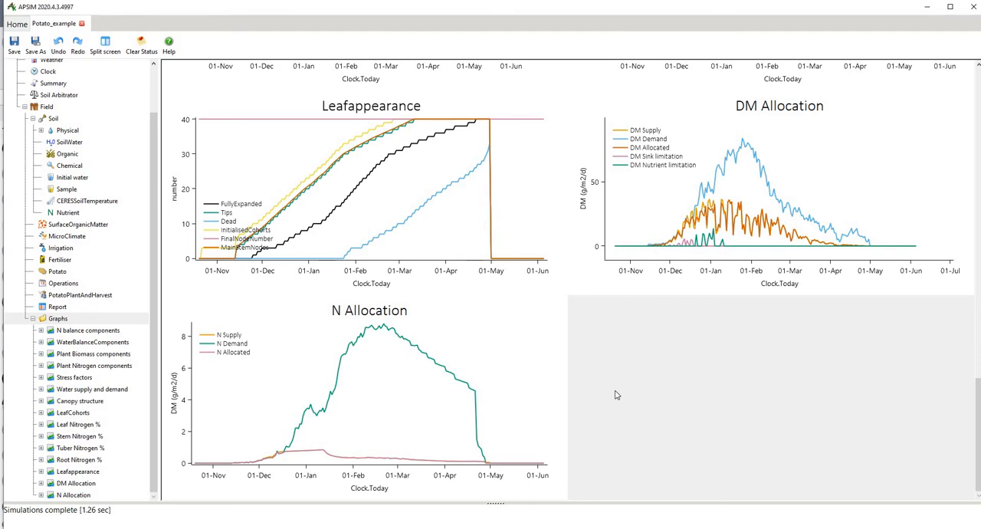
{"action": "scroll", "scroll_direction": "down", "scroll_amount": 3}
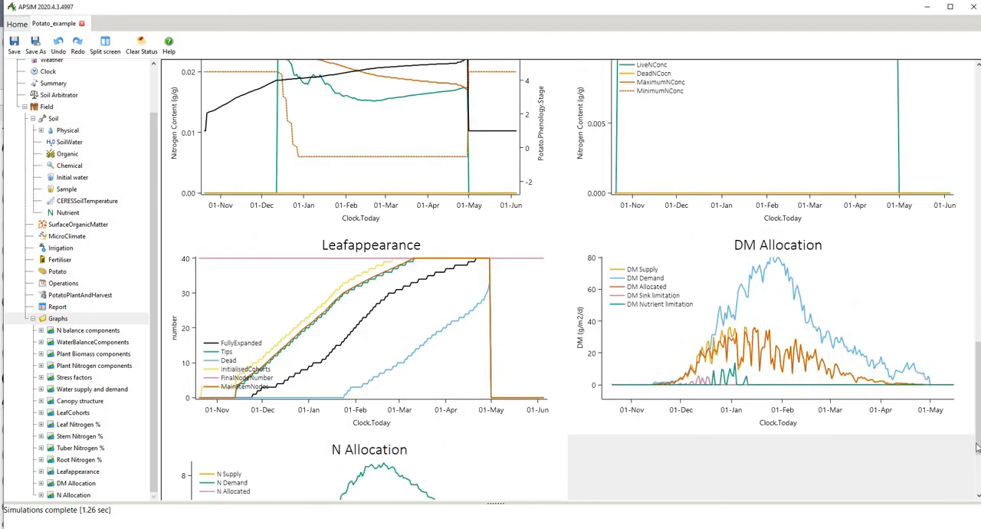
{"action": "scroll", "scroll_direction": "down", "scroll_amount": 3}
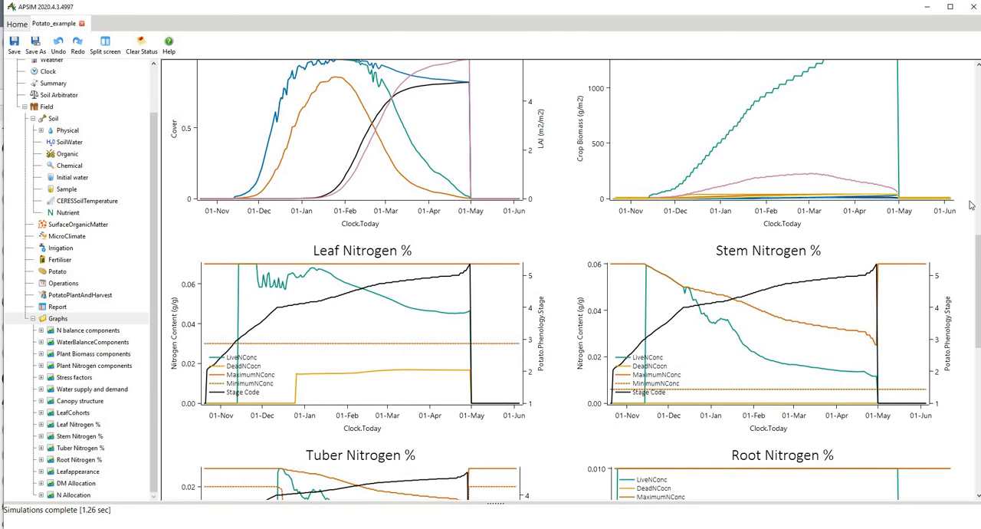
{"action": "scroll", "scroll_direction": "down", "scroll_amount": 3}
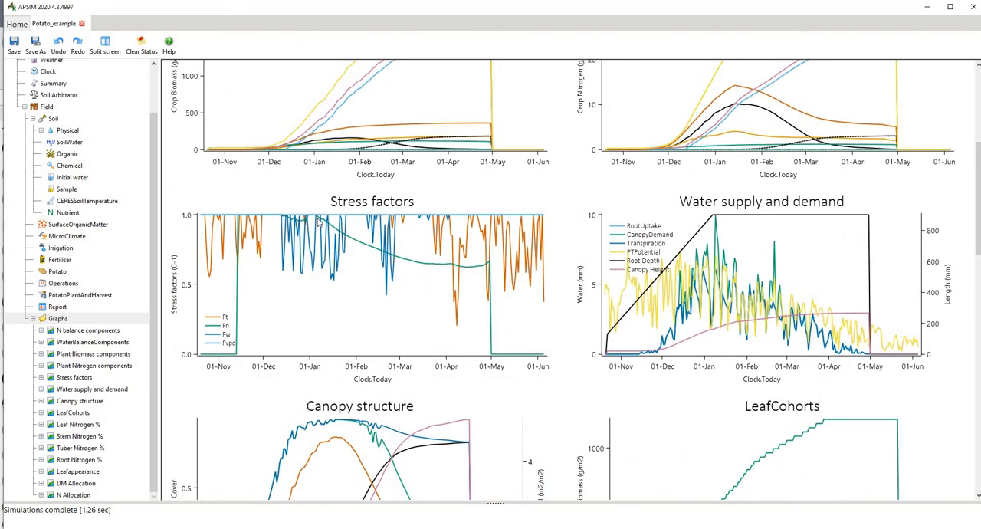
{"action": "mouse_move", "coordinate": [414, 263]}
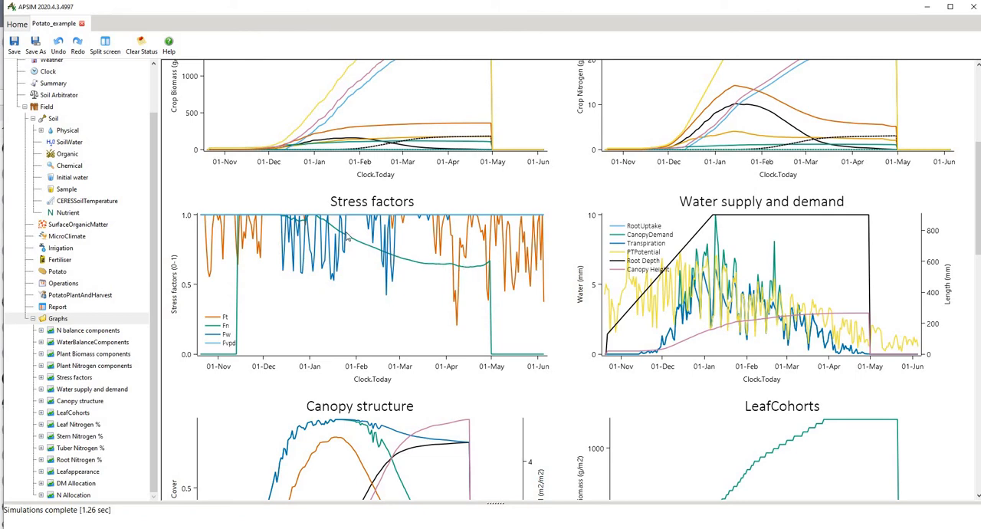
{"action": "mouse_move", "coordinate": [619, 298]}
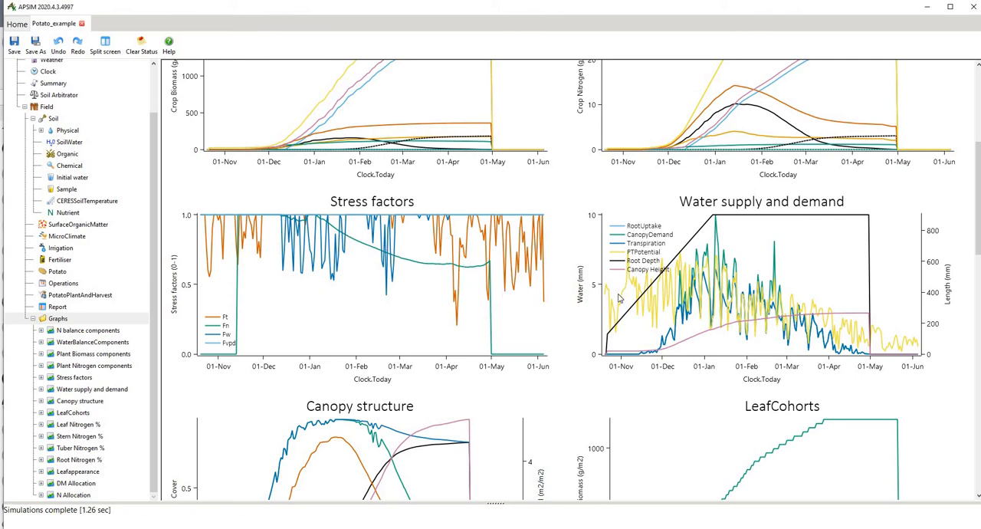
{"action": "mouse_move", "coordinate": [868, 215]}
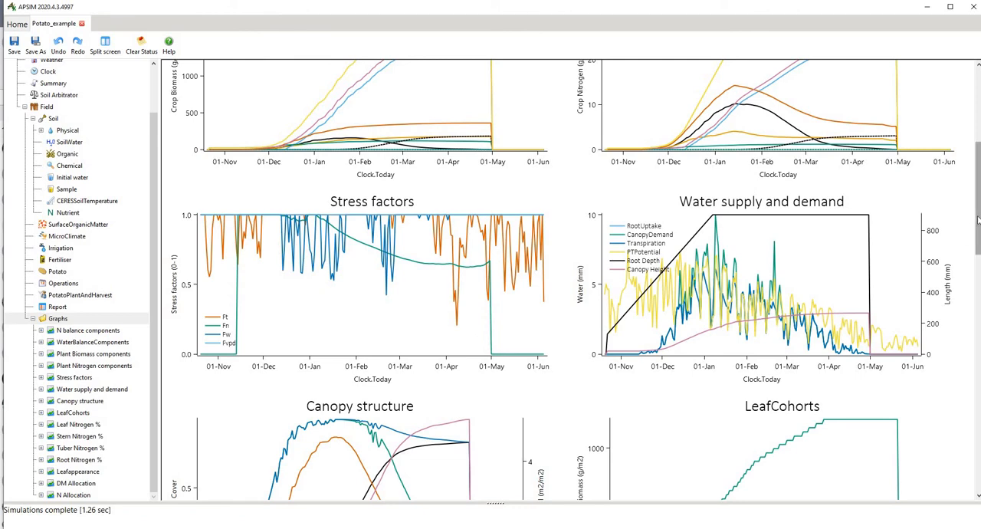
{"action": "scroll", "scroll_direction": "up", "scroll_amount": 3}
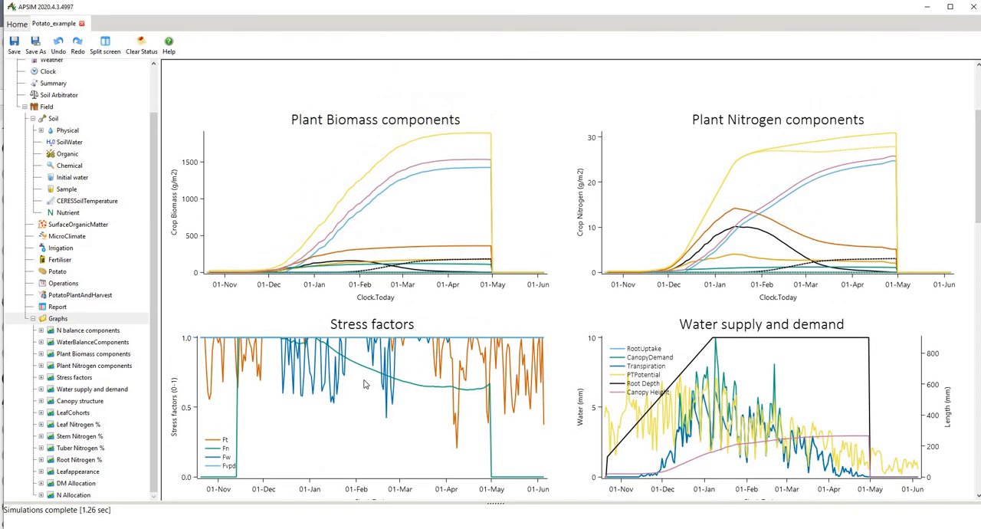
{"action": "mouse_move", "coordinate": [377, 315]}
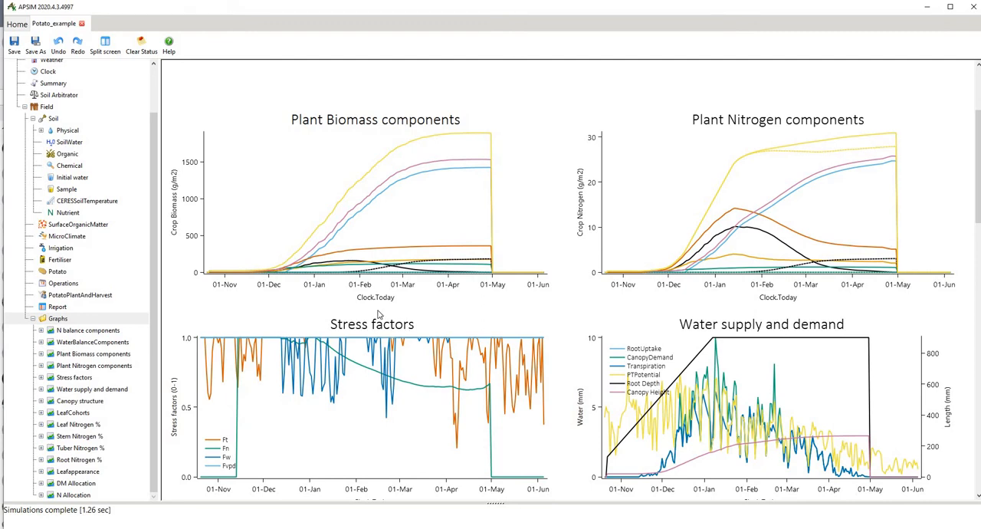
{"action": "mouse_move", "coordinate": [437, 391]}
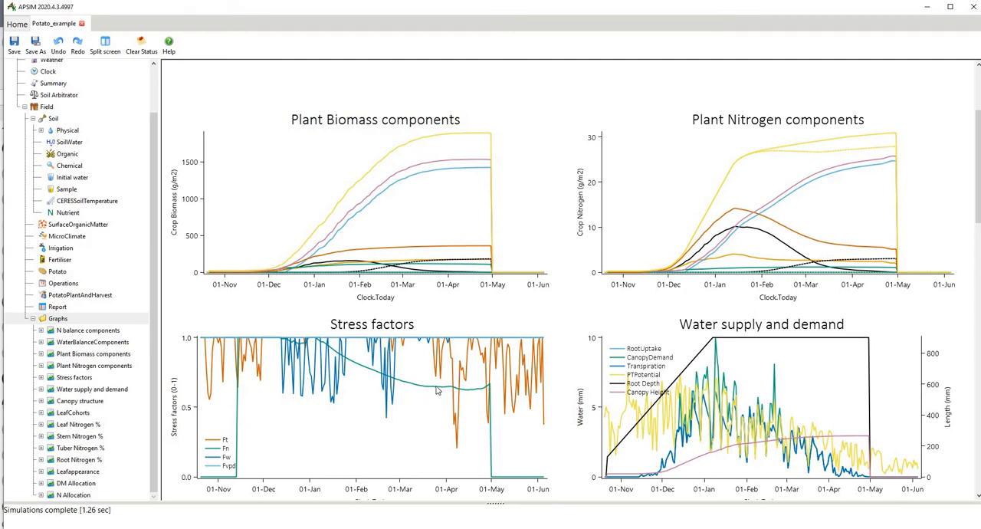
{"action": "mouse_move", "coordinate": [138, 259]}
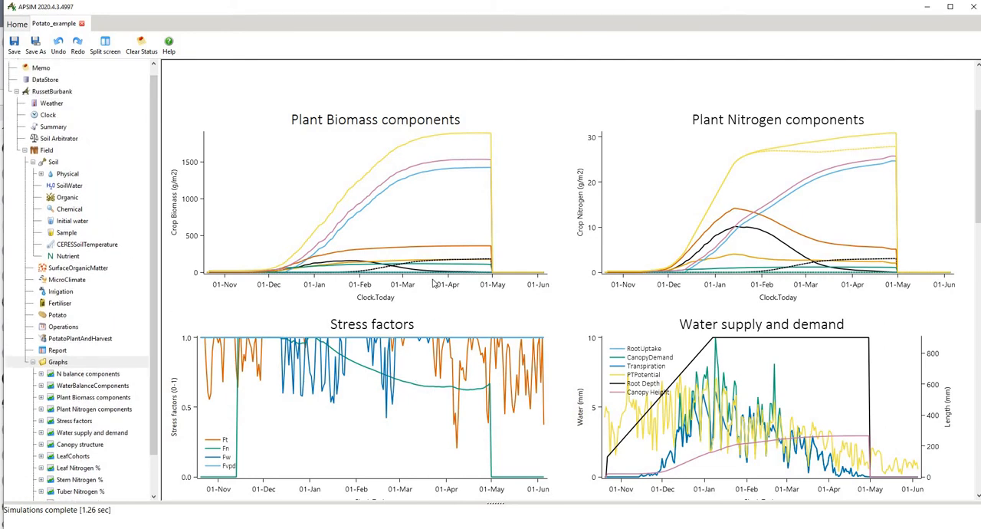
{"action": "mouse_move", "coordinate": [404, 387]}
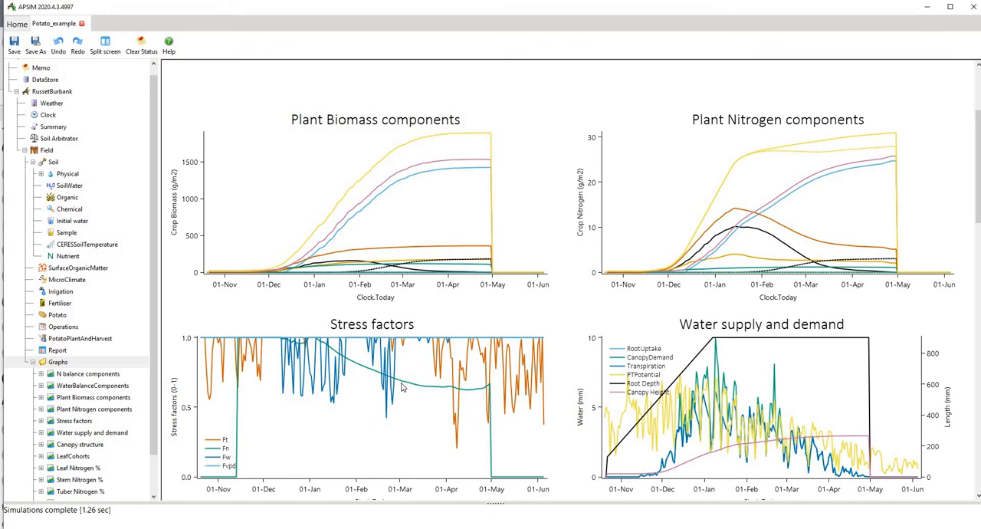
{"action": "mouse_move", "coordinate": [108, 215]}
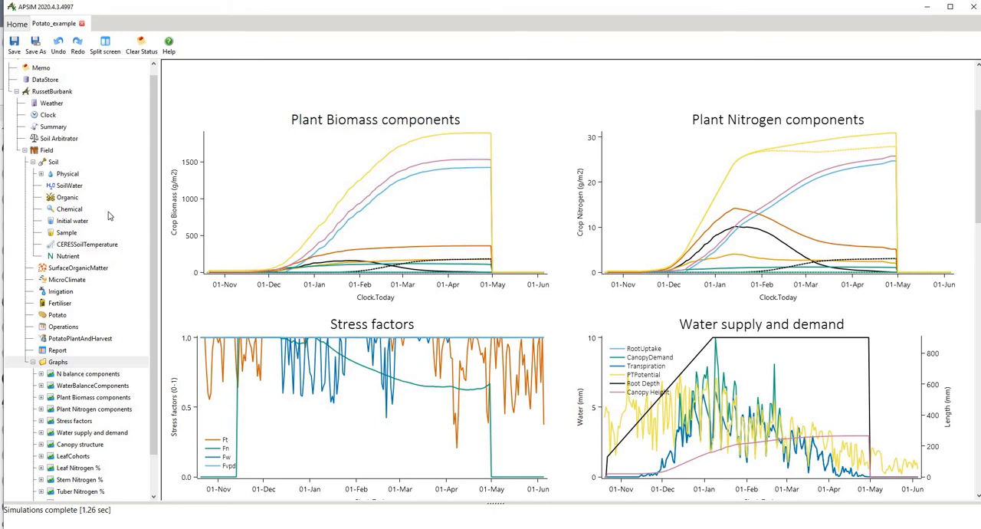
Step: Open the Management toolbox from the Home tab
{"action": "left_click", "coordinate": [16, 24]}
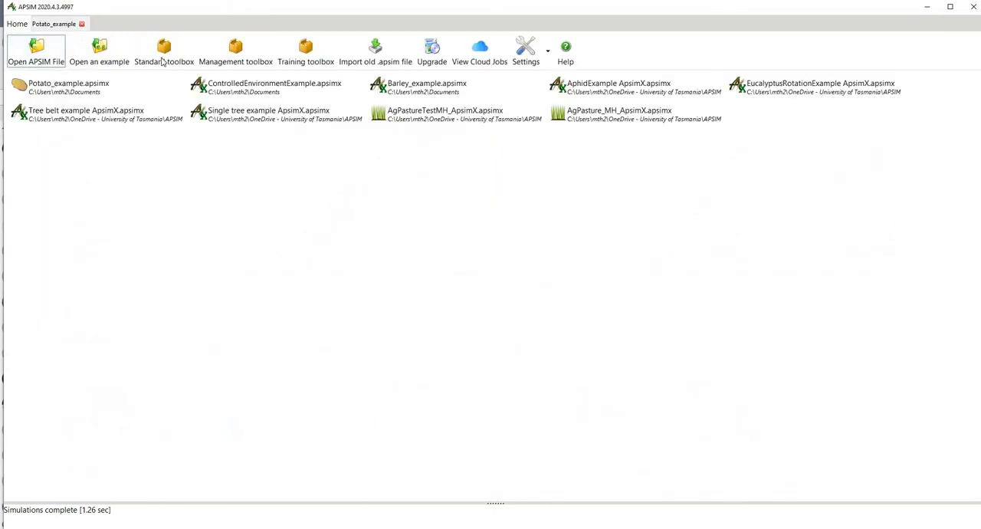
{"action": "mouse_move", "coordinate": [235, 50]}
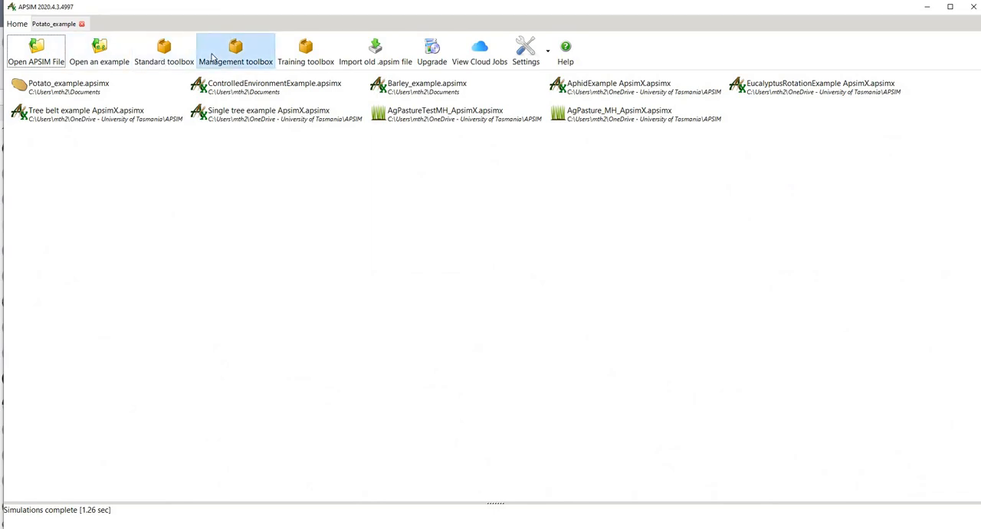
{"action": "mouse_move", "coordinate": [213, 72]}
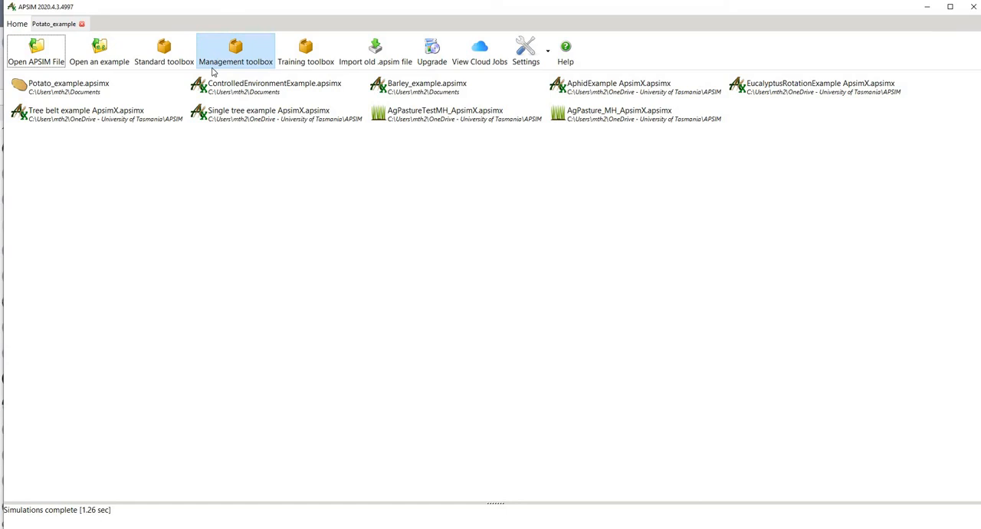
{"action": "left_click", "coordinate": [235, 50]}
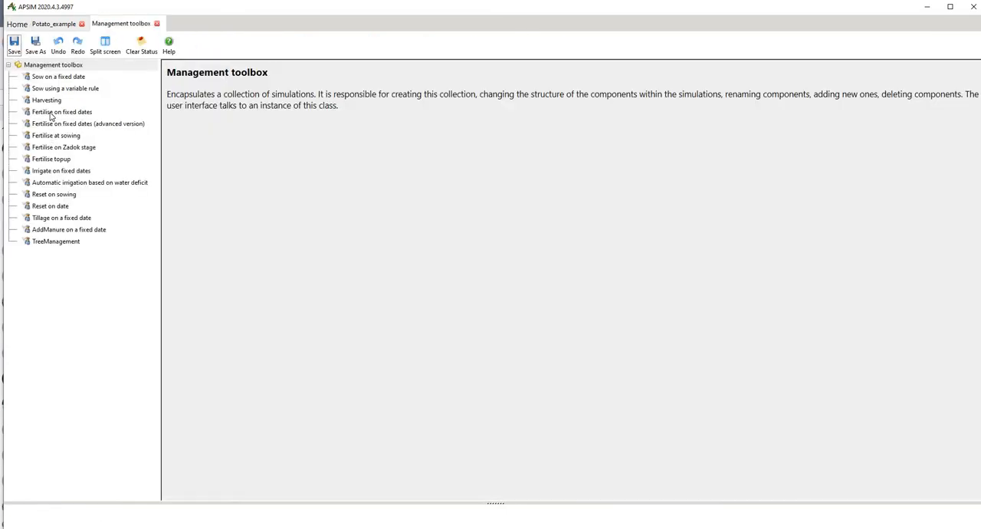
Step: Add 'Fertilise on fixed dates' from the toolbox to the Potato_example Field node
{"action": "left_click", "coordinate": [62, 111]}
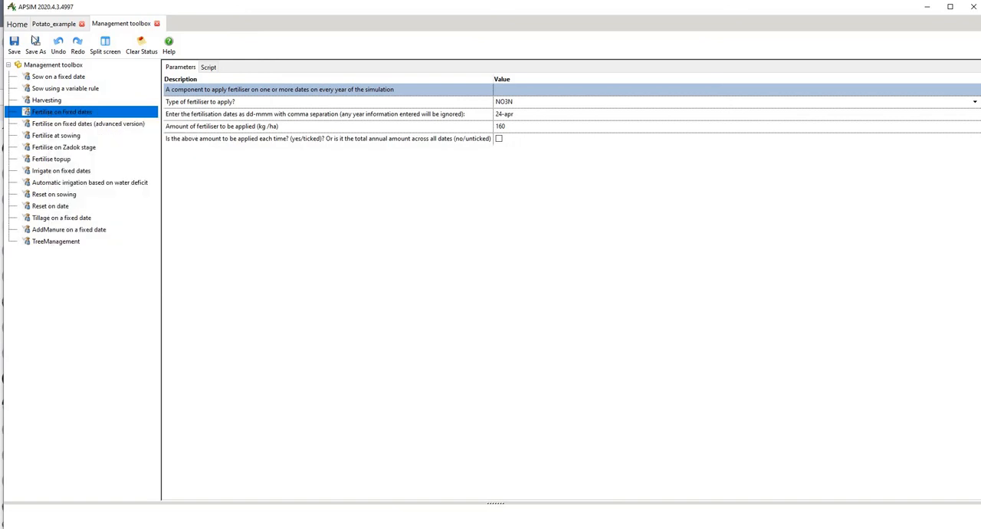
{"action": "left_click", "coordinate": [53, 23]}
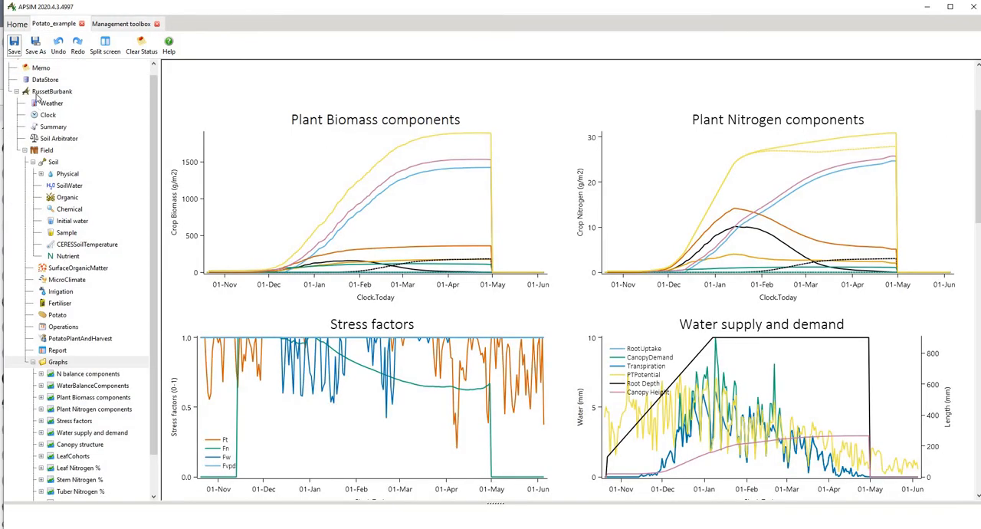
{"action": "mouse_move", "coordinate": [70, 328]}
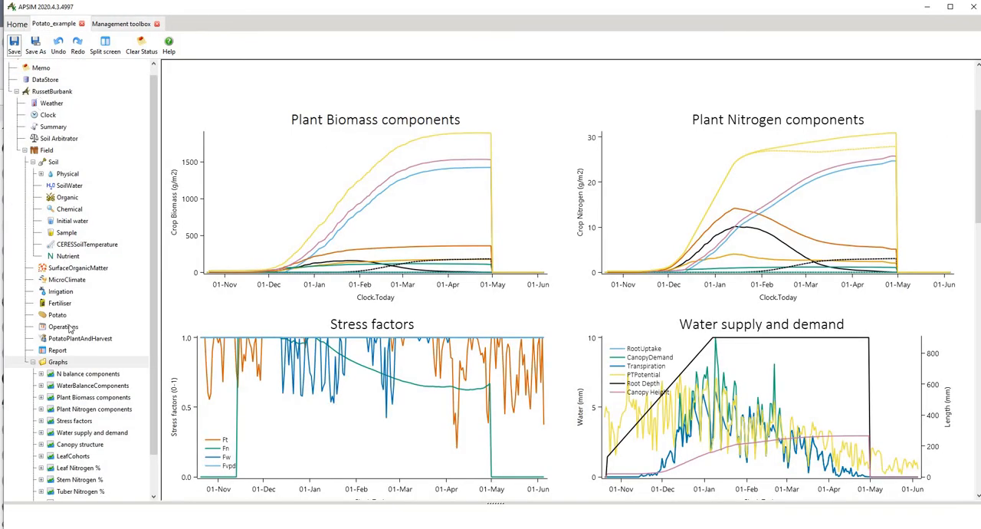
{"action": "mouse_move", "coordinate": [50, 157]}
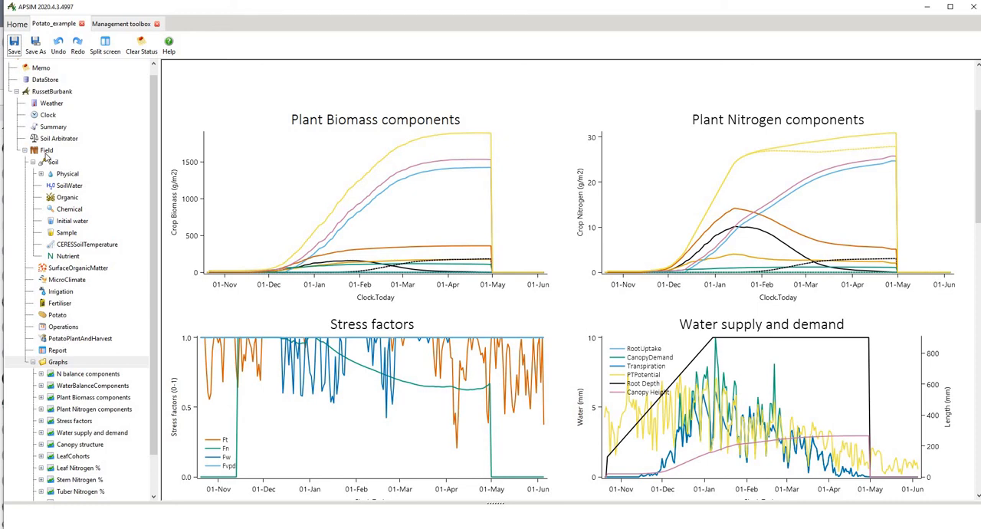
{"action": "mouse_move", "coordinate": [53, 162]}
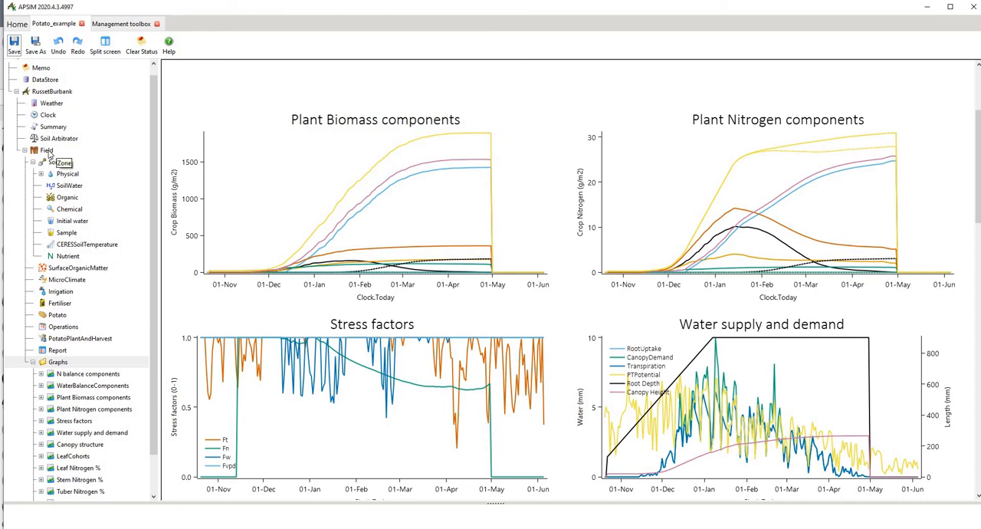
{"action": "right_click", "coordinate": [46, 150]}
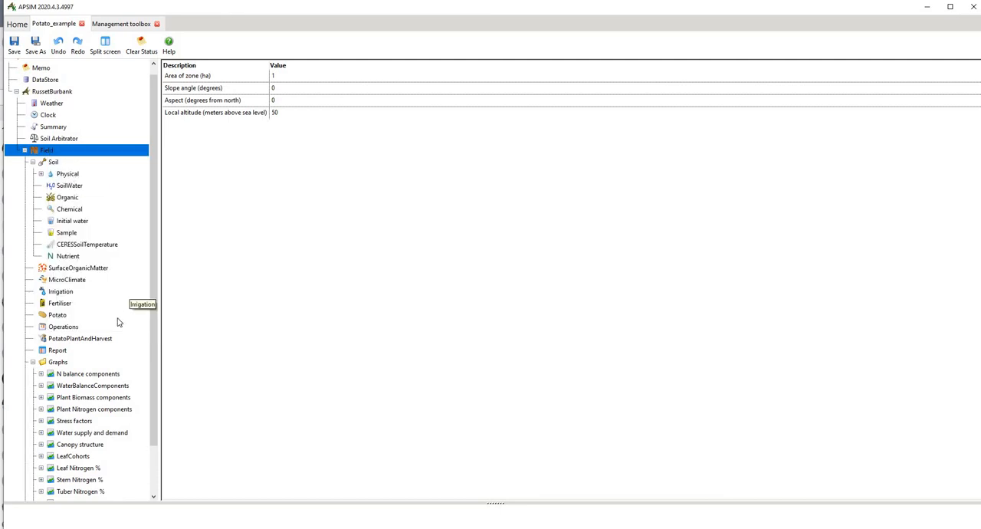
{"action": "mouse_move", "coordinate": [151, 305]}
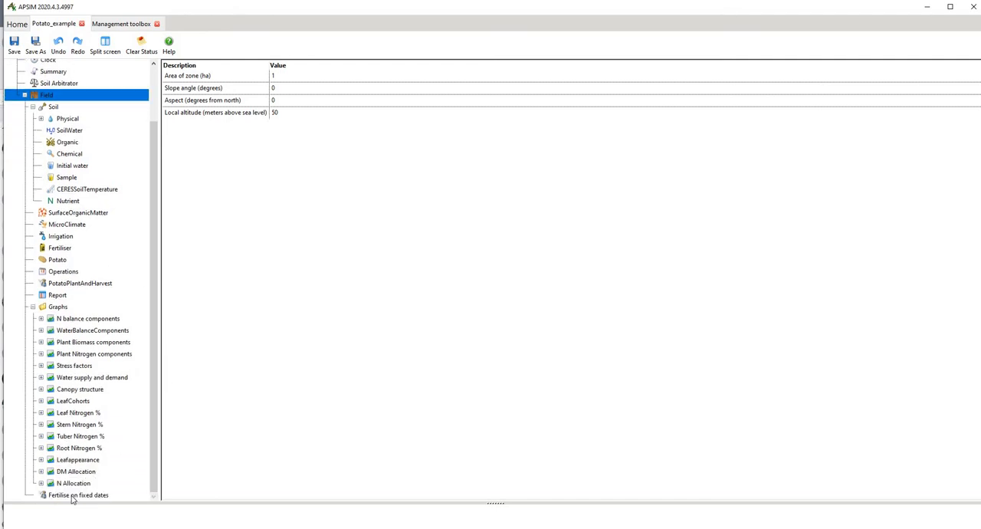
{"action": "left_click", "coordinate": [77, 495]}
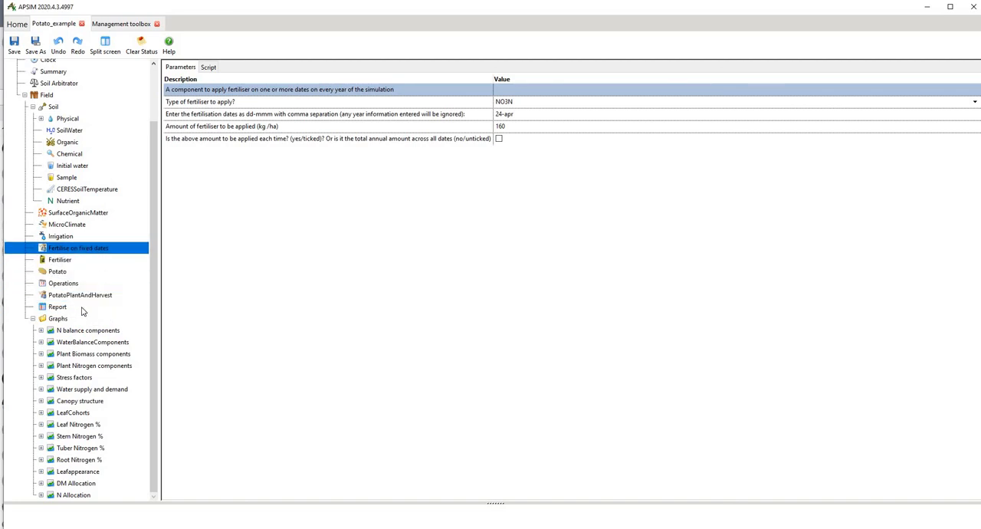
Step: Move the fertiliser manager below MicroClimate and set 200 kg/ha on 1-mar
{"action": "left_click", "coordinate": [77, 235]}
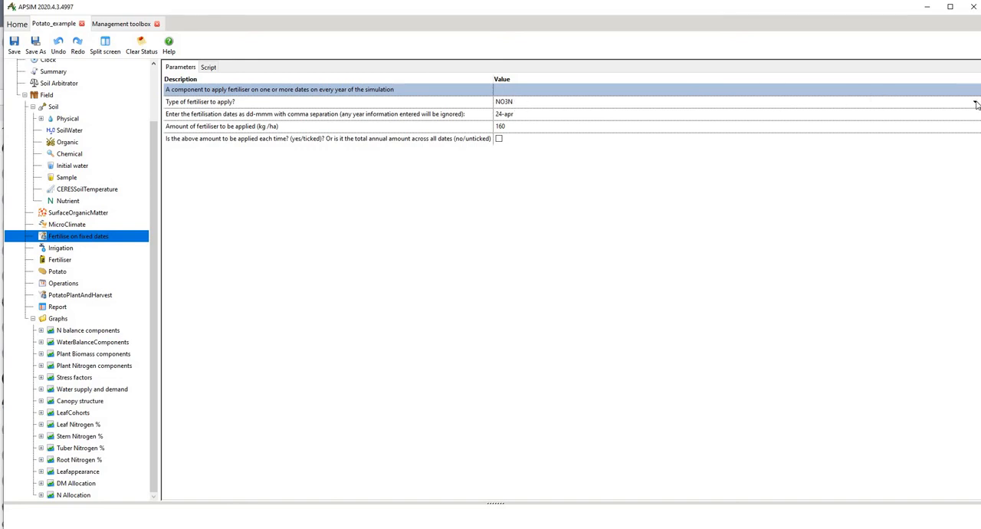
{"action": "left_click", "coordinate": [975, 101]}
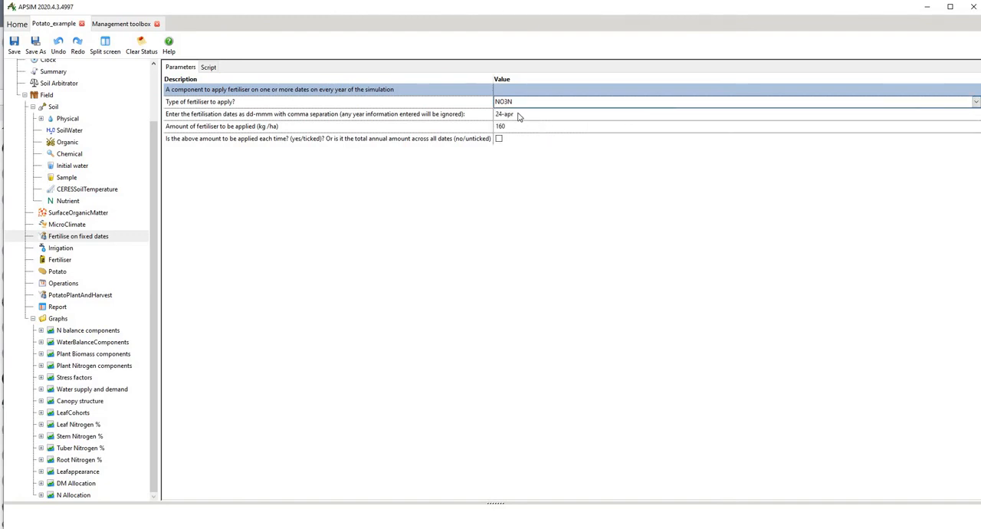
{"action": "type", "text": "1"}
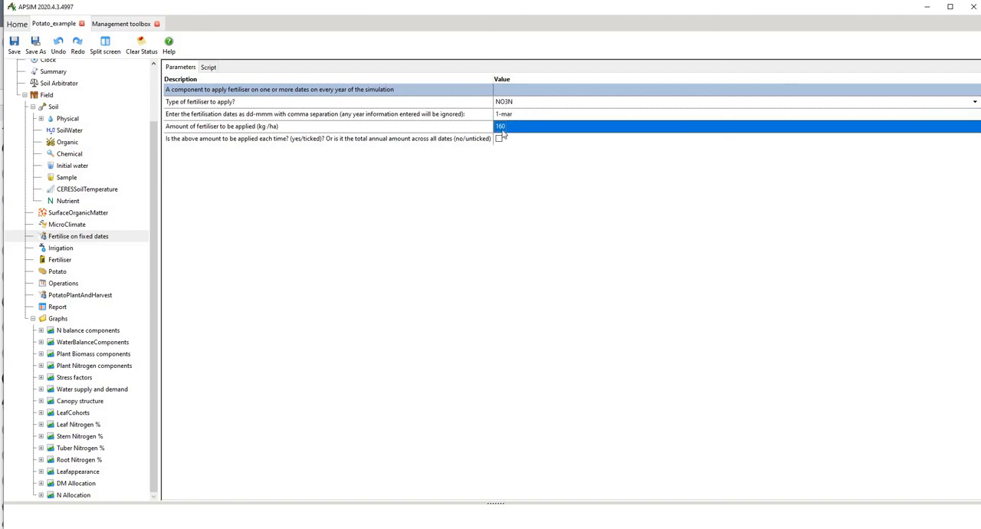
{"action": "left_click", "coordinate": [498, 138]}
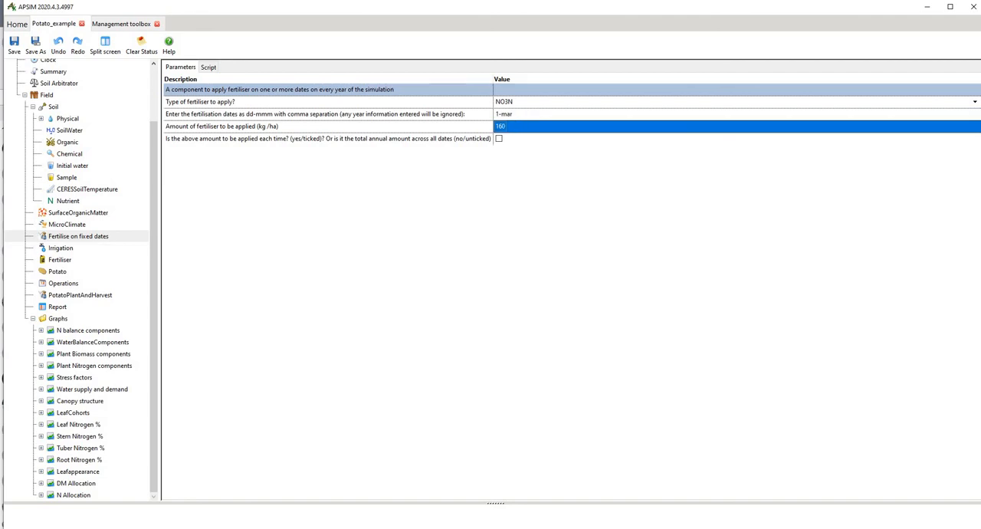
{"action": "type", "text": "200"}
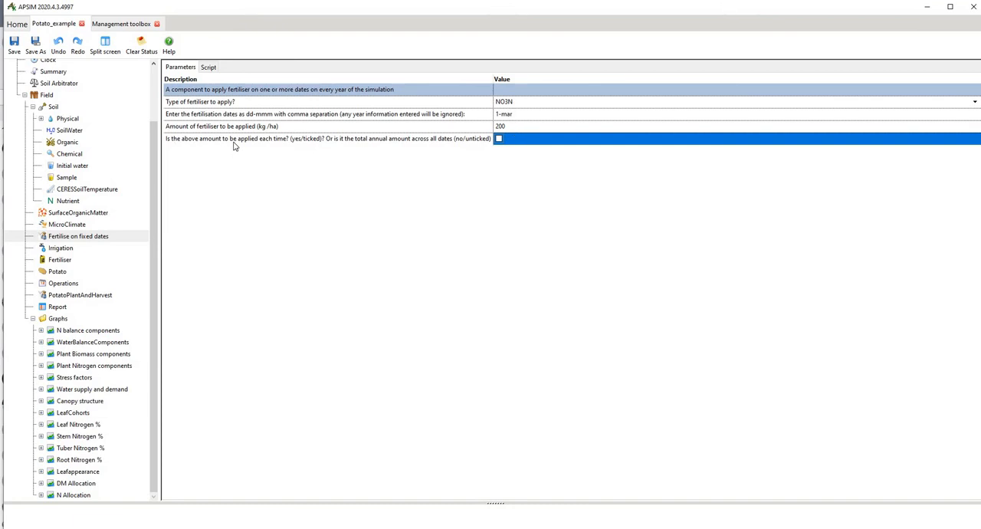
{"action": "mouse_move", "coordinate": [416, 149]}
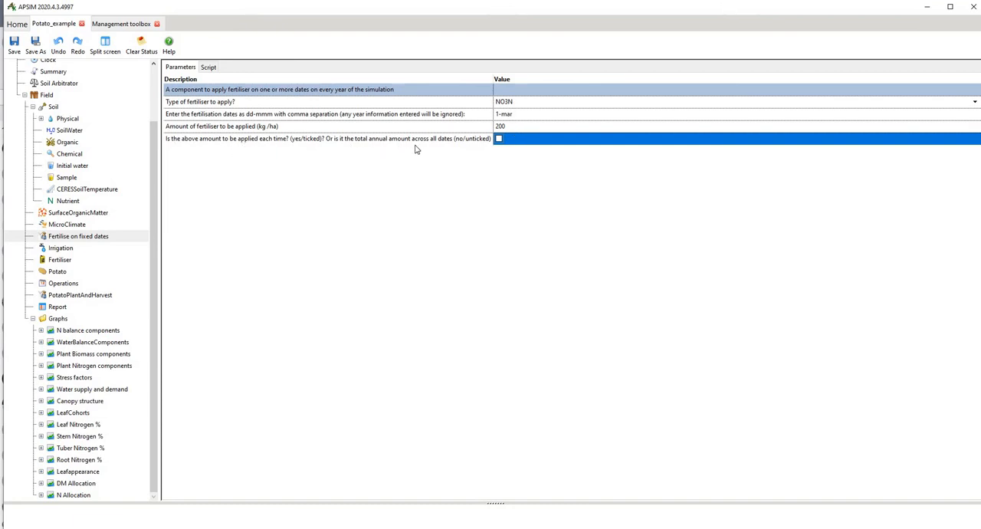
{"action": "mouse_move", "coordinate": [190, 148]}
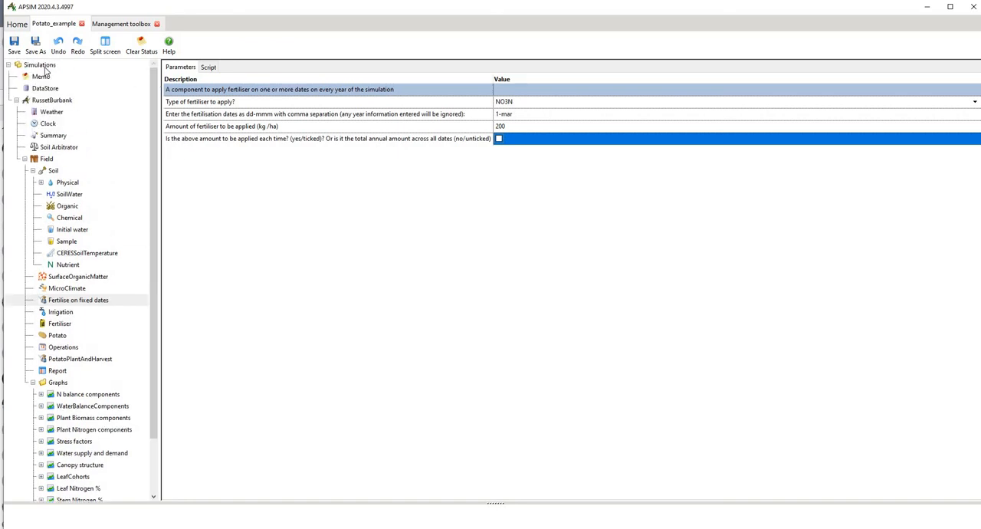
Step: Run all Simulations, check the Summary log for fertiliser events, and show the Graphs
{"action": "left_click", "coordinate": [40, 64]}
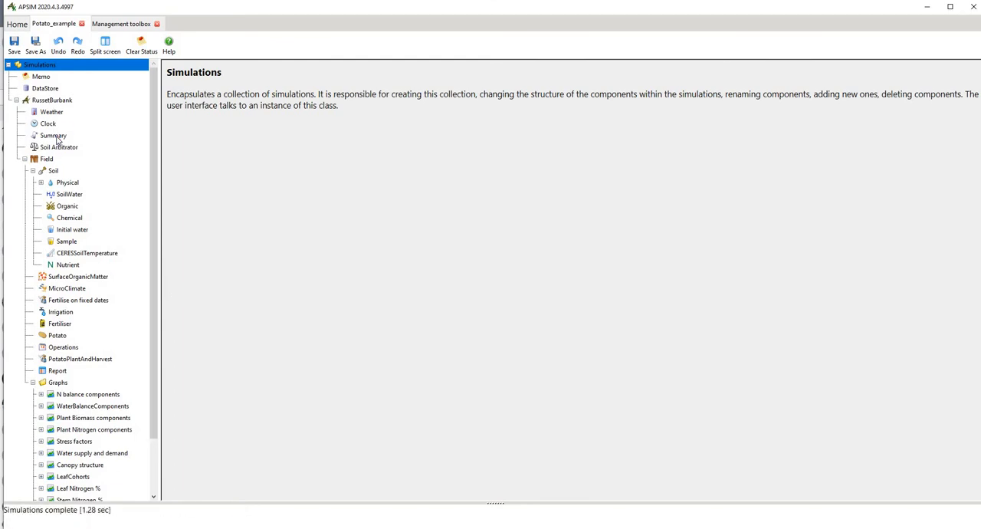
{"action": "left_click", "coordinate": [52, 135]}
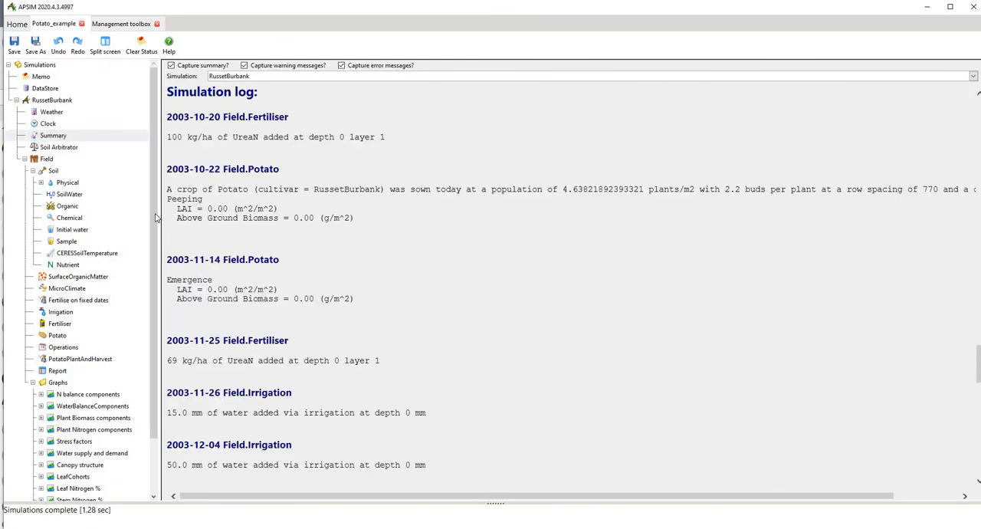
{"action": "scroll", "scroll_direction": "down", "scroll_amount": 3}
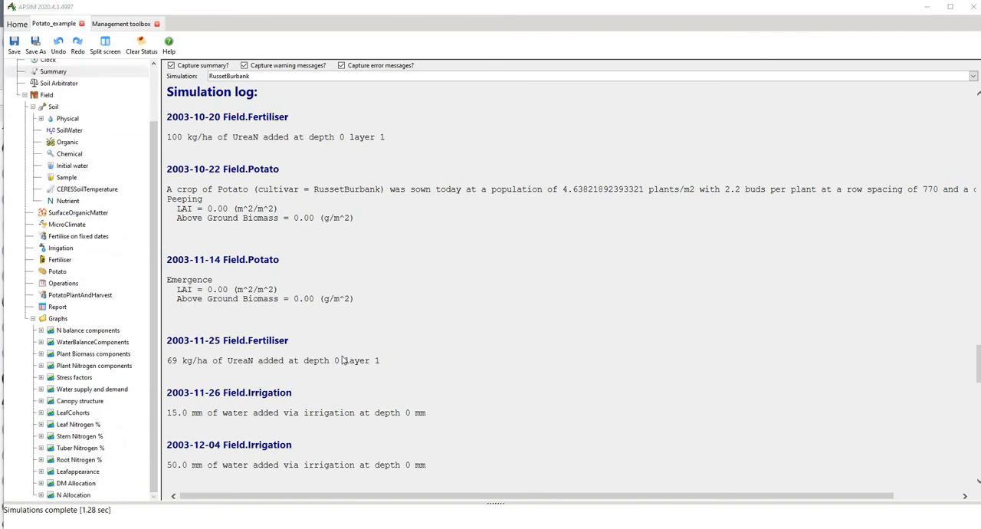
{"action": "left_click", "coordinate": [57, 318]}
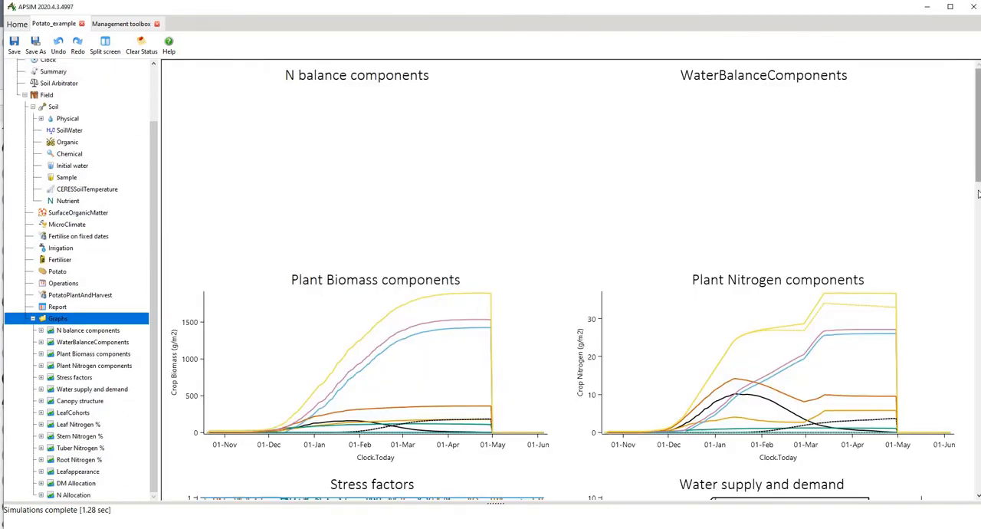
{"action": "scroll", "scroll_direction": "down", "scroll_amount": 3}
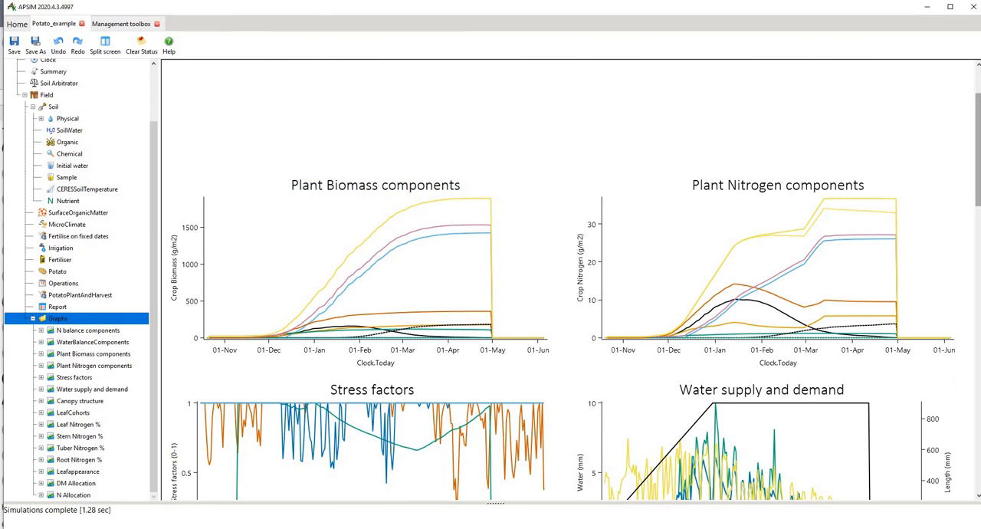
{"action": "scroll", "scroll_direction": "down", "scroll_amount": 3}
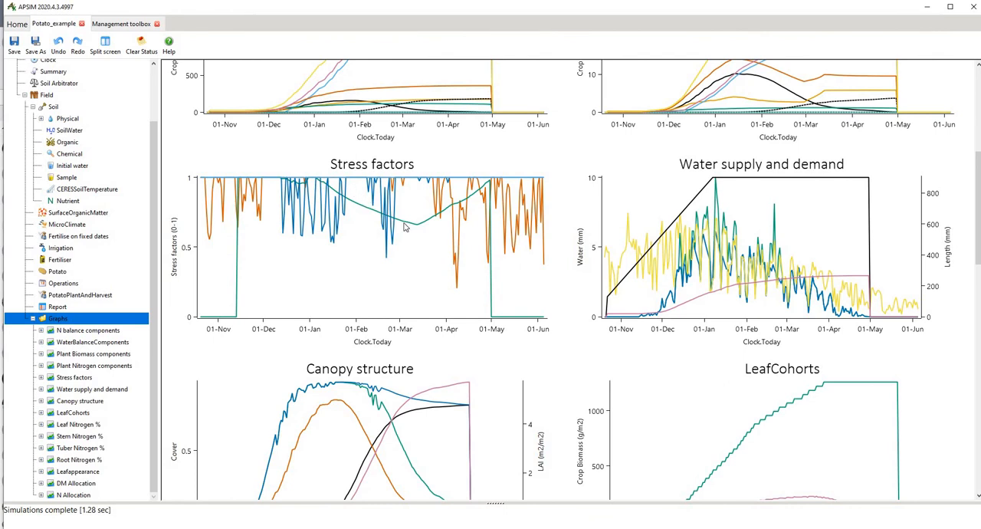
{"action": "mouse_move", "coordinate": [401, 226]}
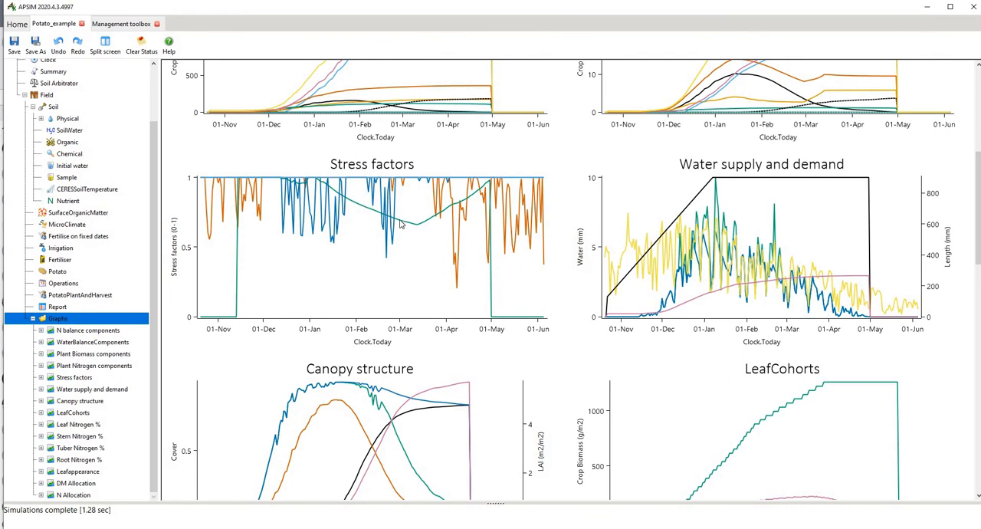
{"action": "mouse_move", "coordinate": [473, 194]}
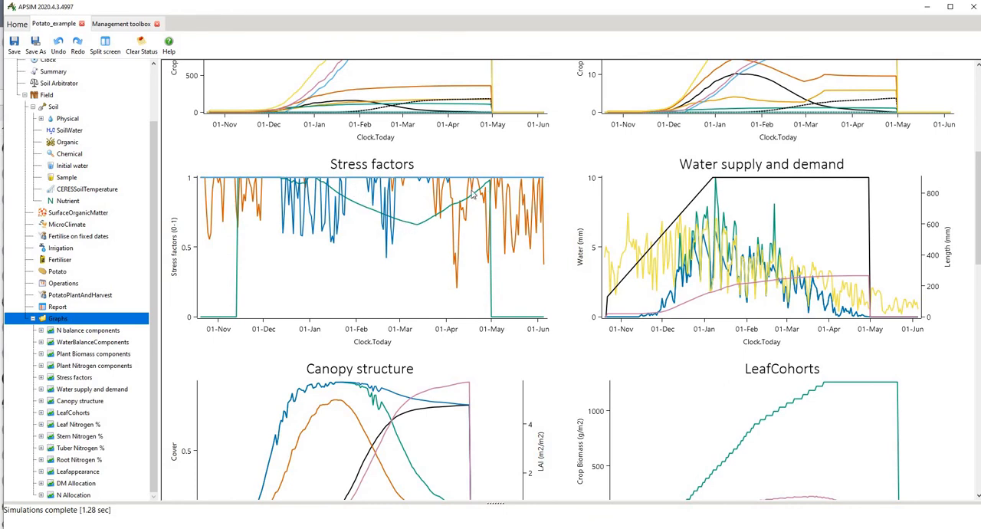
{"action": "mouse_move", "coordinate": [408, 224]}
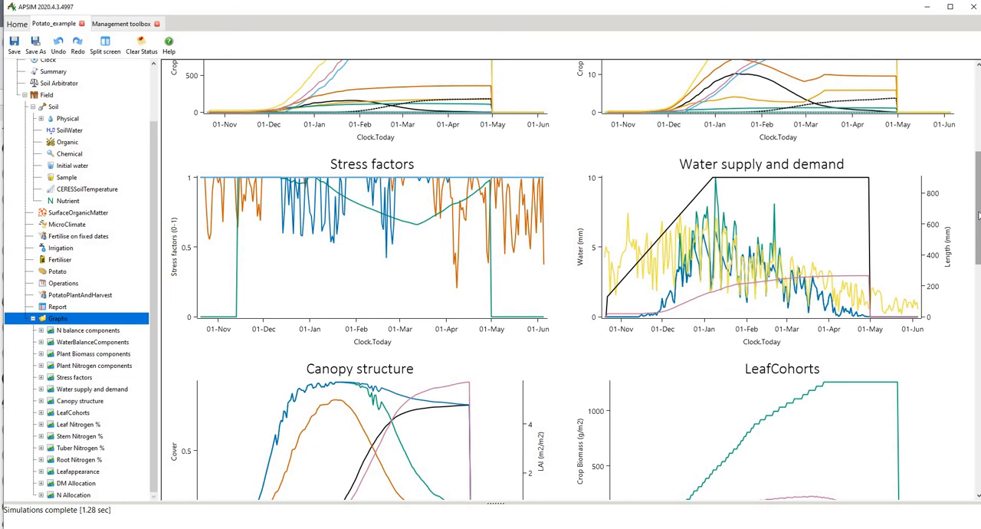
{"action": "mouse_move", "coordinate": [447, 216]}
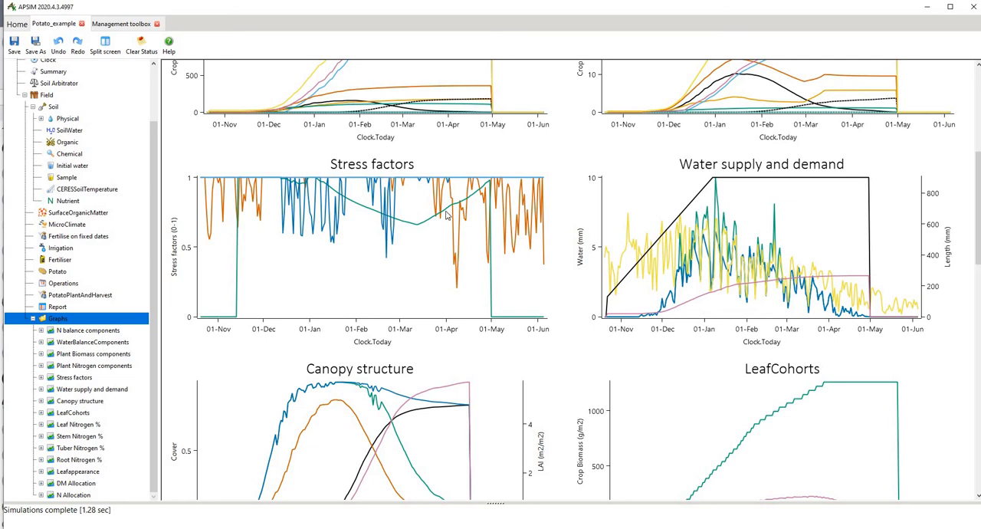
{"action": "mouse_move", "coordinate": [412, 215]}
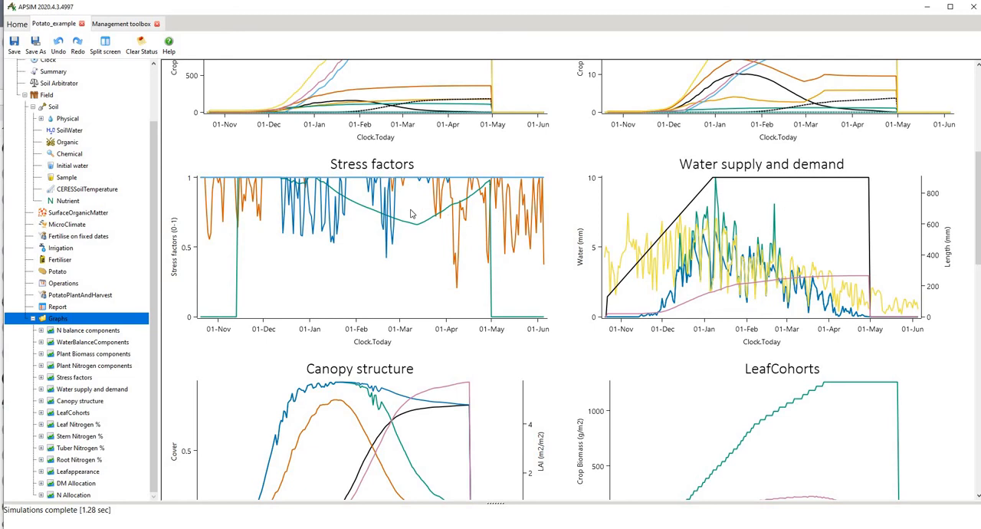
{"action": "mouse_move", "coordinate": [400, 238]}
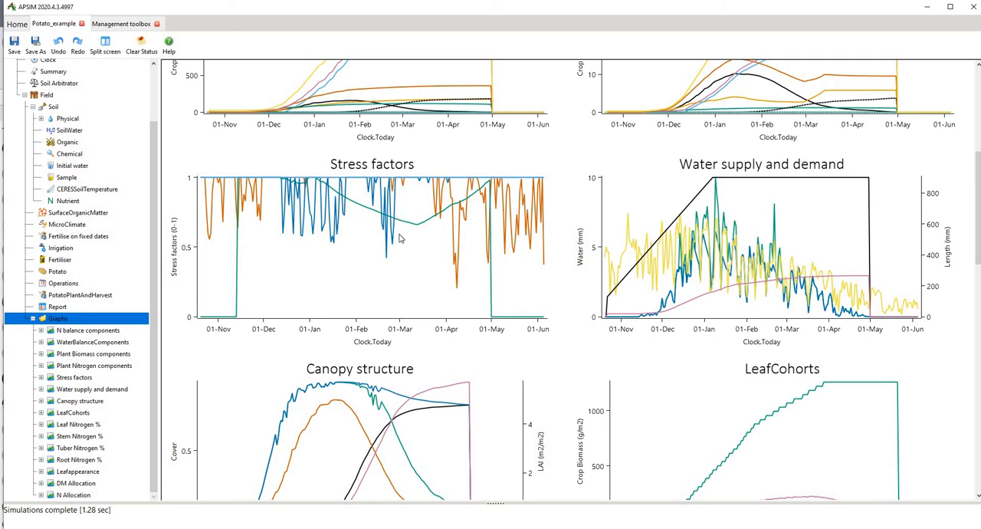
{"action": "mouse_move", "coordinate": [387, 259]}
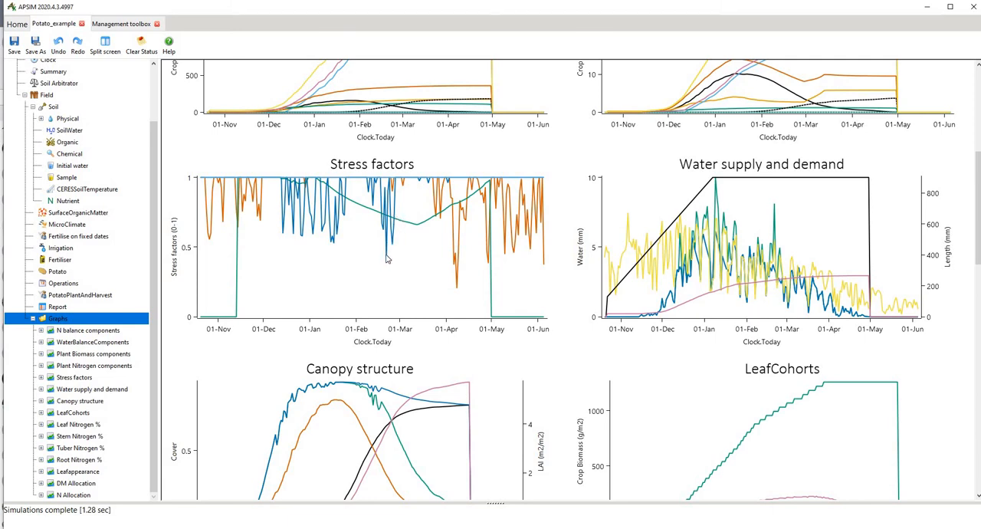
{"action": "mouse_move", "coordinate": [418, 192]}
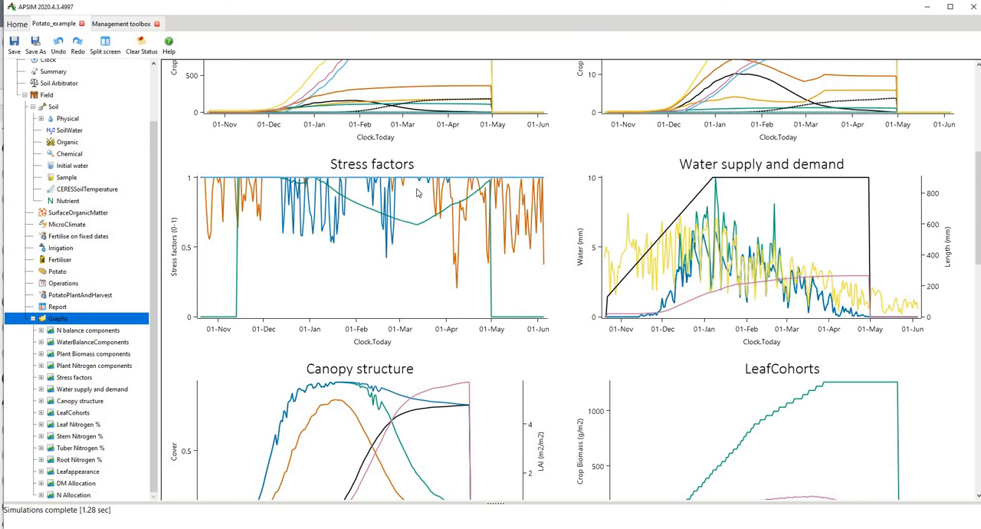
{"action": "mouse_move", "coordinate": [385, 232]}
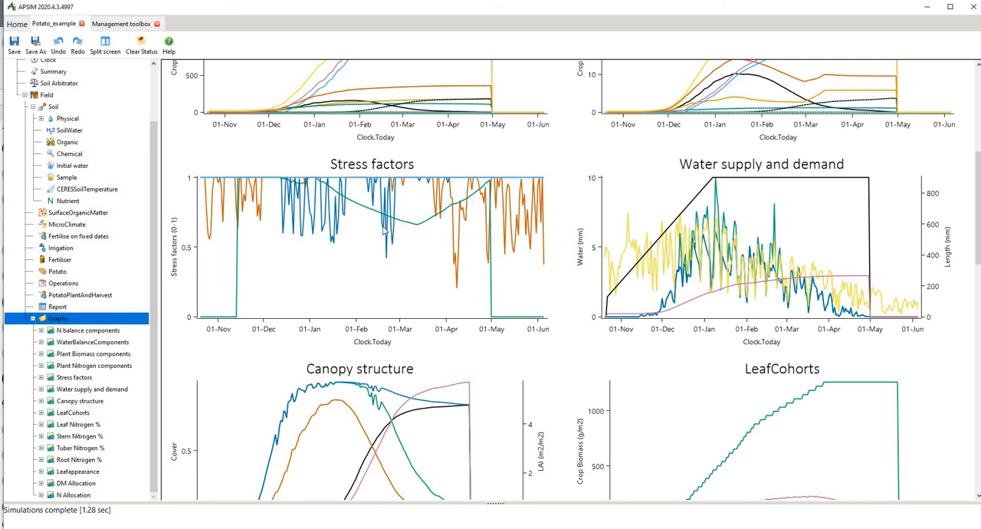
{"action": "mouse_move", "coordinate": [413, 226]}
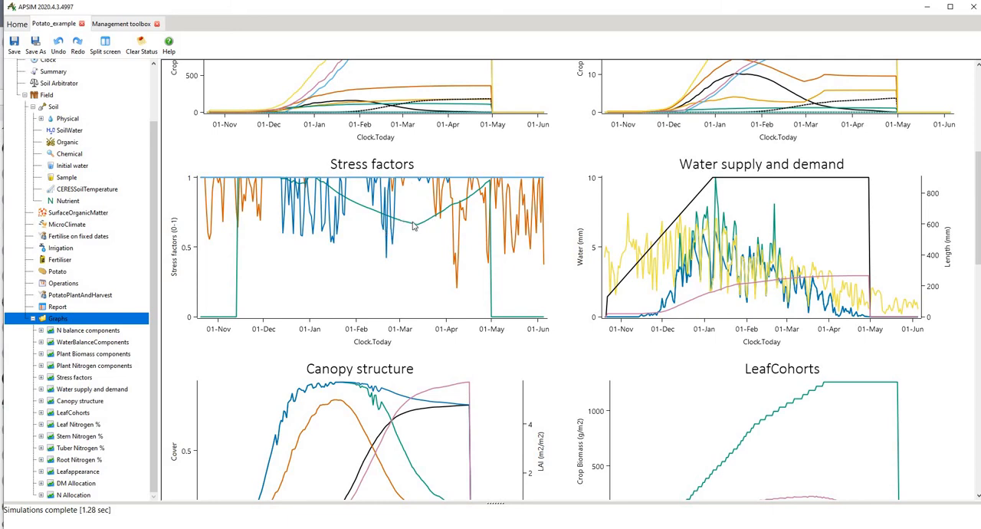
{"action": "mouse_move", "coordinate": [440, 228]}
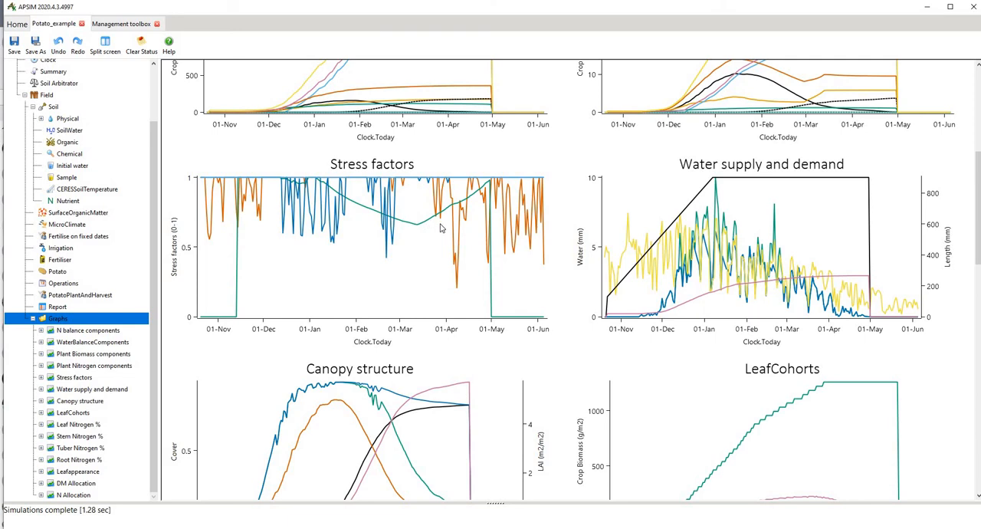
{"action": "mouse_move", "coordinate": [417, 226]}
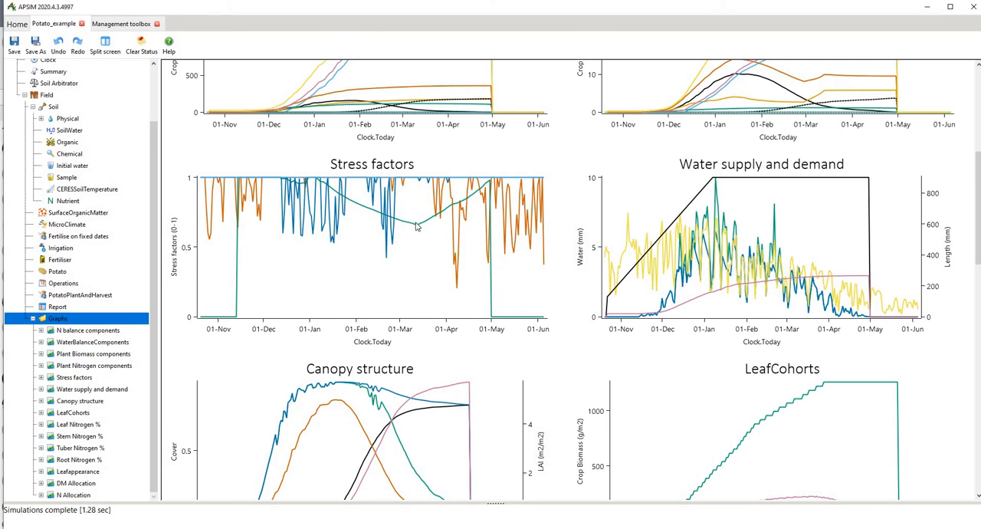
{"action": "mouse_move", "coordinate": [390, 216]}
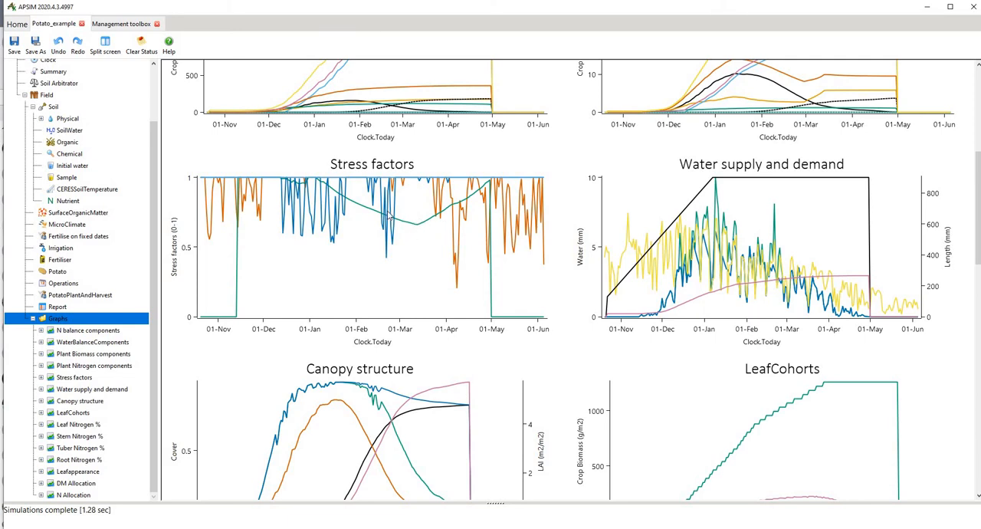
{"action": "mouse_move", "coordinate": [437, 209]}
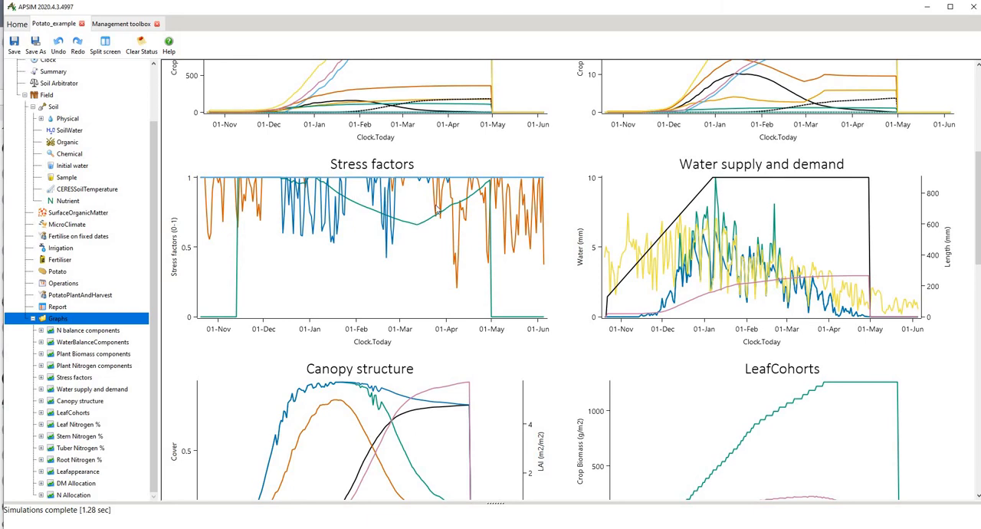
{"action": "mouse_move", "coordinate": [344, 259]}
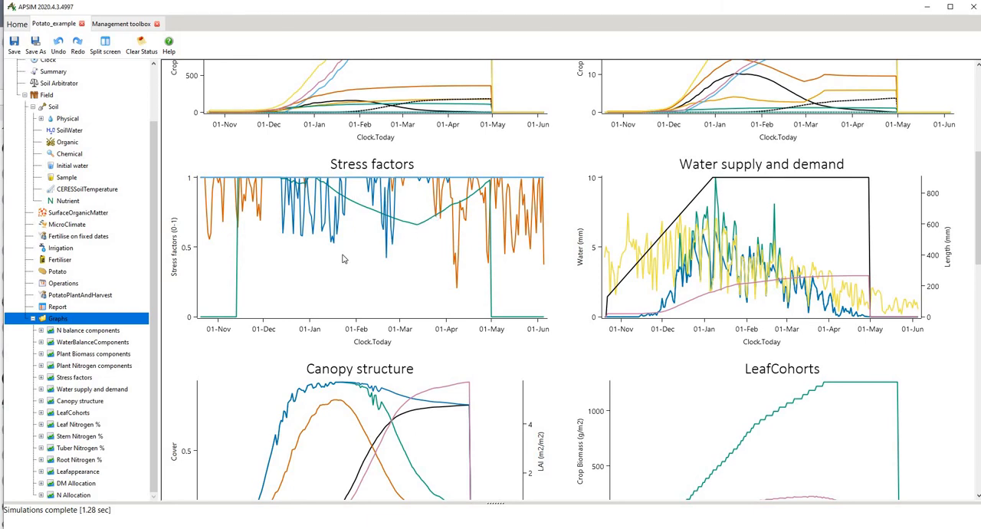
{"action": "mouse_move", "coordinate": [268, 164]}
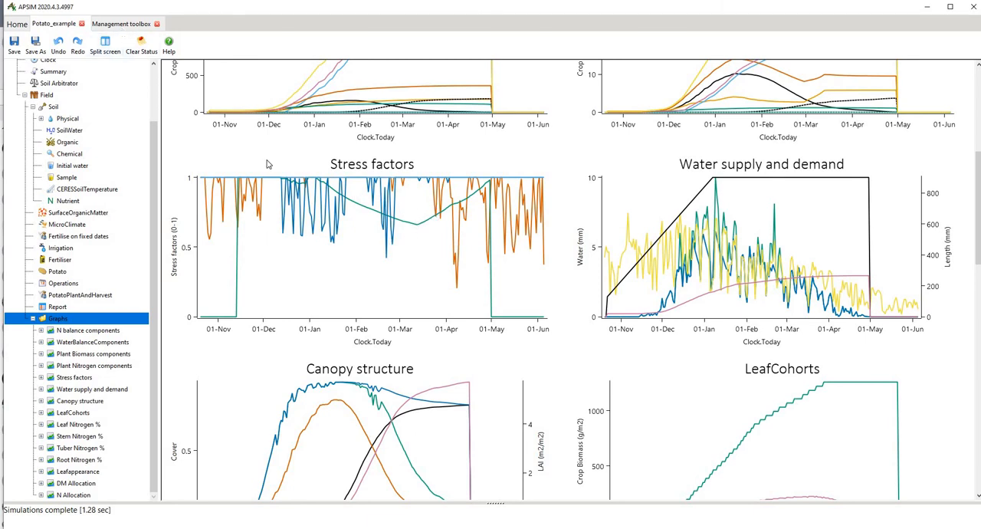
{"action": "mouse_move", "coordinate": [372, 229]}
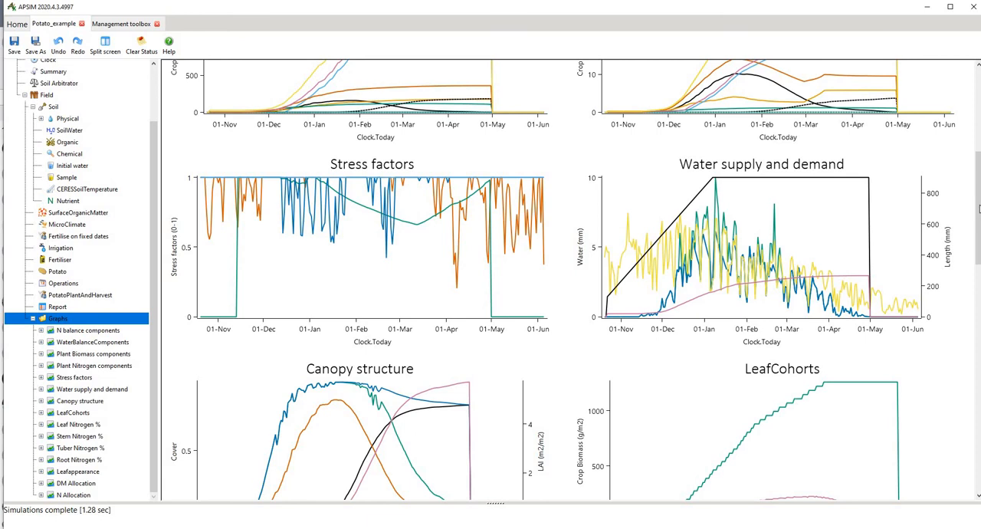
{"action": "mouse_move", "coordinate": [558, 199]}
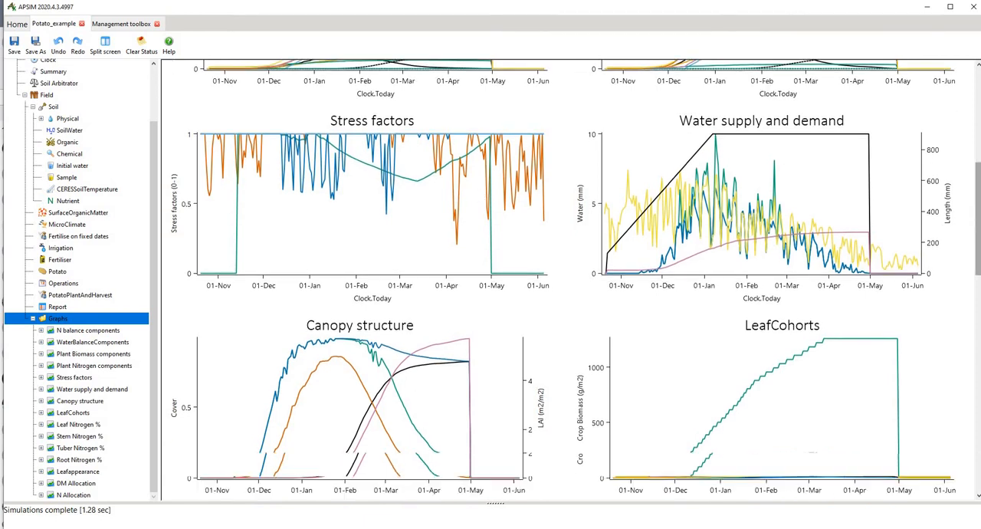
{"action": "scroll", "scroll_direction": "down", "scroll_amount": 3}
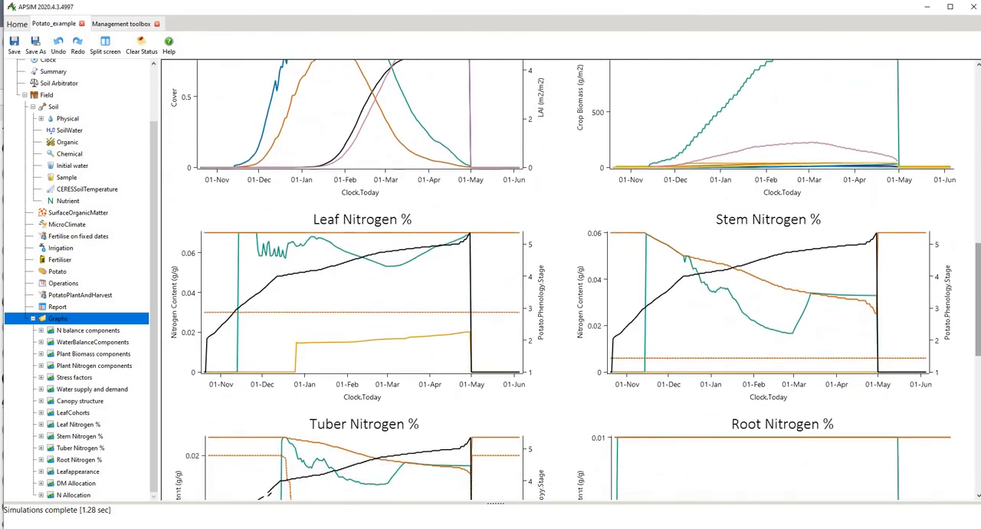
{"action": "scroll", "scroll_direction": "down", "scroll_amount": 3}
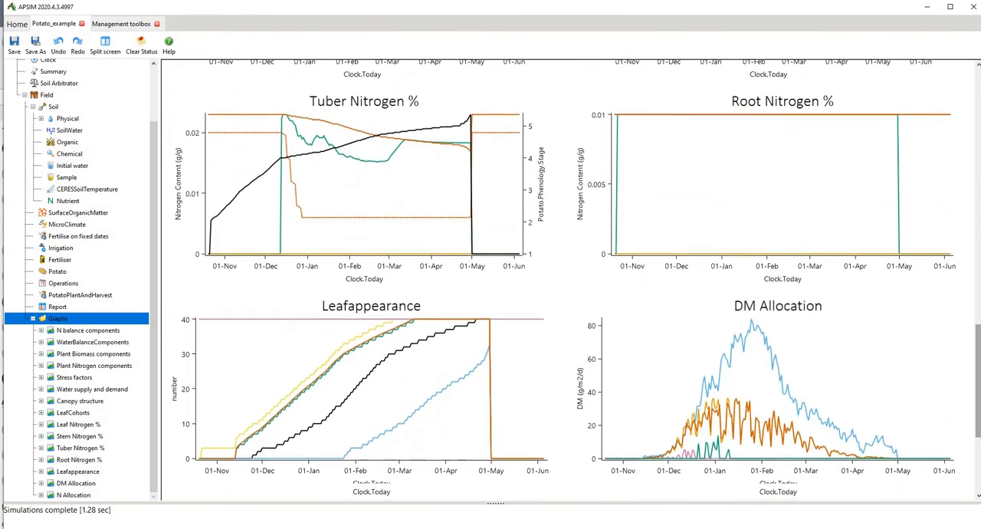
{"action": "scroll", "scroll_direction": "down", "scroll_amount": 3}
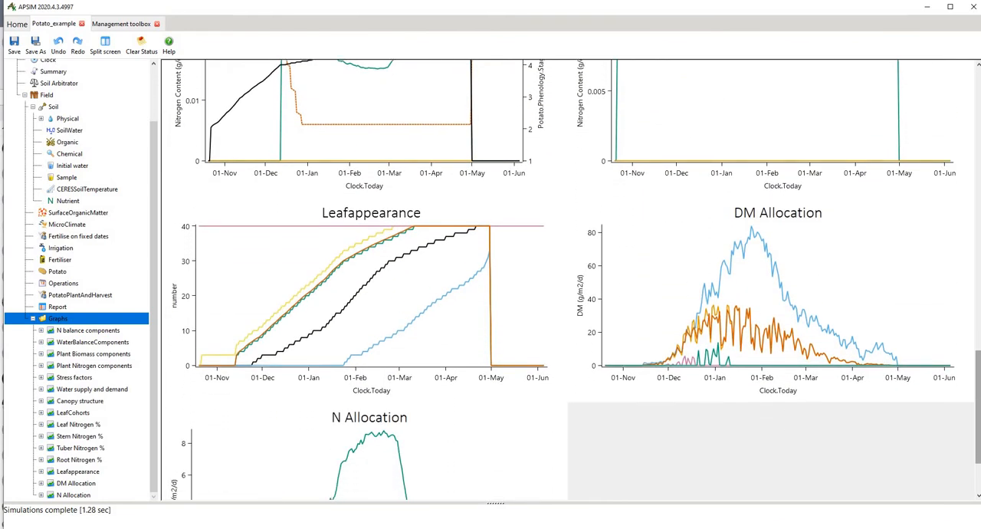
{"action": "scroll", "scroll_direction": "down", "scroll_amount": 3}
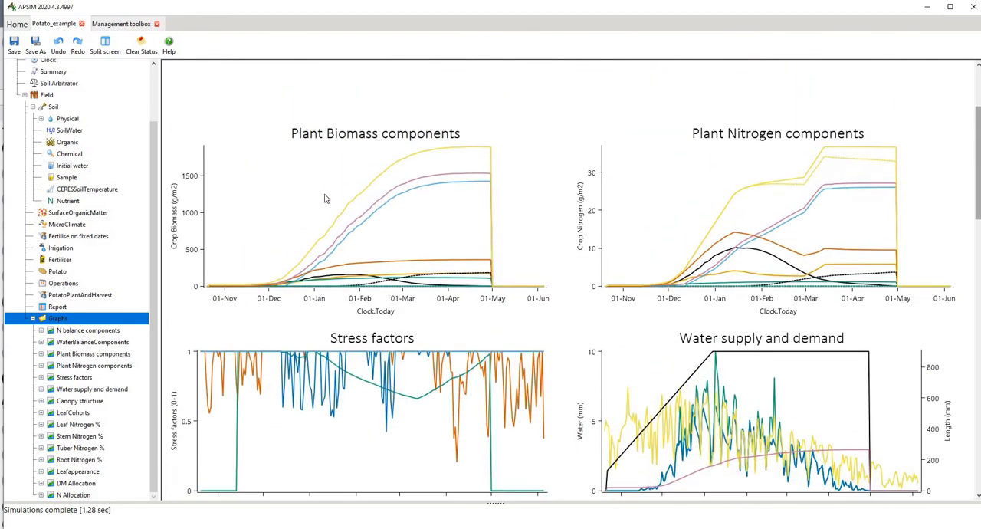
{"action": "mouse_move", "coordinate": [420, 200]}
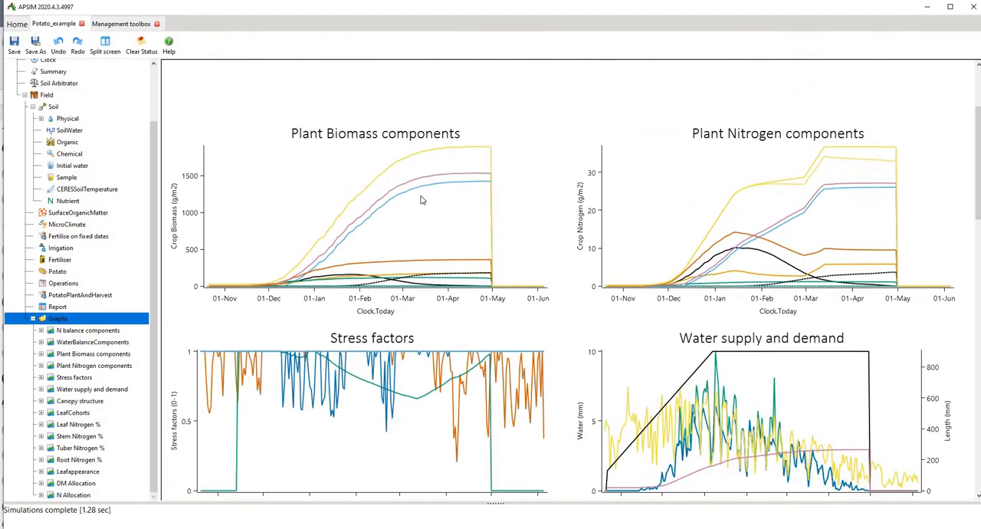